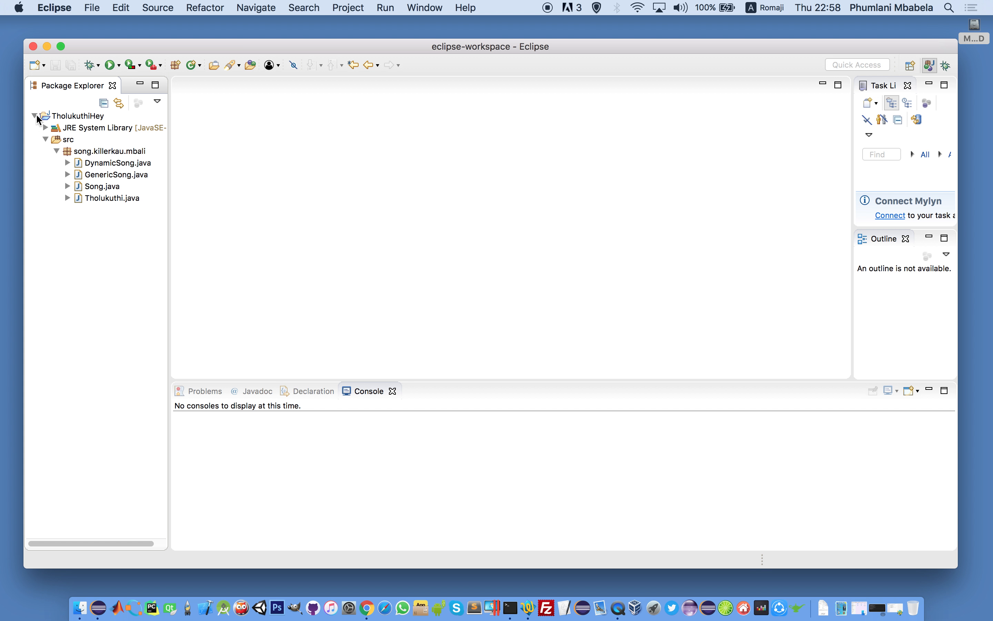
{"action": "mouse_move", "coordinate": [39, 122]}
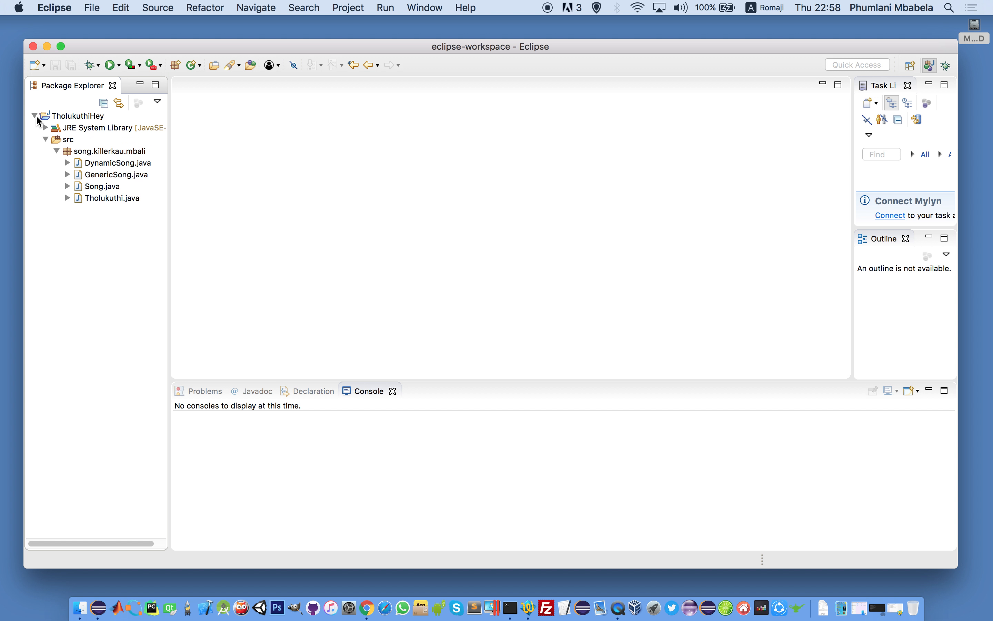
- Show the File menu's New submenu with the Java Project option
{"action": "left_click", "coordinate": [91, 7]}
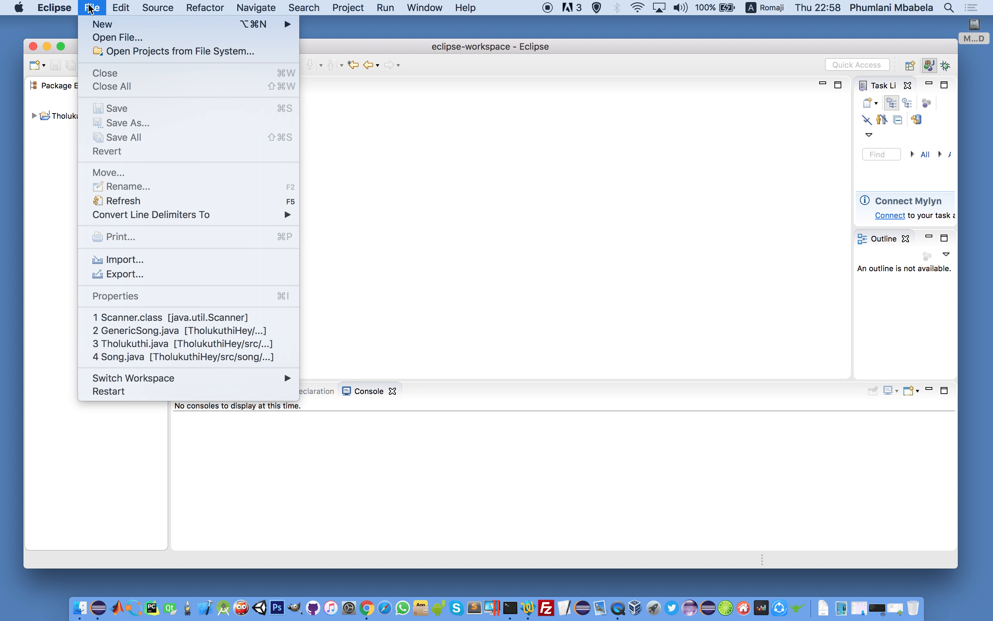
{"action": "mouse_move", "coordinate": [102, 24]}
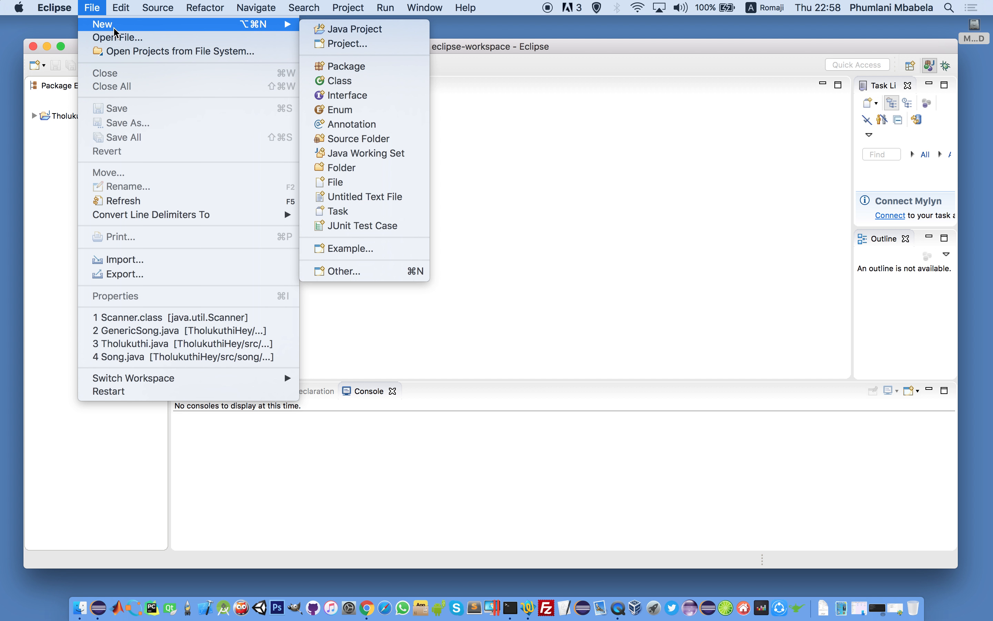
{"action": "mouse_move", "coordinate": [355, 29]}
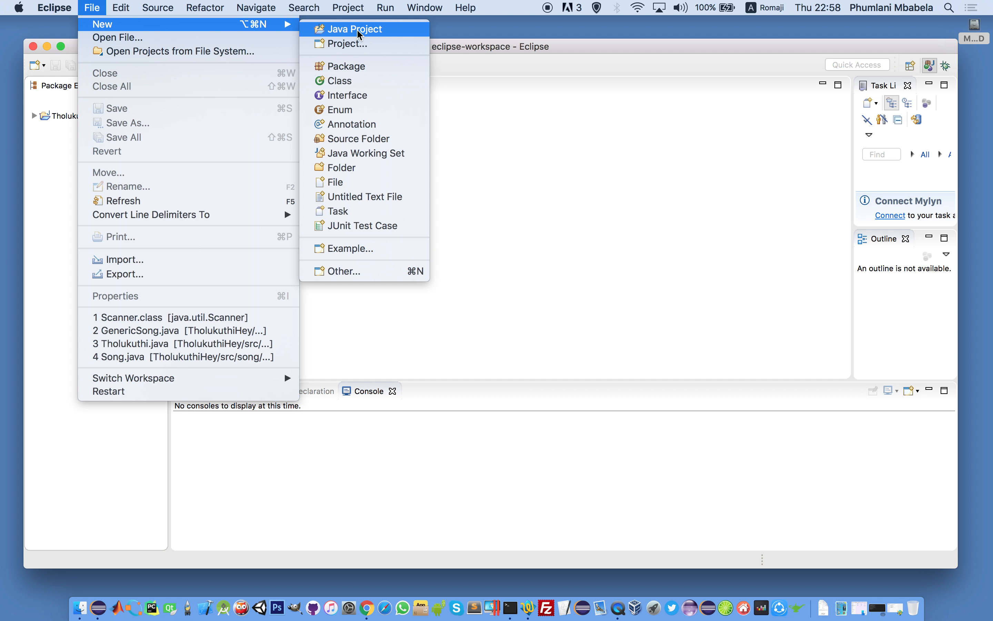
- Create a Java project named Calculator and start a new class named Calculator in it
{"action": "left_click", "coordinate": [355, 28]}
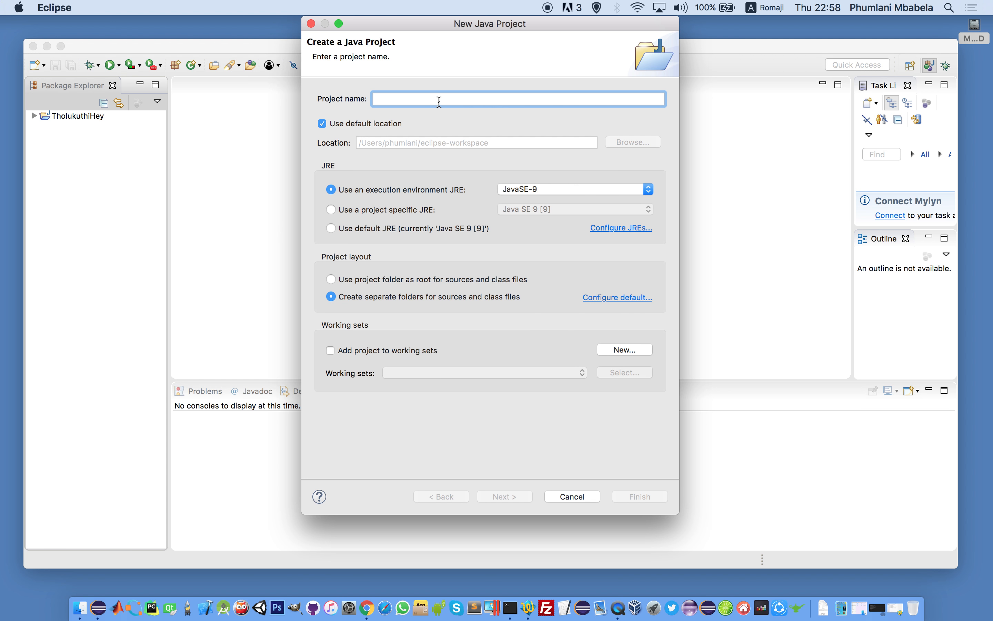
{"action": "type", "text": "C"}
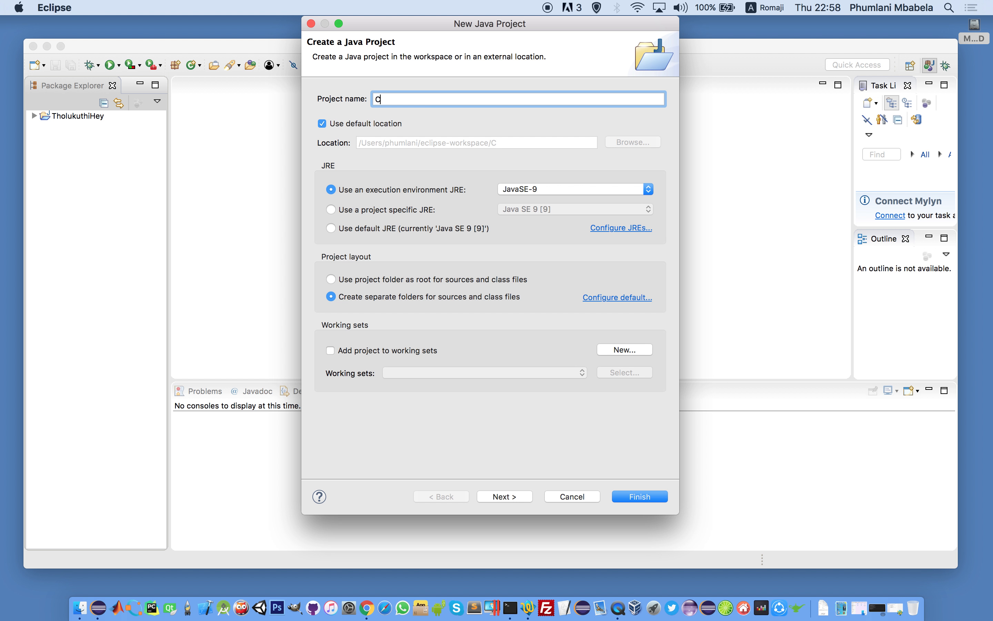
{"action": "type", "text": "alc"}
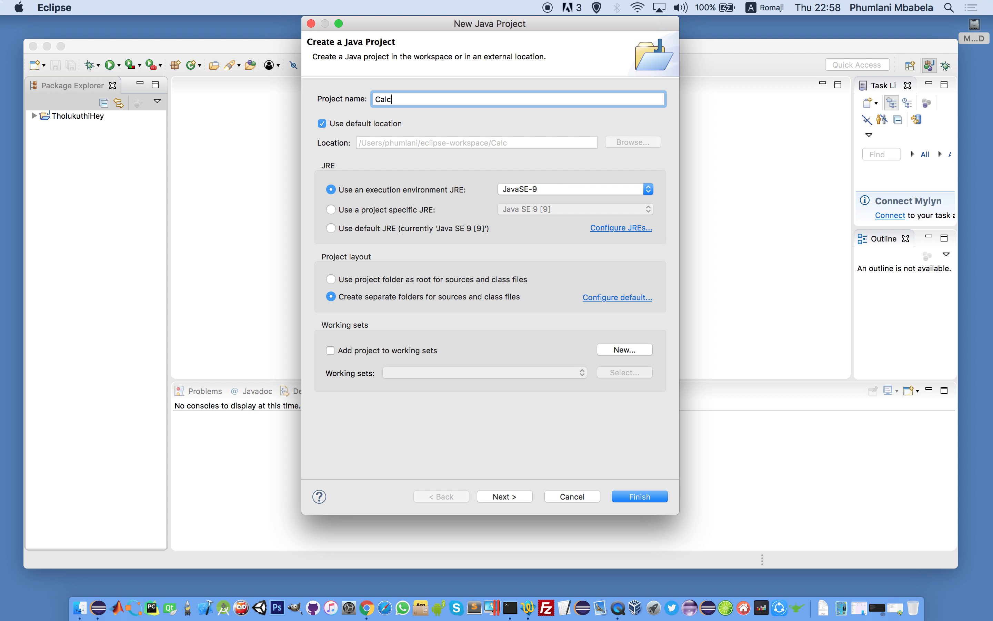
{"action": "type", "text": "ulator"}
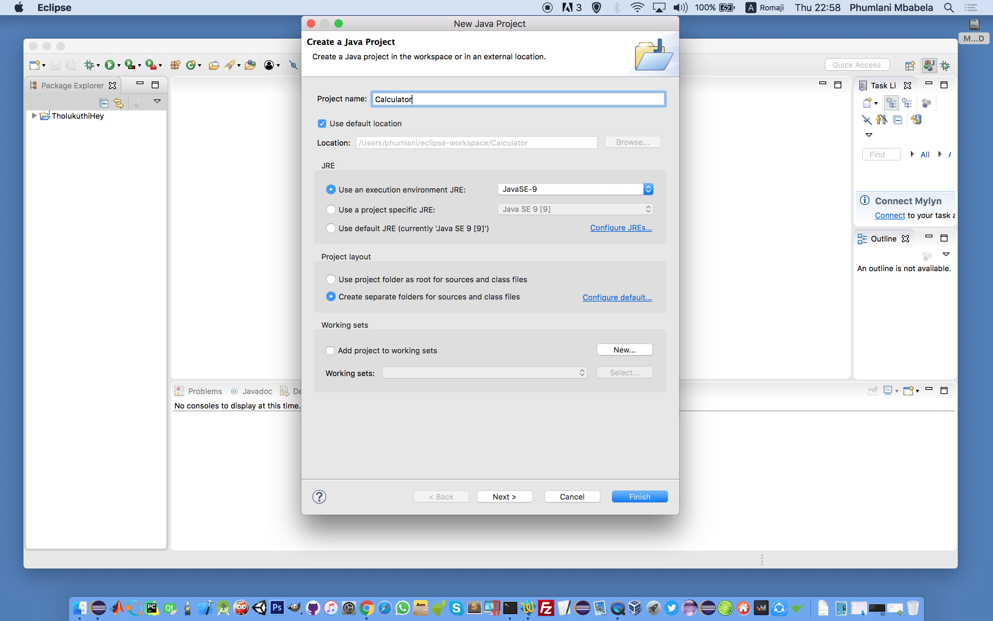
{"action": "type", "text": "Calculator"}
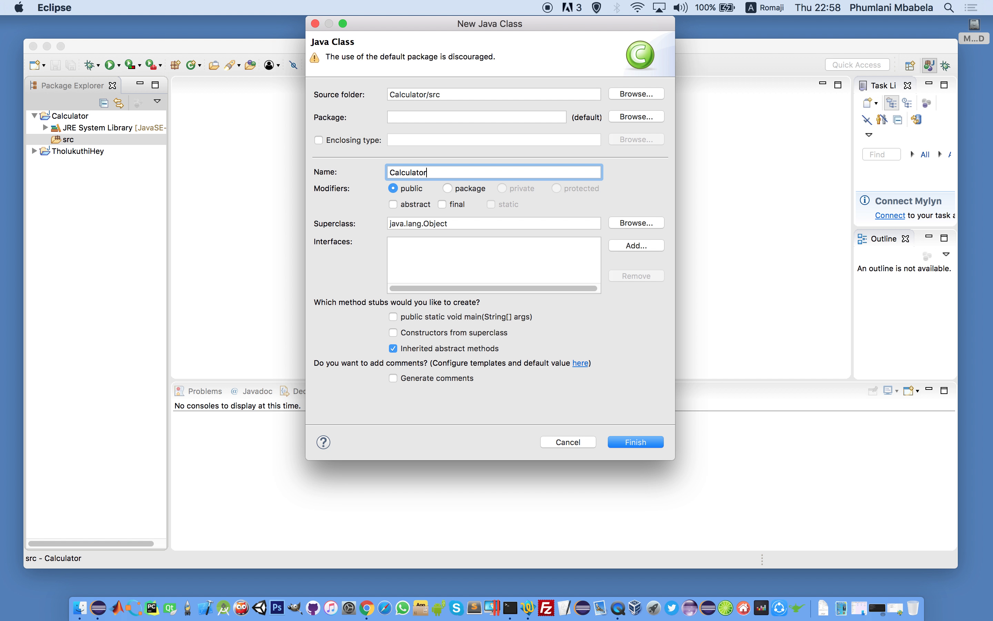
- Set the class package to com.inzululwazi.calculator
{"action": "left_click", "coordinate": [476, 116]}
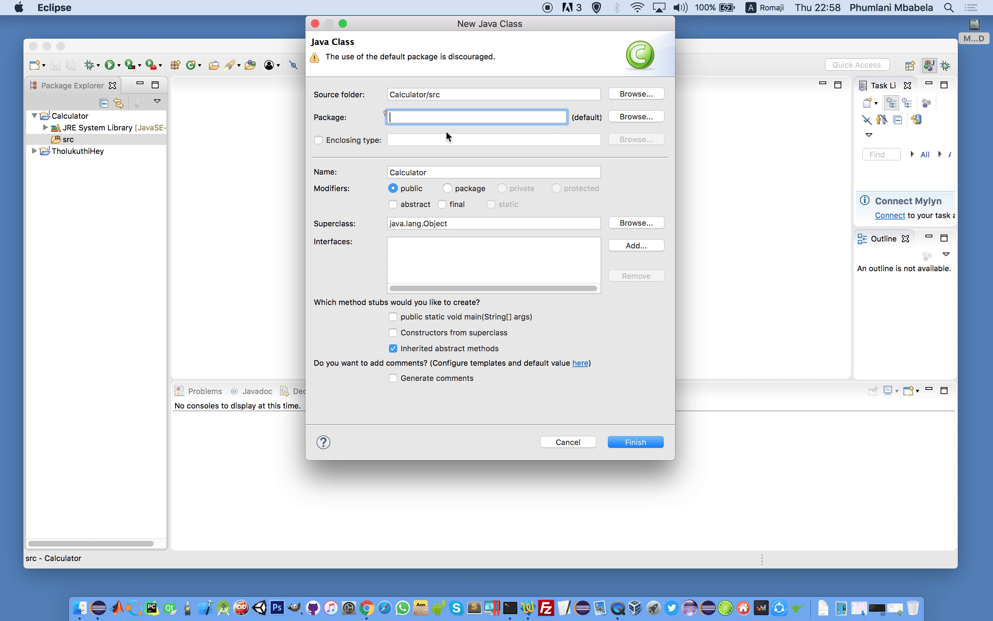
{"action": "type", "text": "inzululwazi.com"}
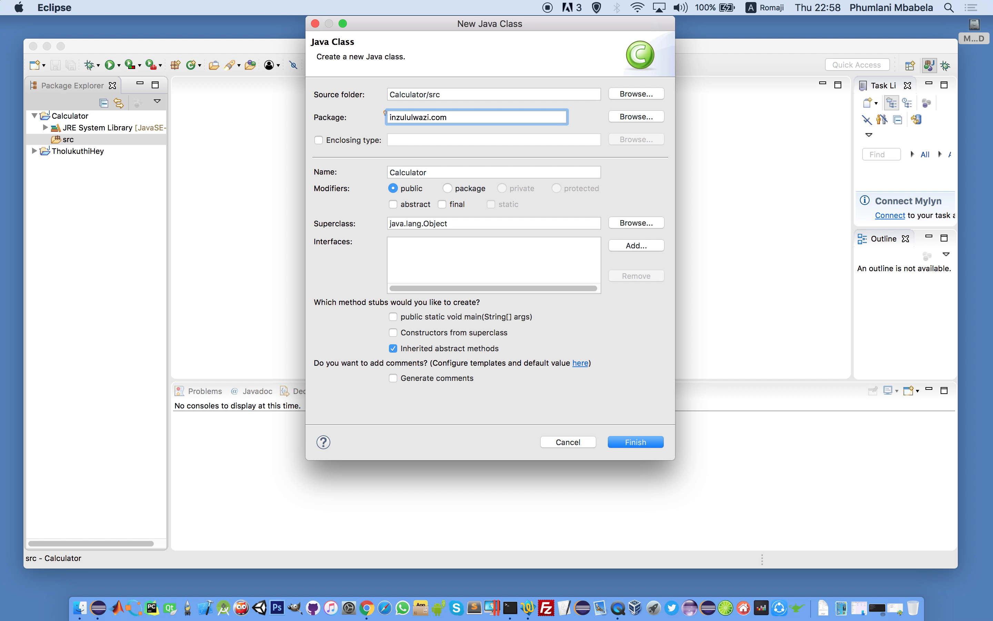
{"action": "key", "text": "Backspace"}
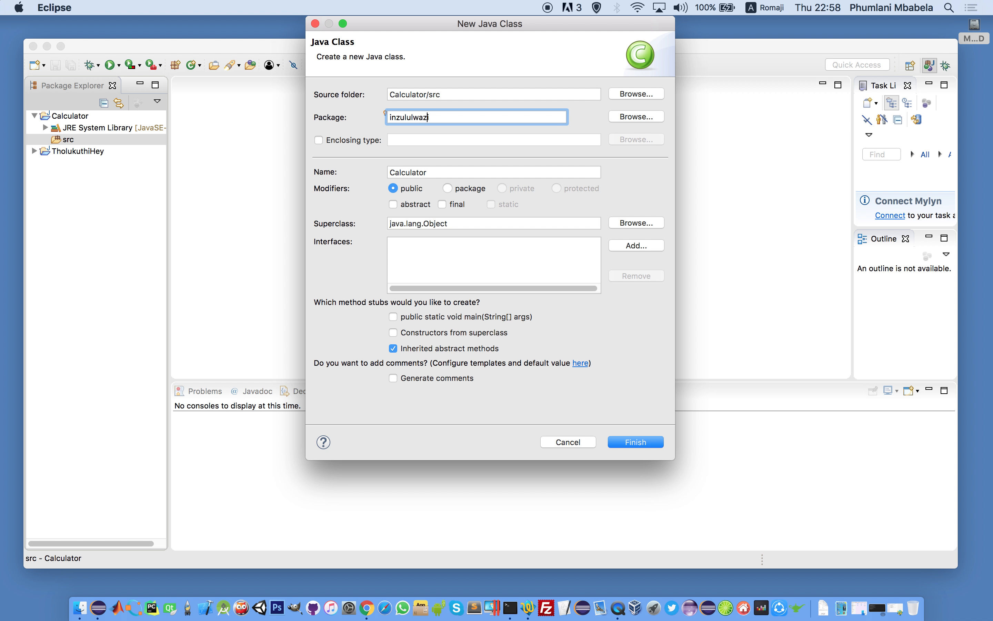
{"action": "type", "text": "com"}
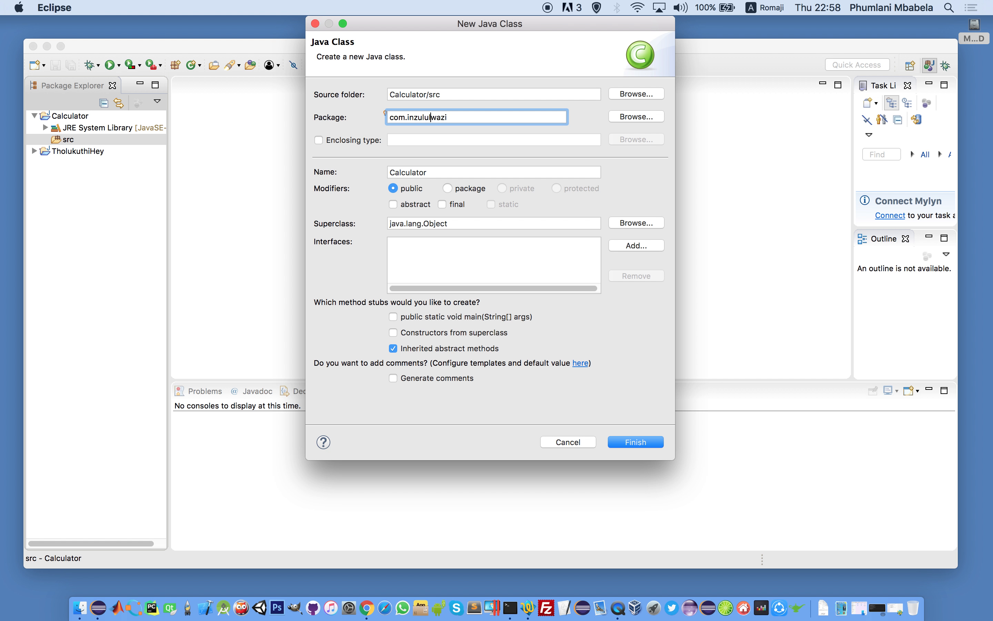
{"action": "type", "text": ".c"}
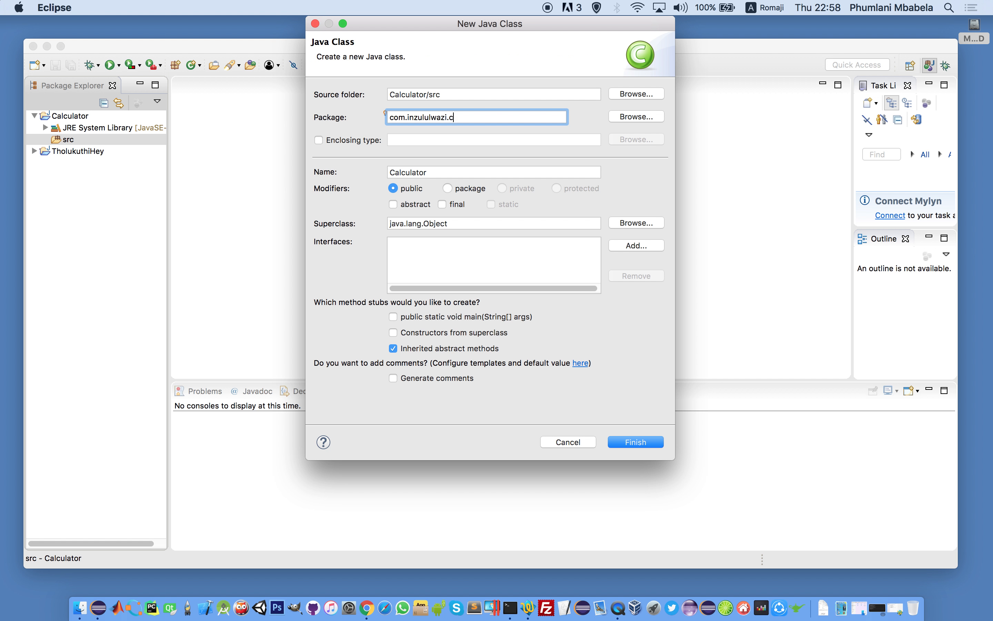
{"action": "type", "text": "alculator"}
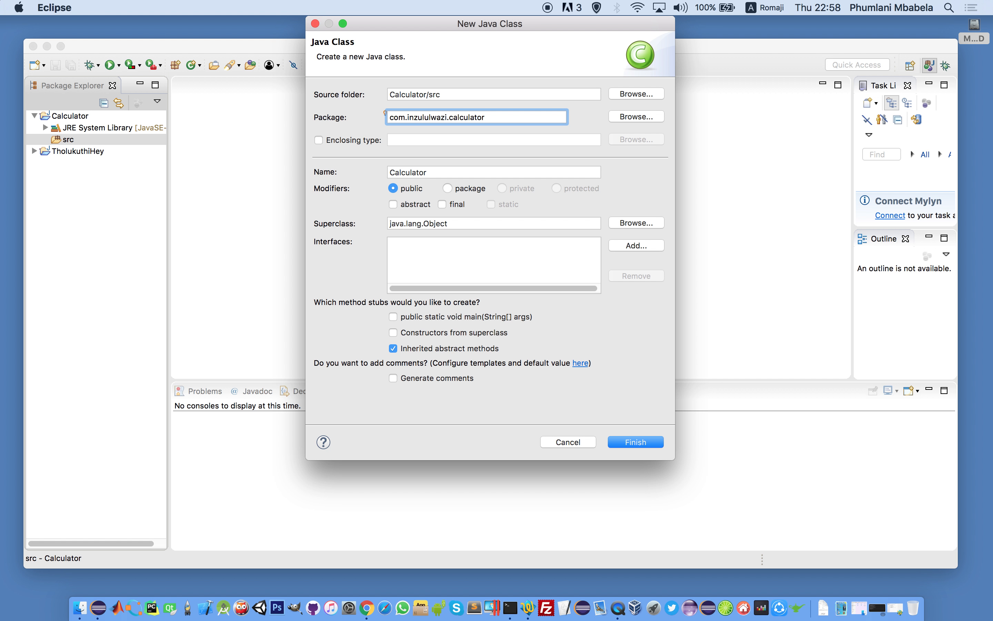
{"action": "mouse_move", "coordinate": [416, 130]}
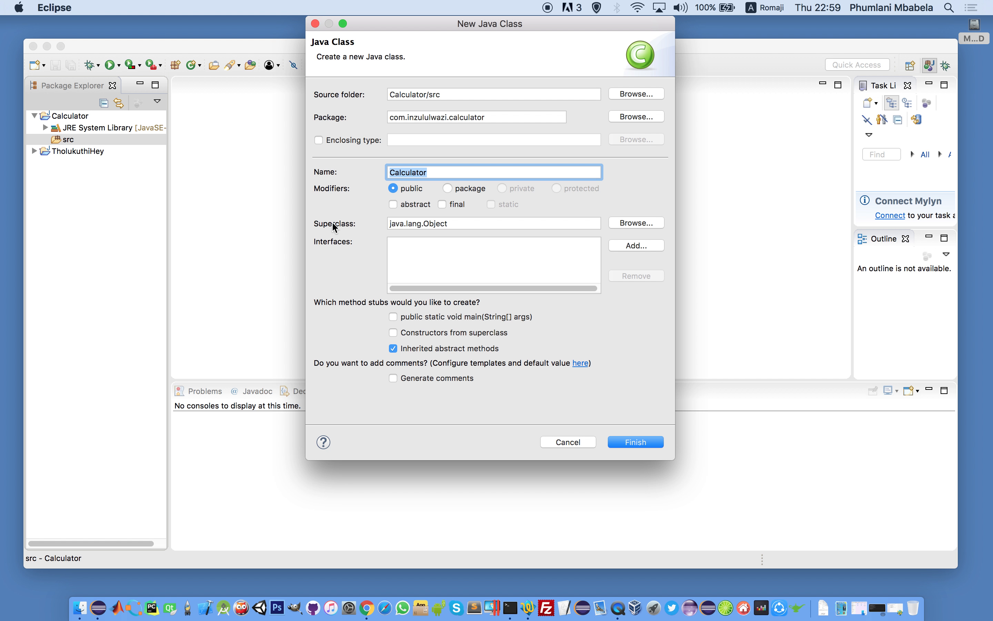
- Include a generated main method and finish creating the Calculator class
{"action": "left_click", "coordinate": [493, 223]}
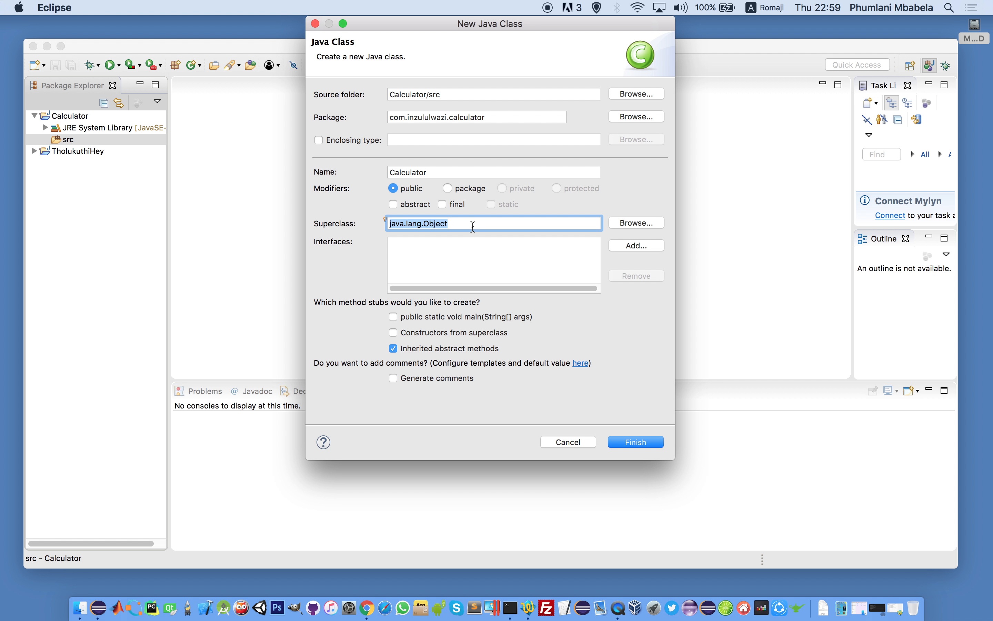
{"action": "mouse_move", "coordinate": [412, 316]}
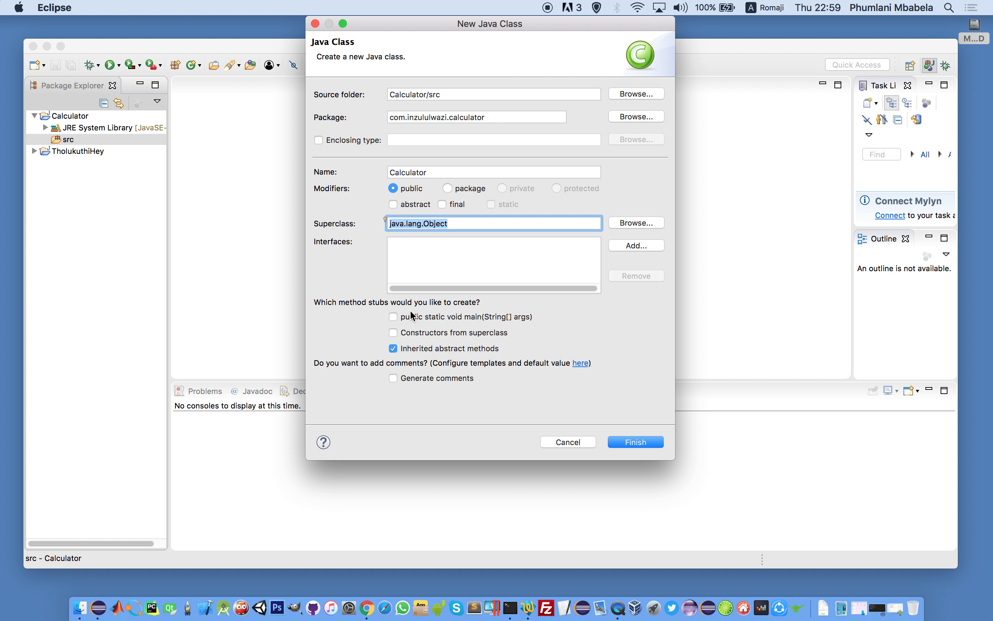
{"action": "left_click", "coordinate": [393, 316]}
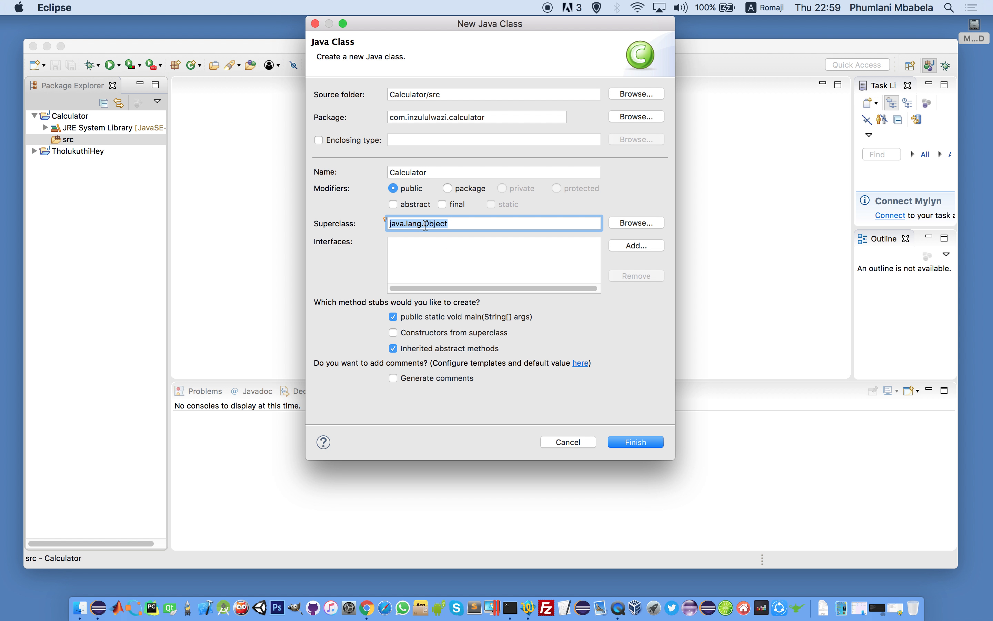
{"action": "mouse_move", "coordinate": [422, 222]}
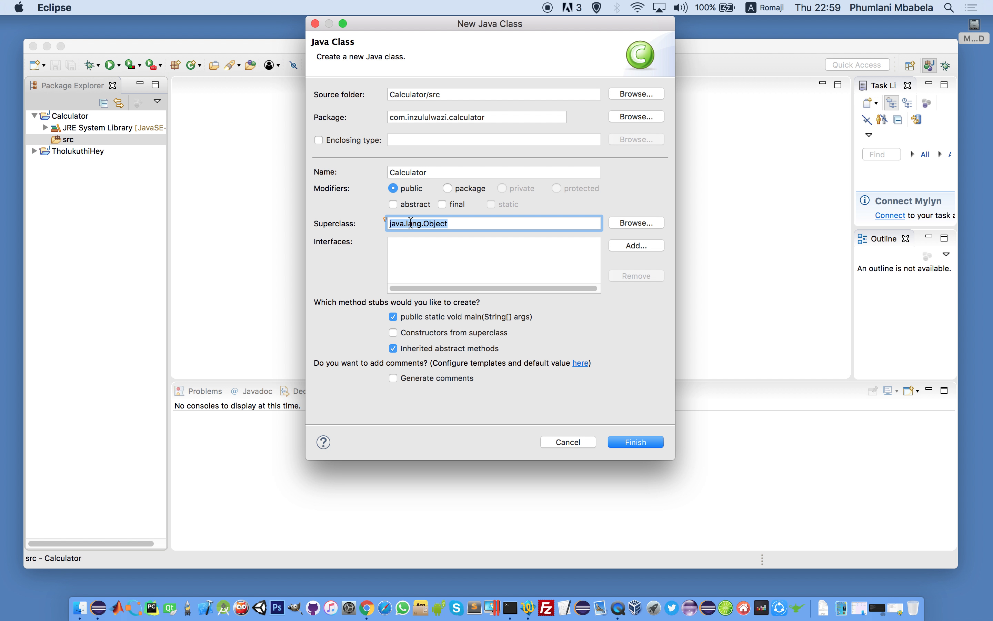
{"action": "left_click", "coordinate": [635, 442]}
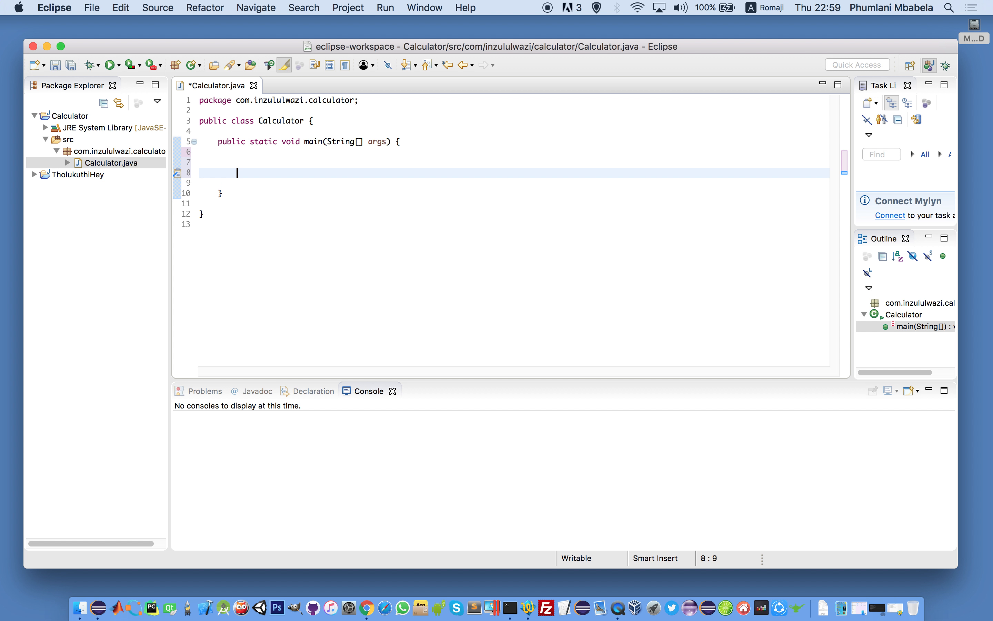
- Write Scanner inputScanner = new Scanner() inside the main method
{"action": "type", "text": "Scanner"}
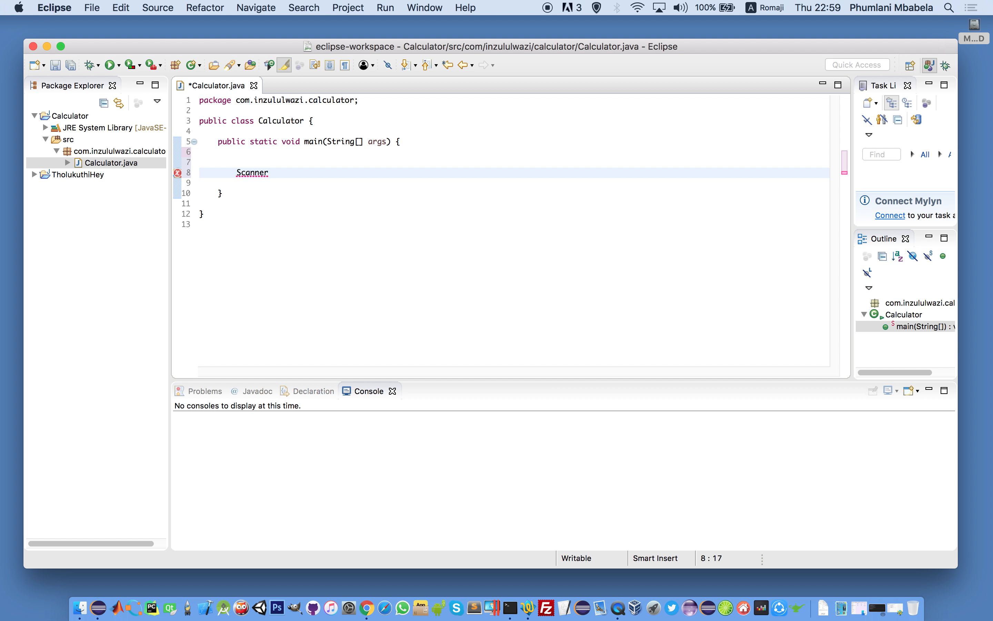
{"action": "type", "text": "input"}
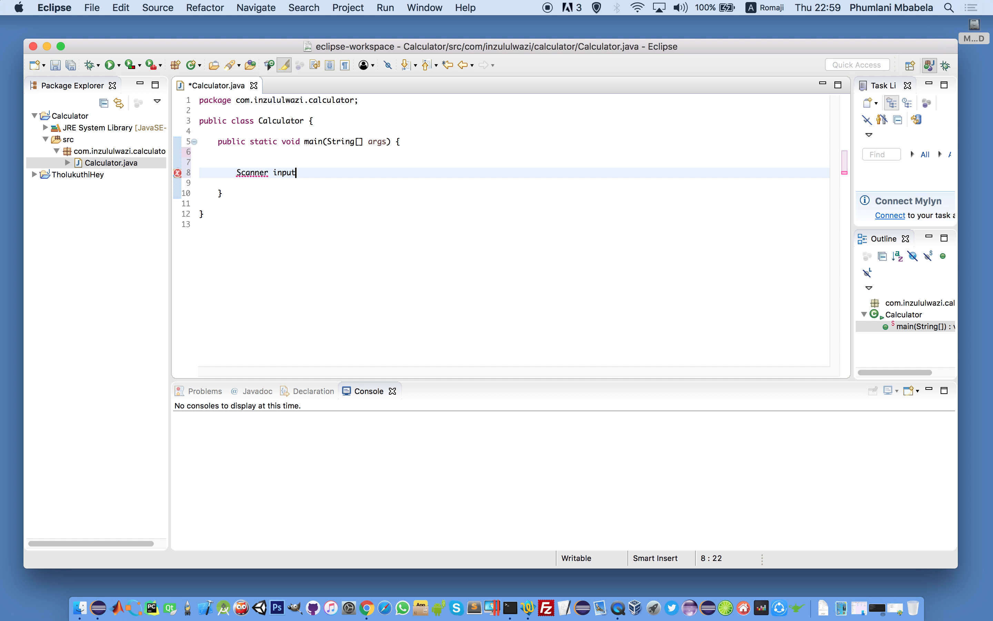
{"action": "type", "text": "Scanner"}
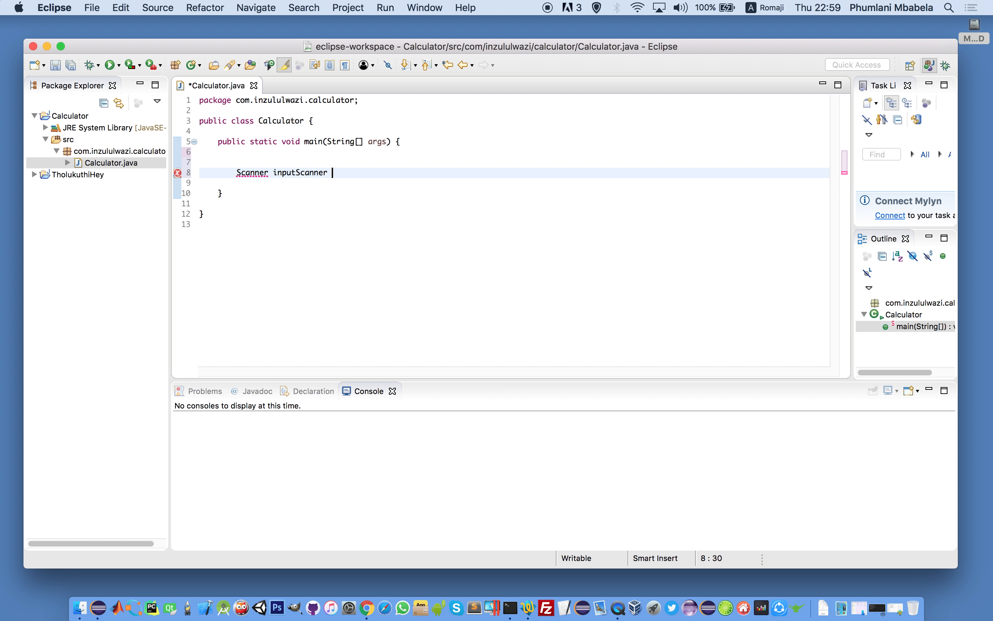
{"action": "type", "text": "= new"}
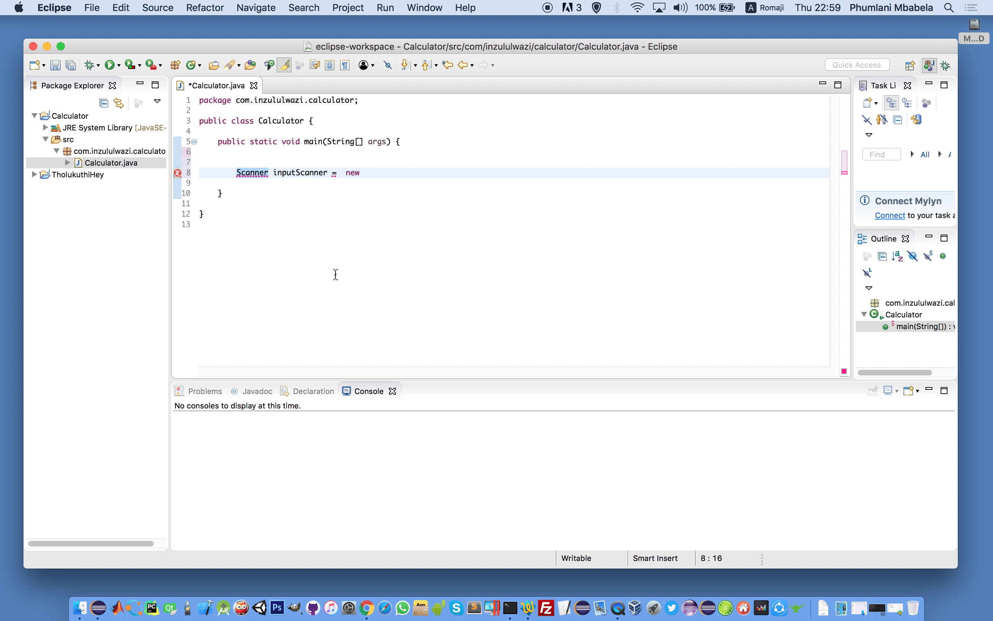
{"action": "type", "text": "Scanner"}
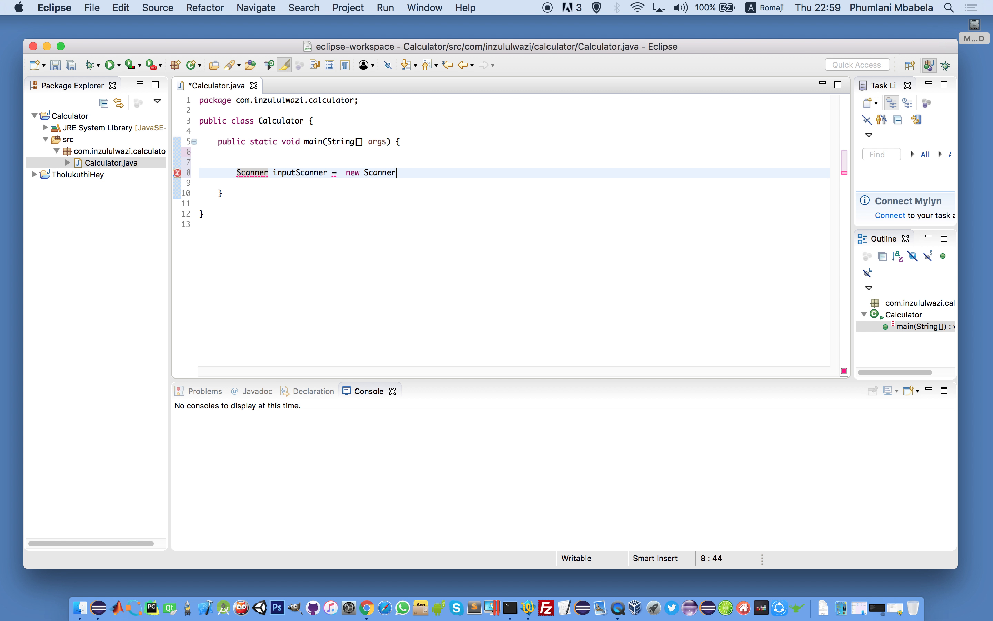
{"action": "type", "text": "()"}
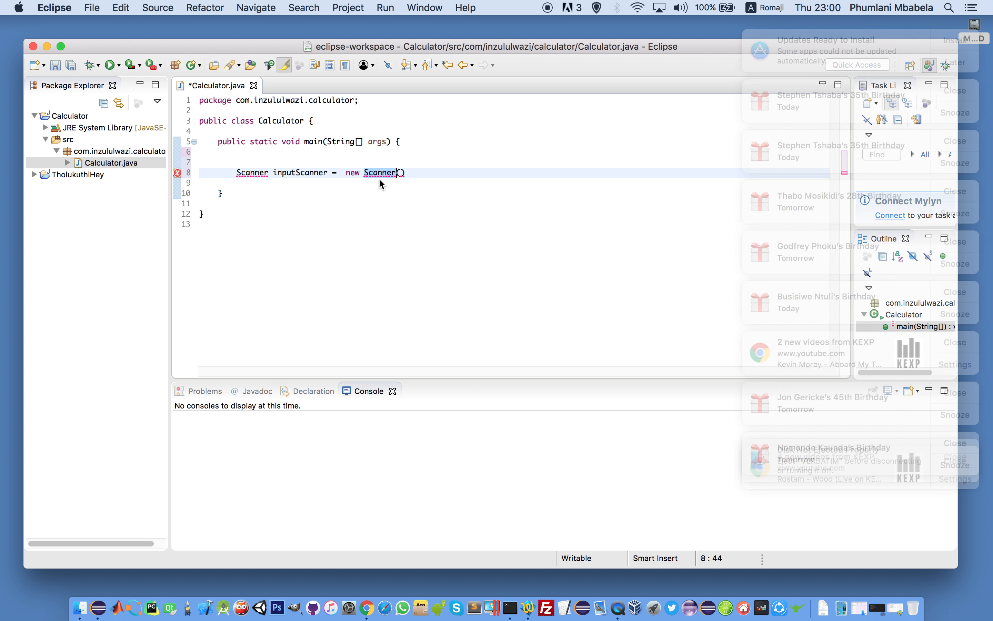
{"action": "type", "text": "()"}
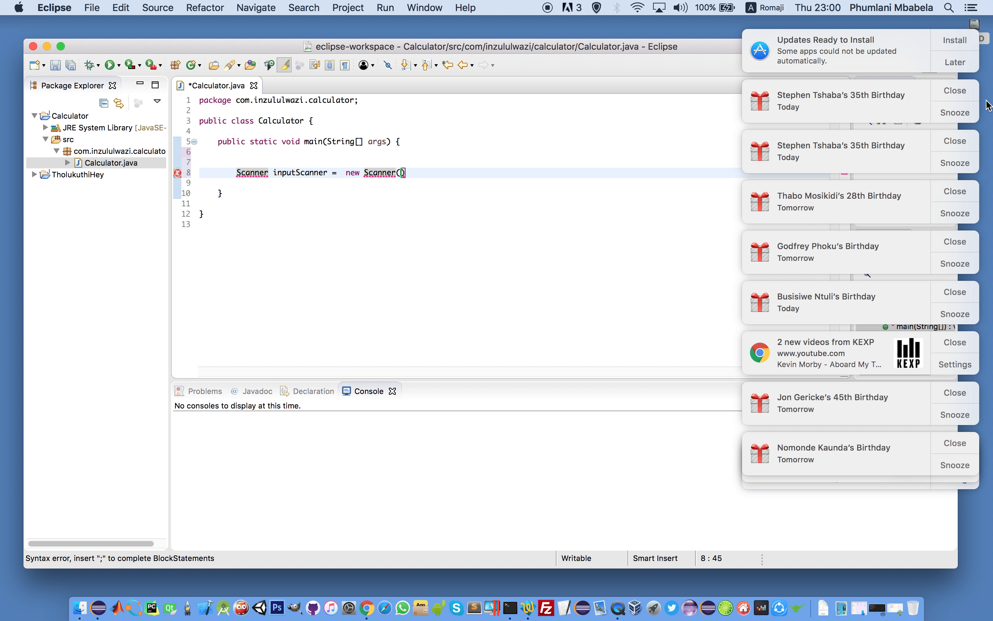
{"action": "mouse_move", "coordinate": [956, 62]}
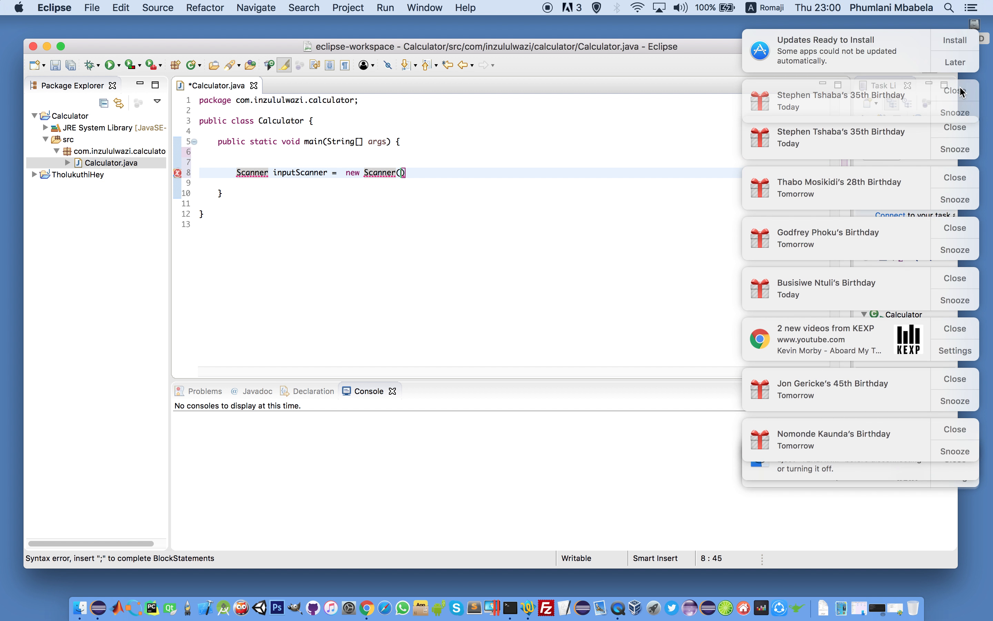
{"action": "left_click", "coordinate": [955, 62]}
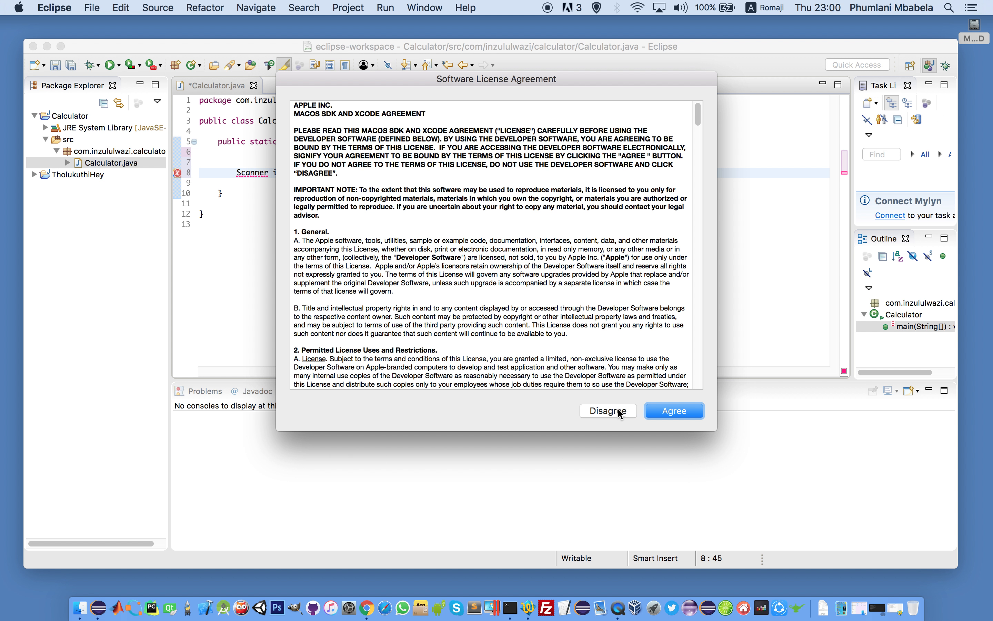
{"action": "left_click", "coordinate": [673, 410]}
{"action": "type", "text": "("}
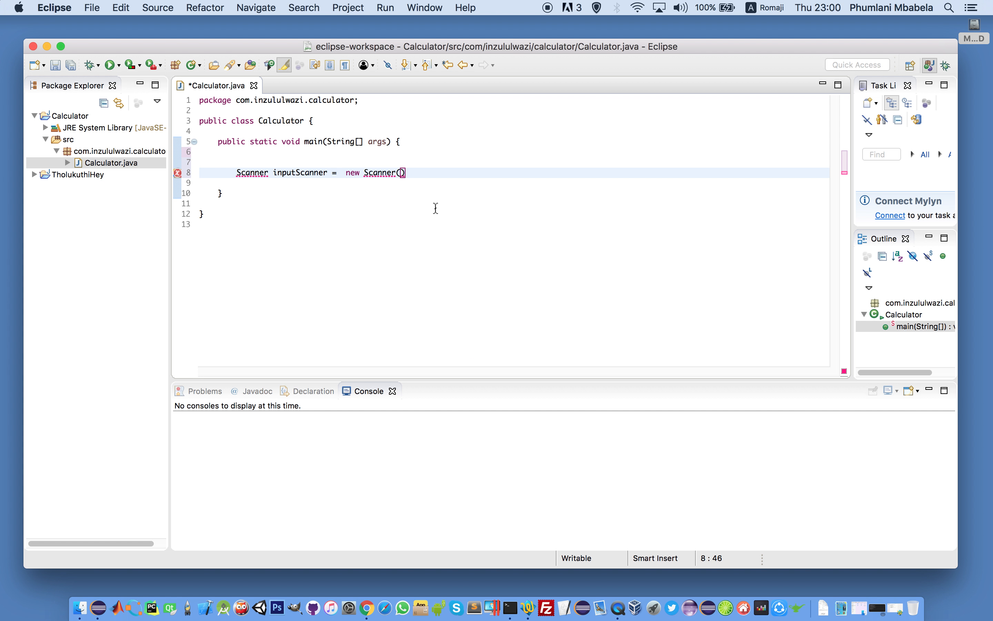
- Complete the line with System.in, import java.util.Scanner, tidy the blank line and save
{"action": "type", "text": ";"}
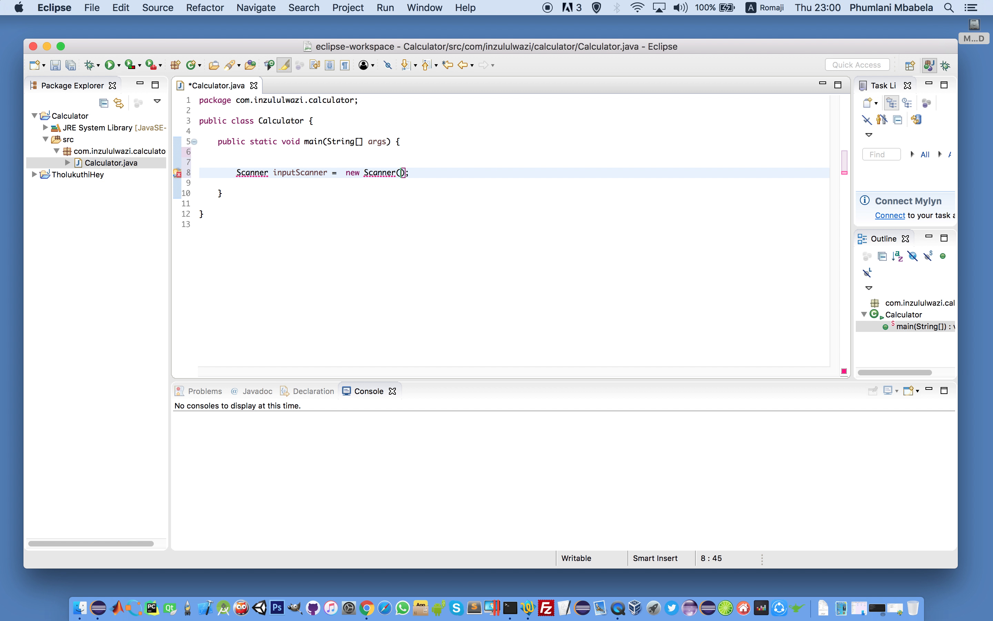
{"action": "type", "text": "System"}
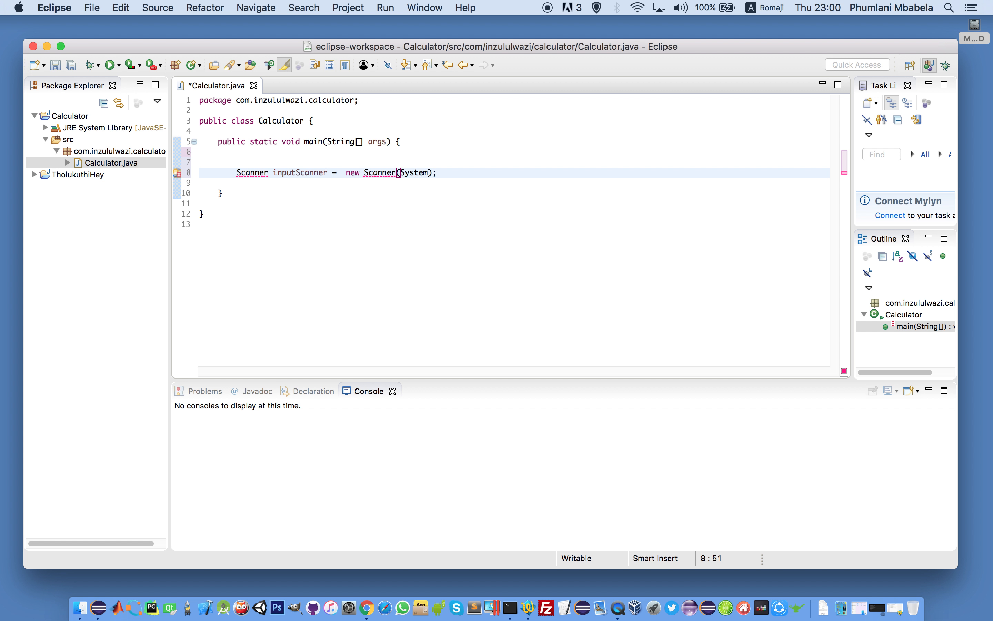
{"action": "type", "text": ".in"}
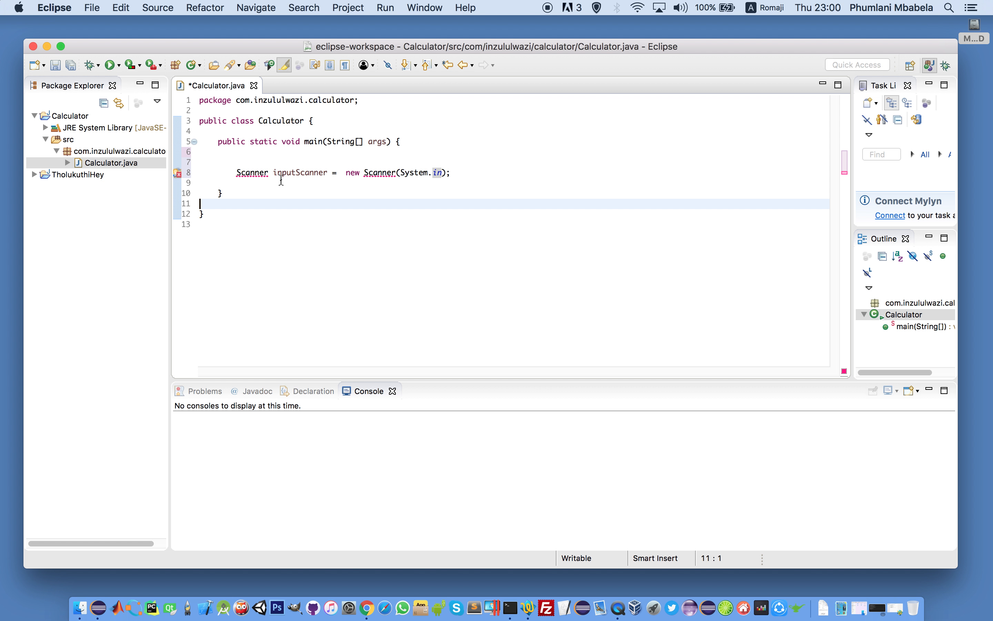
{"action": "left_click", "coordinate": [253, 172]}
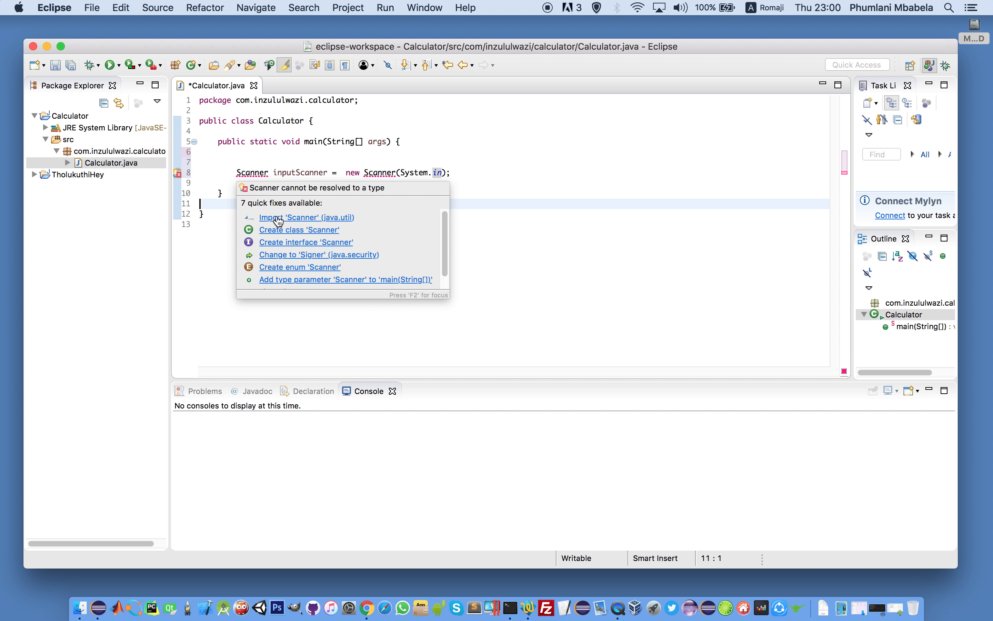
{"action": "left_click", "coordinate": [306, 218]}
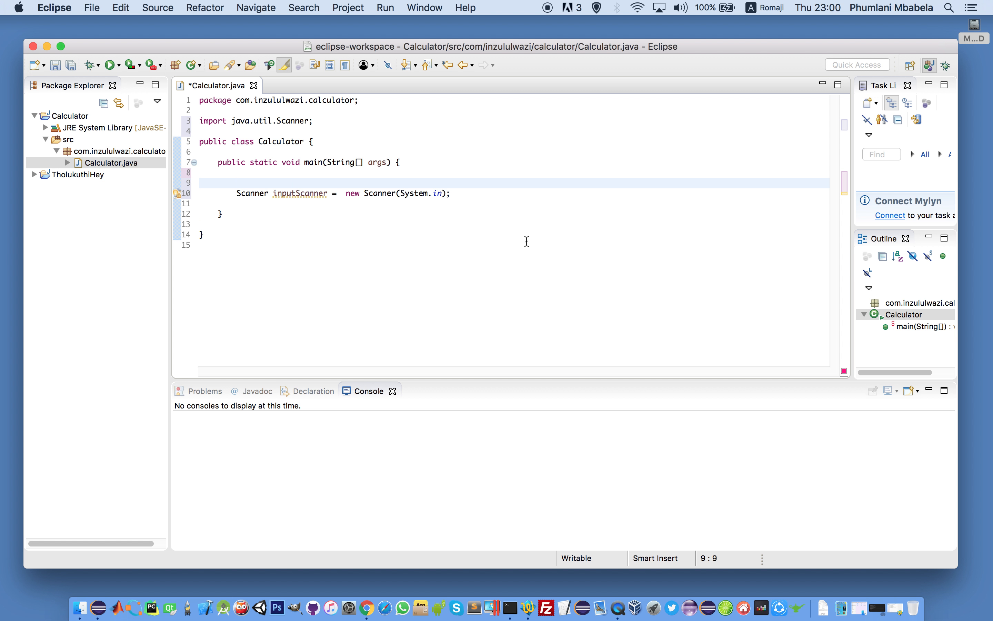
{"action": "key", "text": "Backspace"}
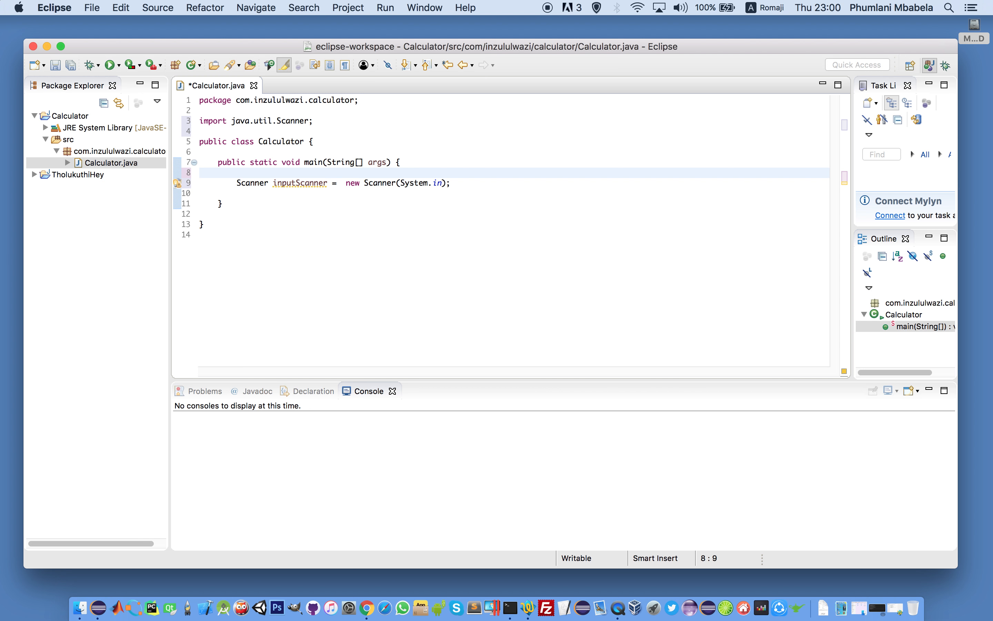
{"action": "key", "text": "cmd+s"}
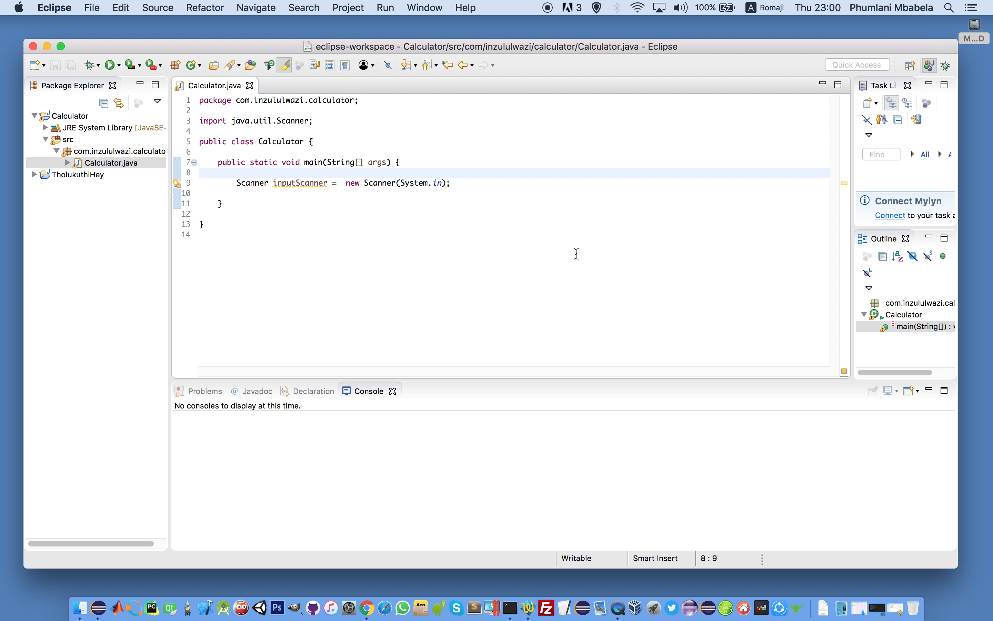
- Declare double firstNumber, secondNumber and answer below the Scanner line
{"action": "left_click", "coordinate": [477, 182]}
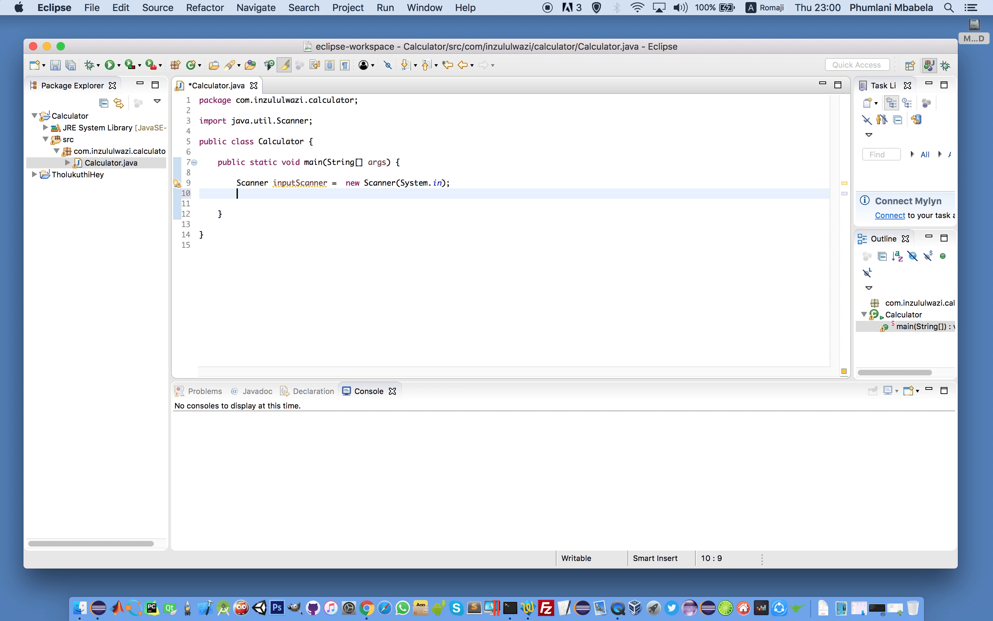
{"action": "type", "text": "double"}
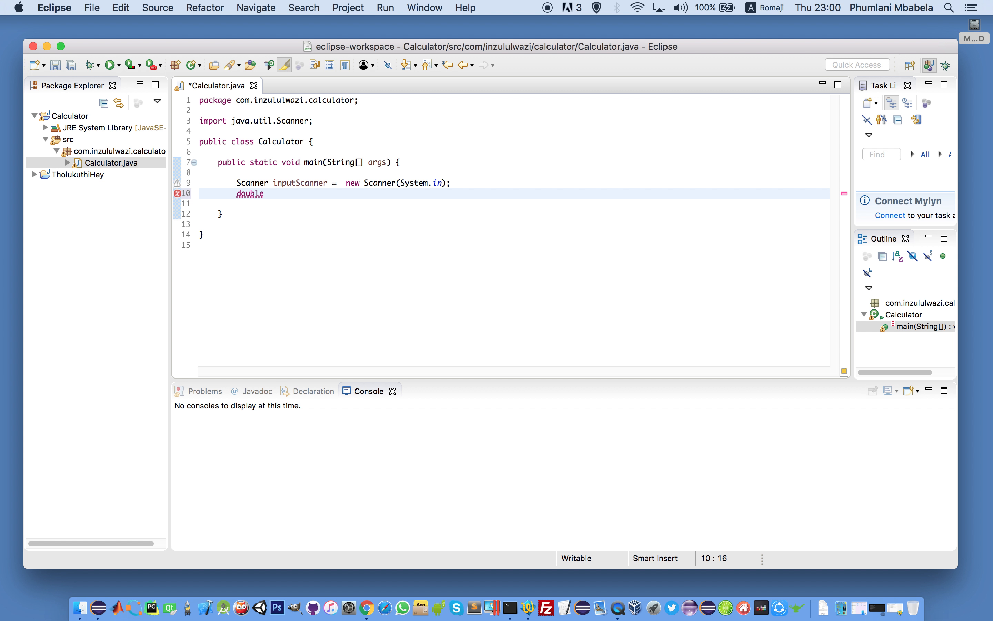
{"action": "type", "text": "\" \""}
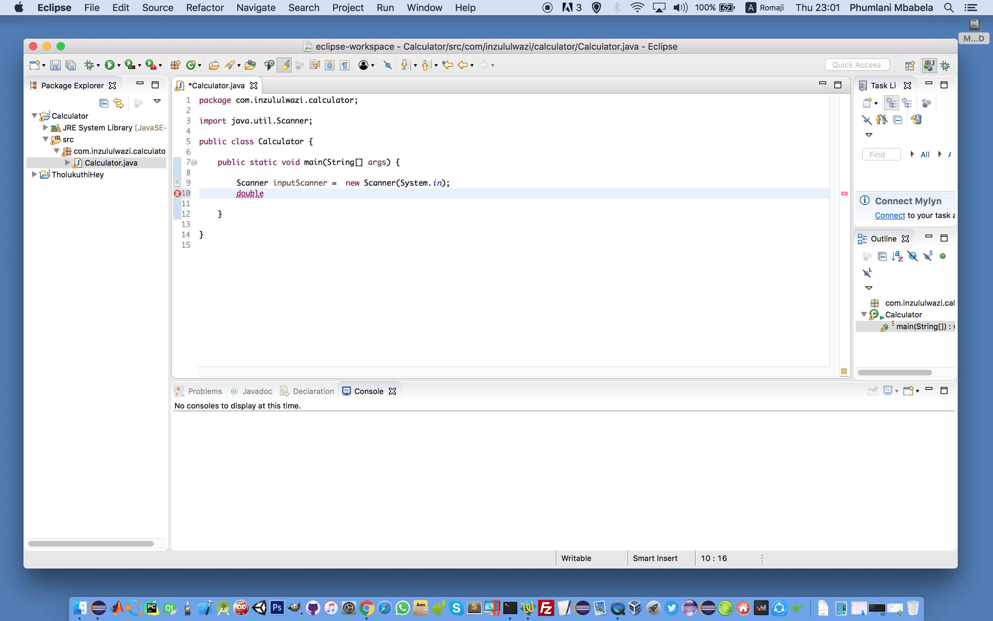
{"action": "type", "text": "firstN"}
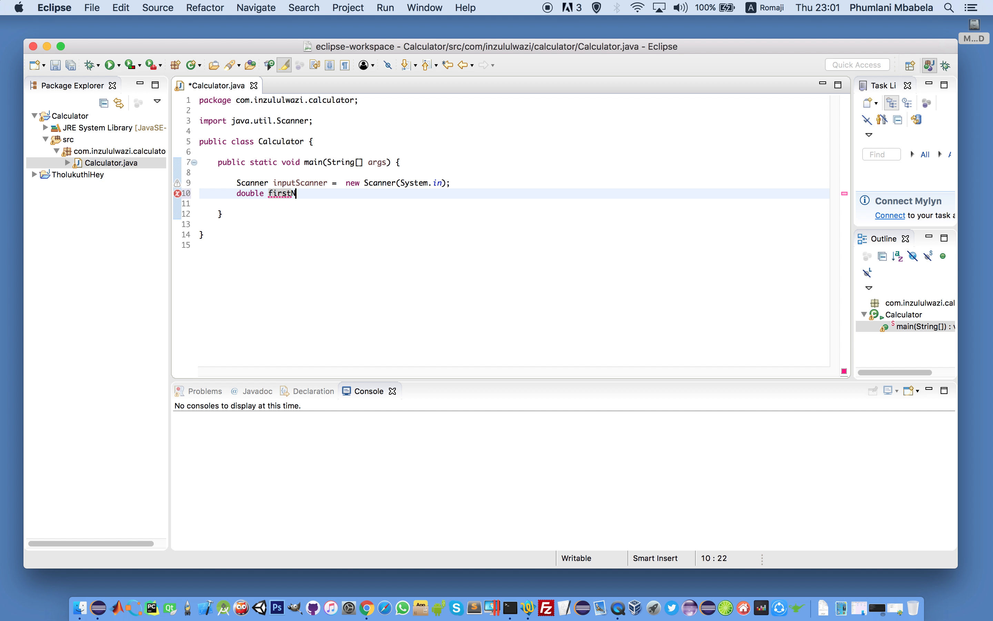
{"action": "type", "text": "umber"}
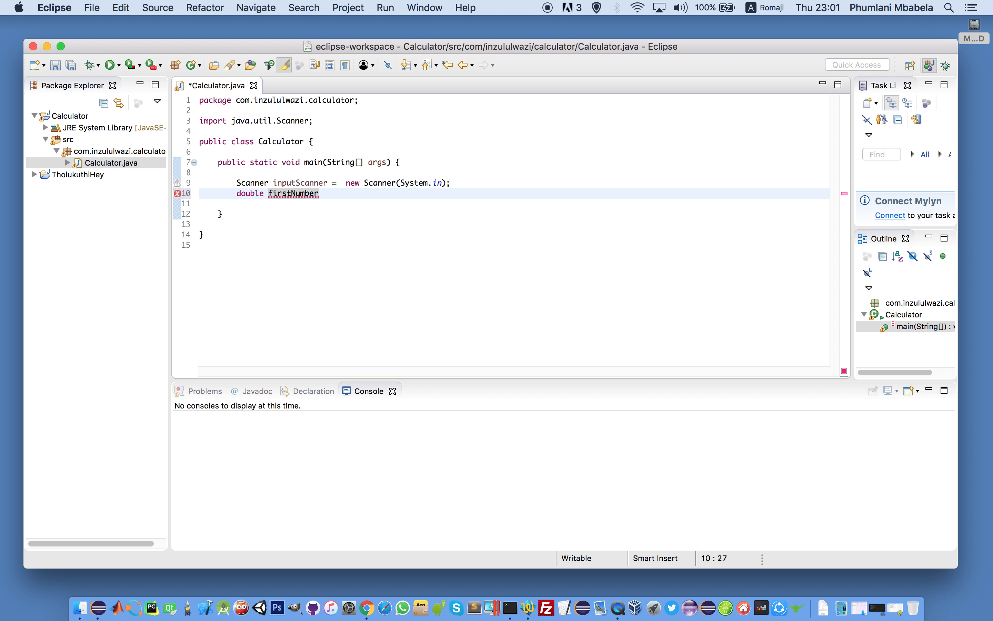
{"action": "type", "text": ";"}
{"action": "type", "text": "double"}
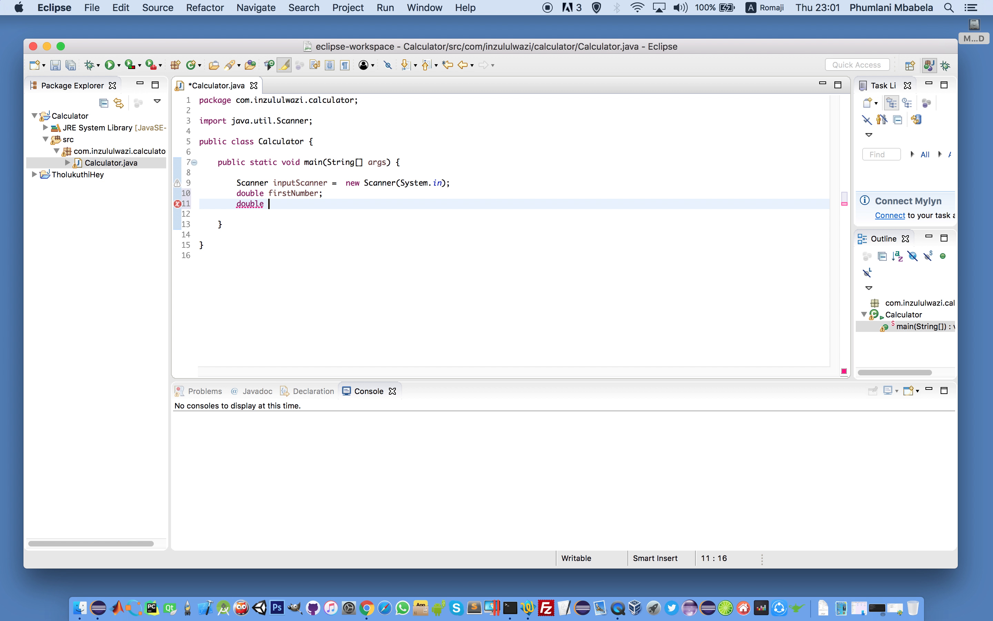
{"action": "type", "text": "second"}
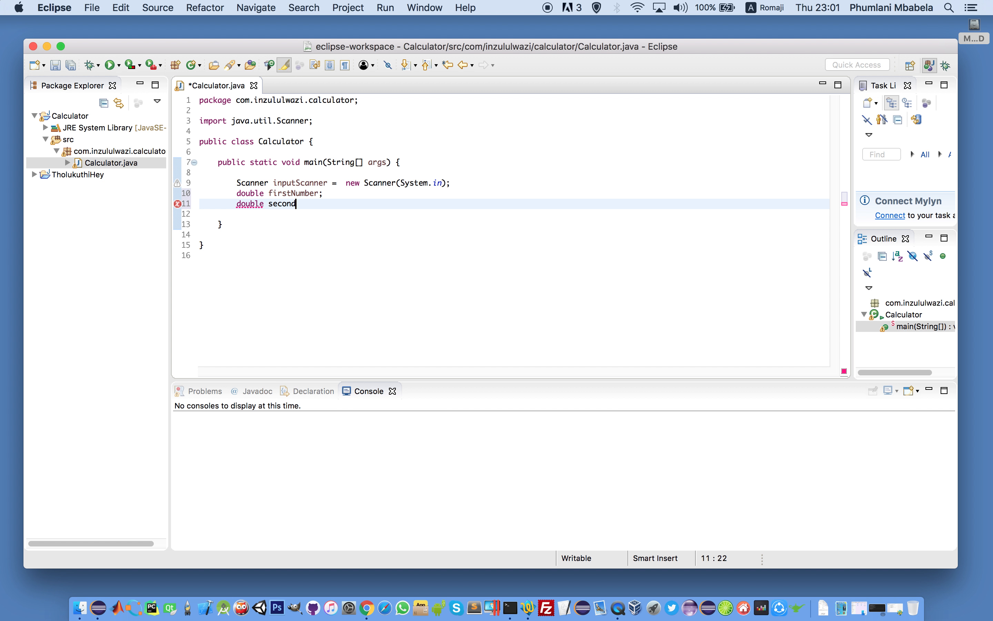
{"action": "type", "text": "Number;"}
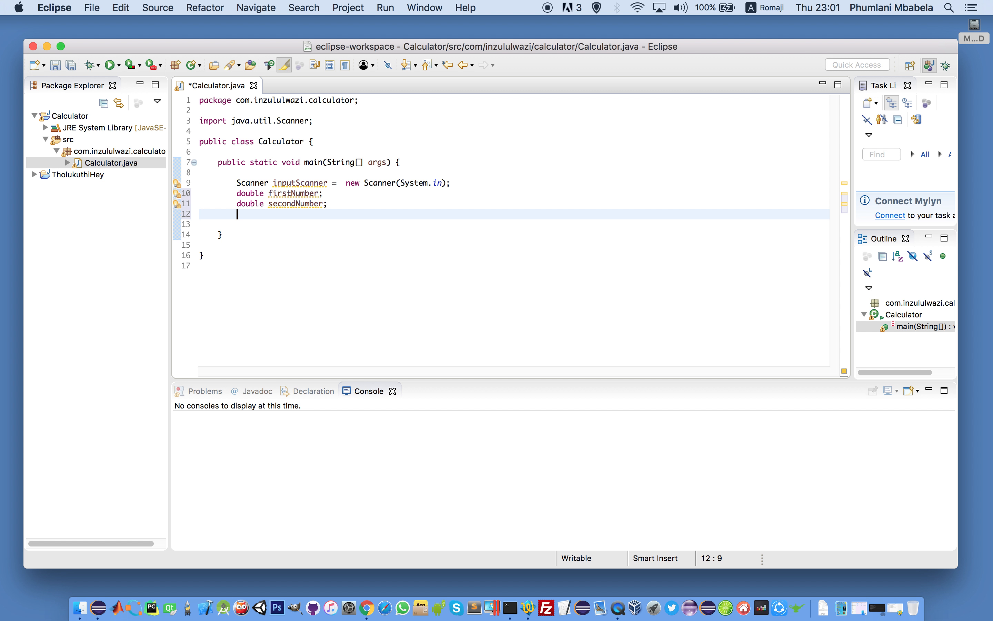
{"action": "type", "text": "double"}
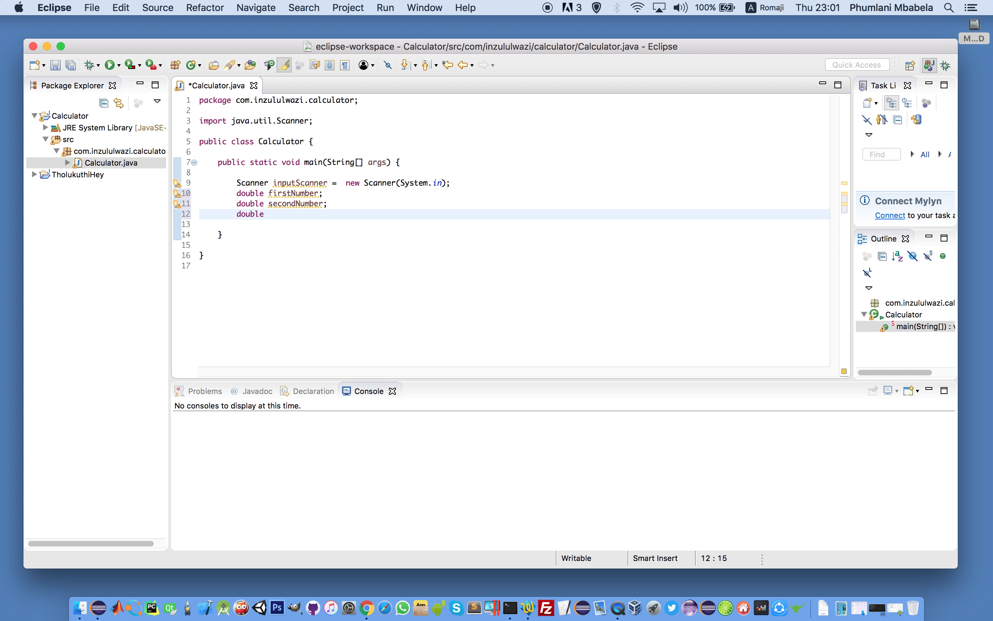
{"action": "type", "text": "answer"}
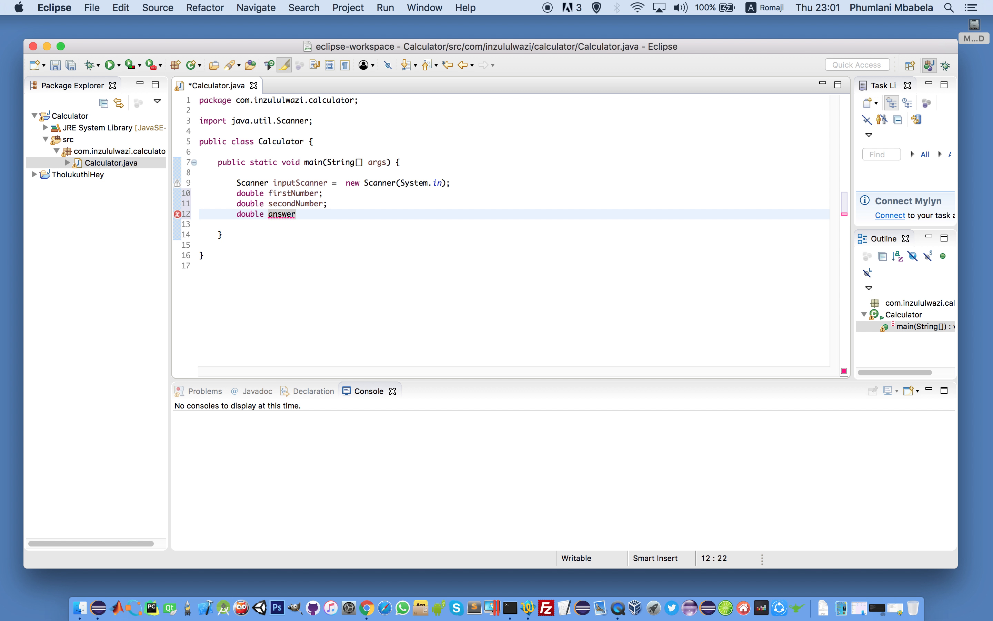
{"action": "type", "text": ";"}
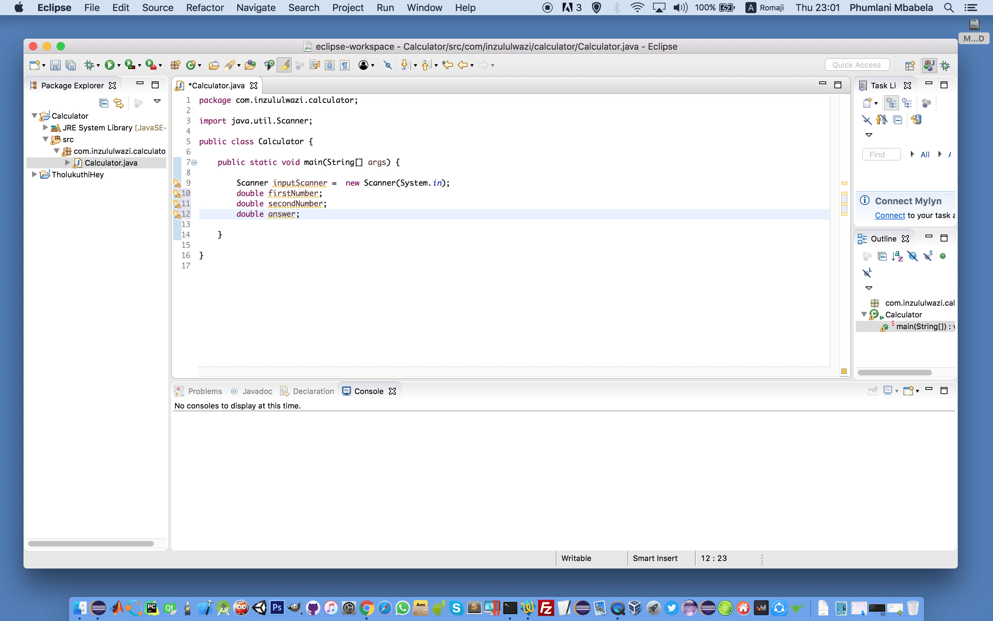
- Add blank lines after the declarations and save Calculator.java
{"action": "left_click", "coordinate": [301, 214]}
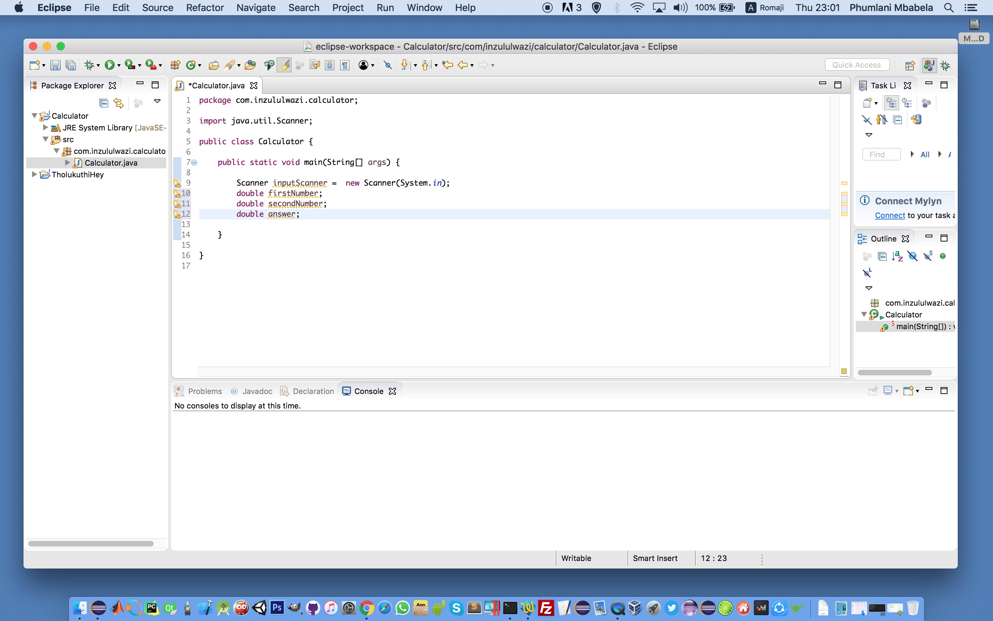
{"action": "key", "text": "enter"}
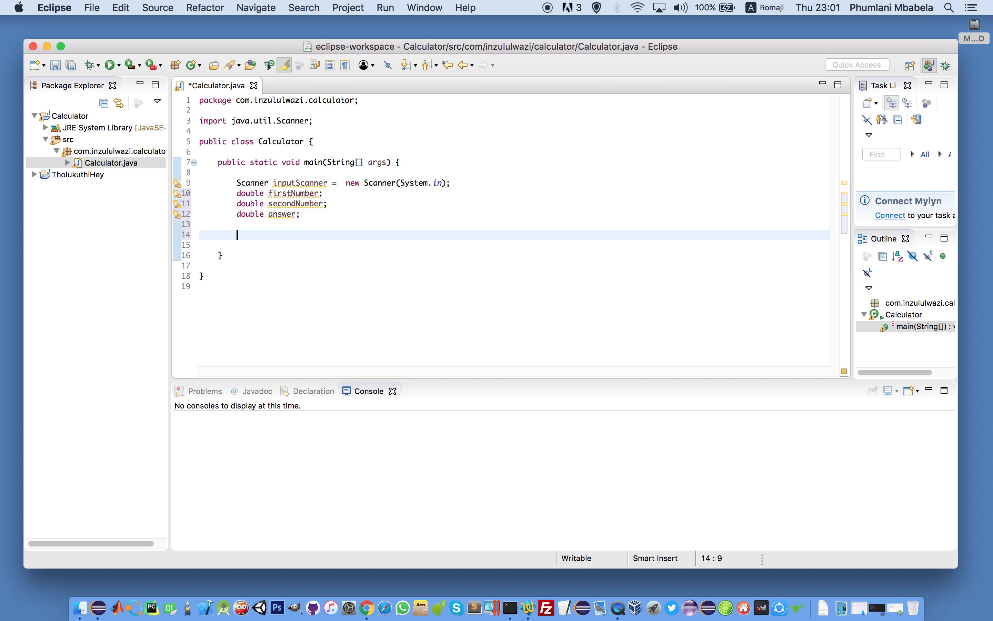
{"action": "key", "text": "cmd+s"}
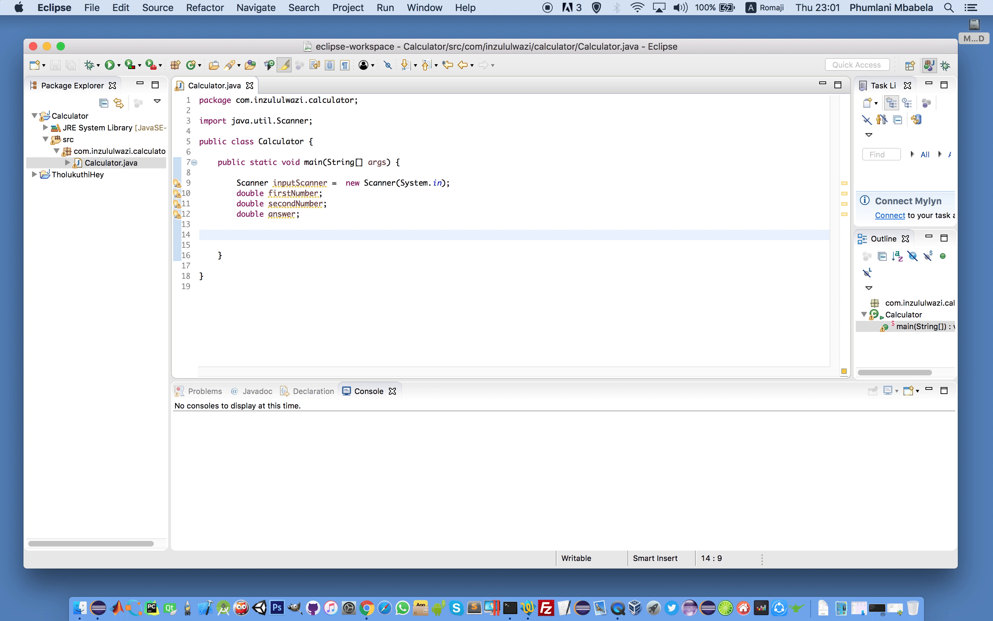
- Initialise firstNumber and secondNumber with inputScanner.nextDouble()
{"action": "left_click", "coordinate": [237, 235]}
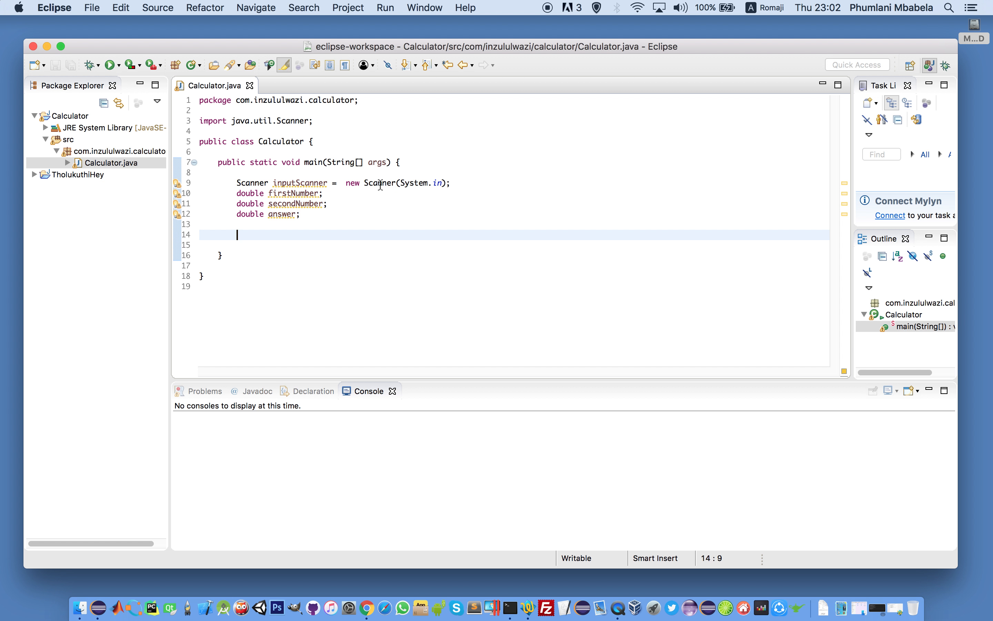
{"action": "mouse_move", "coordinate": [317, 184]}
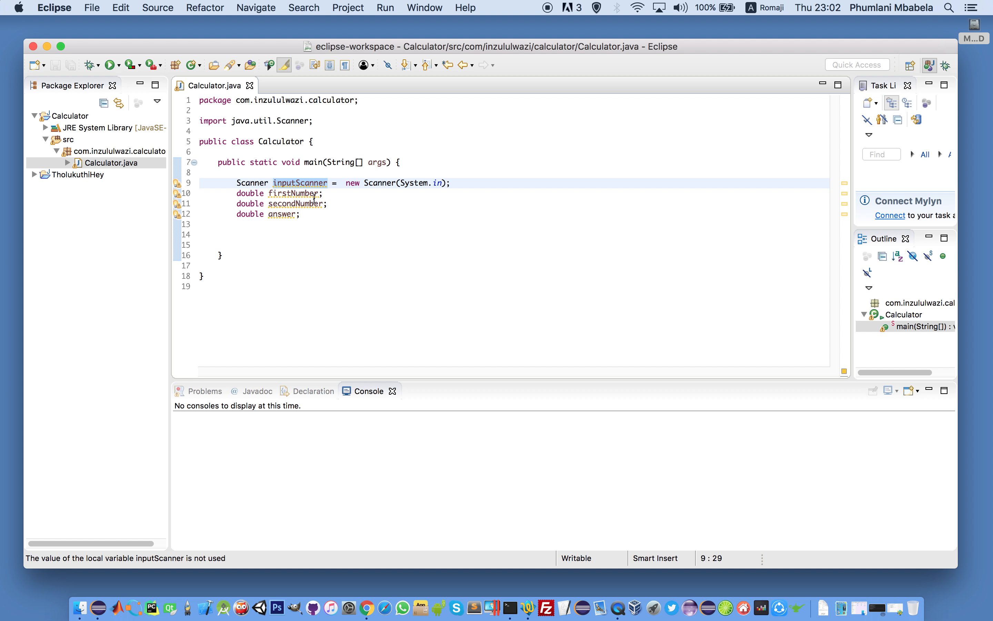
{"action": "type", "text": "="}
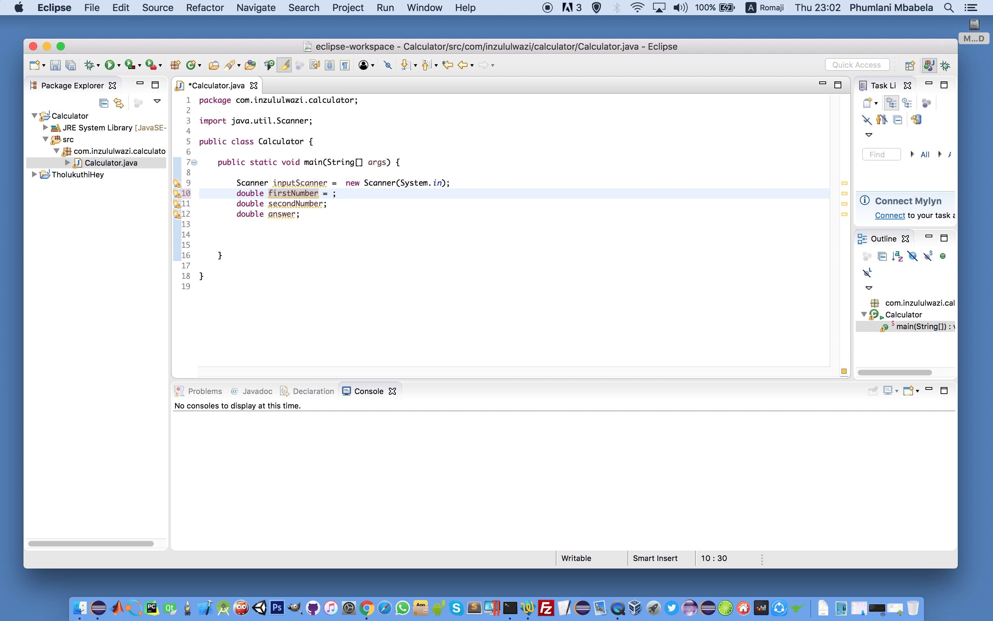
{"action": "type", "text": "inputScanner.nextDouble("}
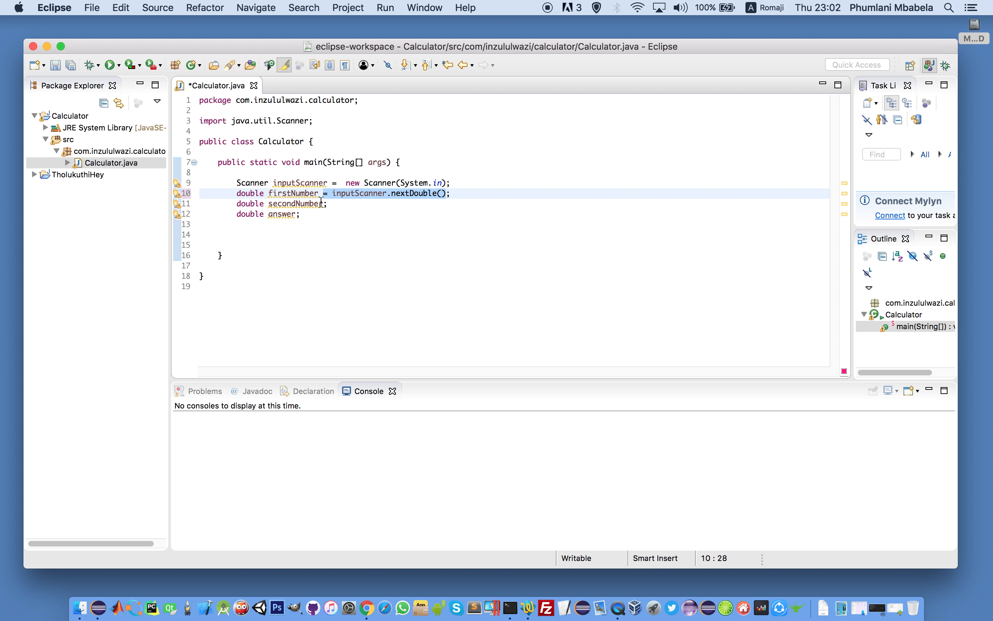
{"action": "type", "text": "= inputScanner.nextDouble()"}
{"action": "type", "text": "System"}
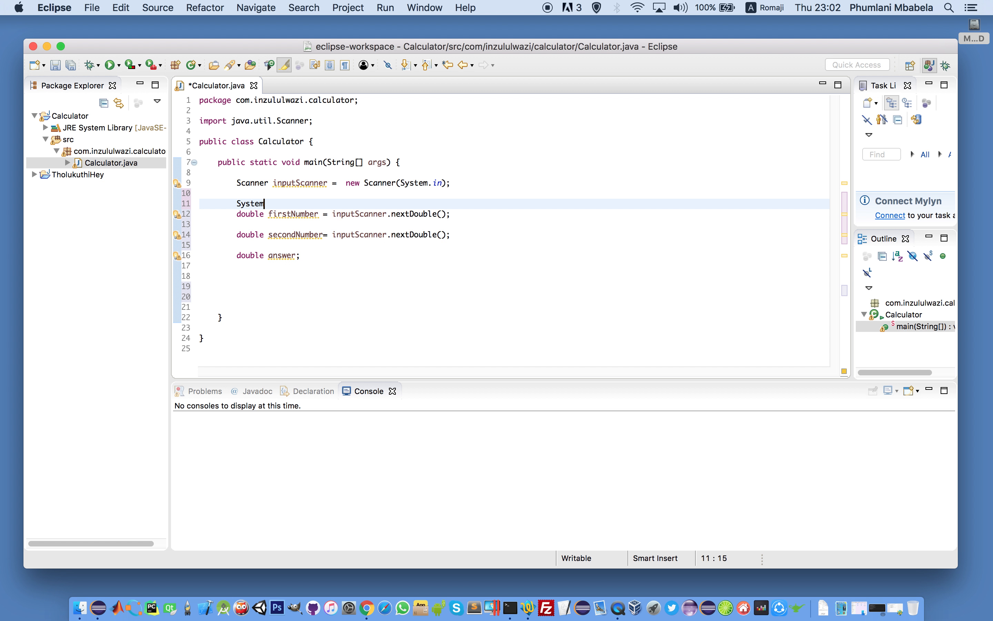
- Print "Please enter the first number" before the first read
{"action": "type", "text": "."}
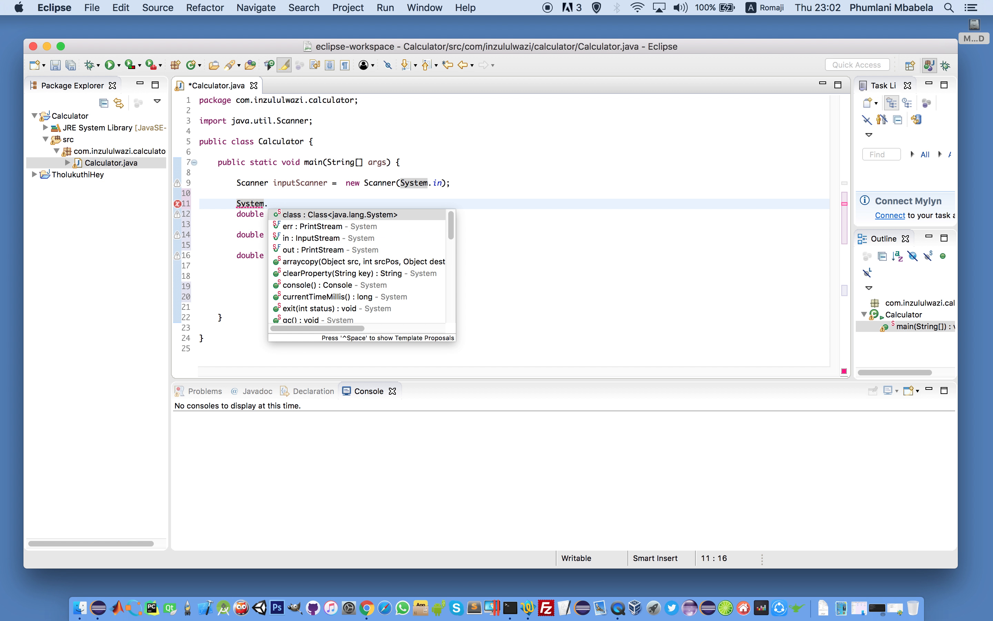
{"action": "type", "text": "out.println();"}
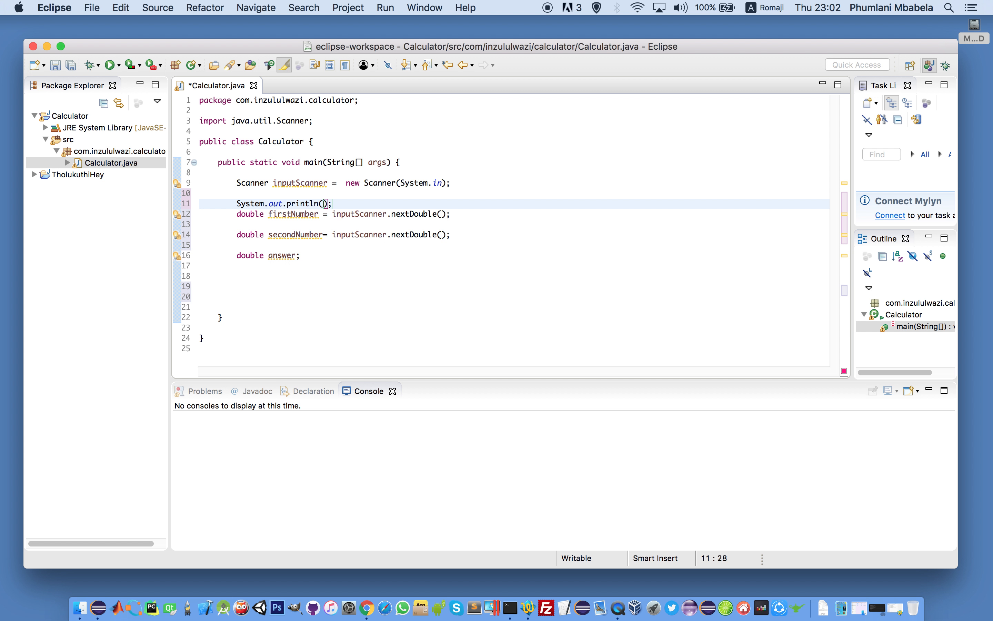
{"action": "type", "text": "\""}
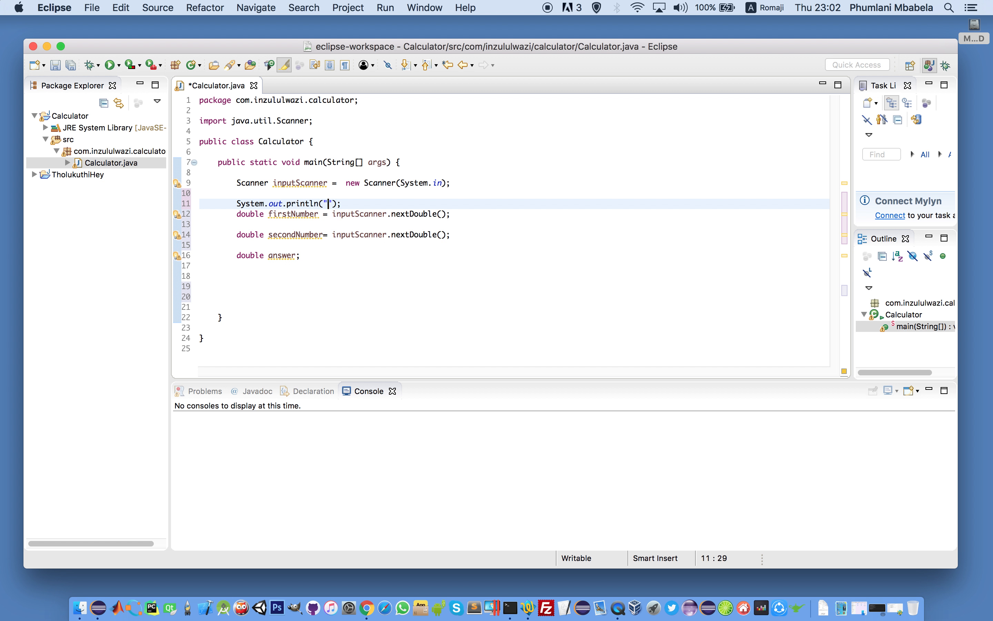
{"action": "type", "text": "Please en"}
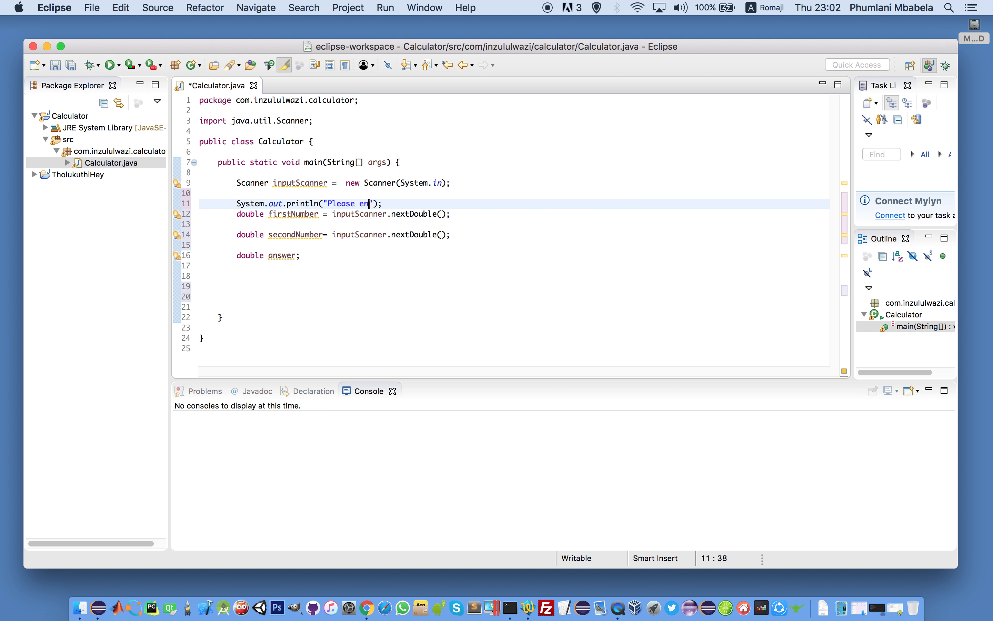
{"action": "type", "text": "ter the fir"}
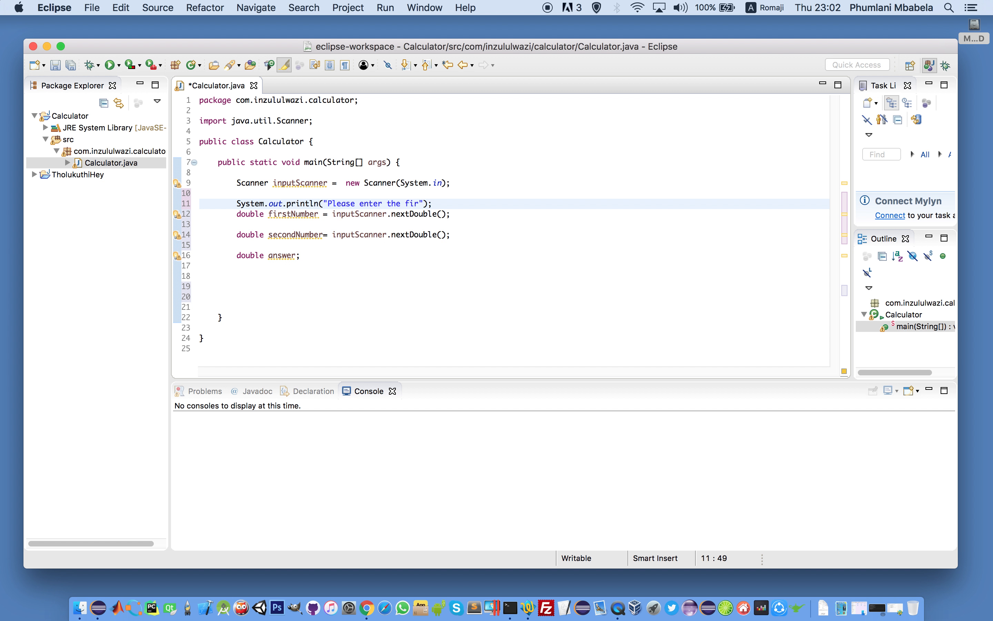
{"action": "type", "text": "st number."}
{"action": "type", "text": "System.out.println(\"Please enter the se number.\");"}
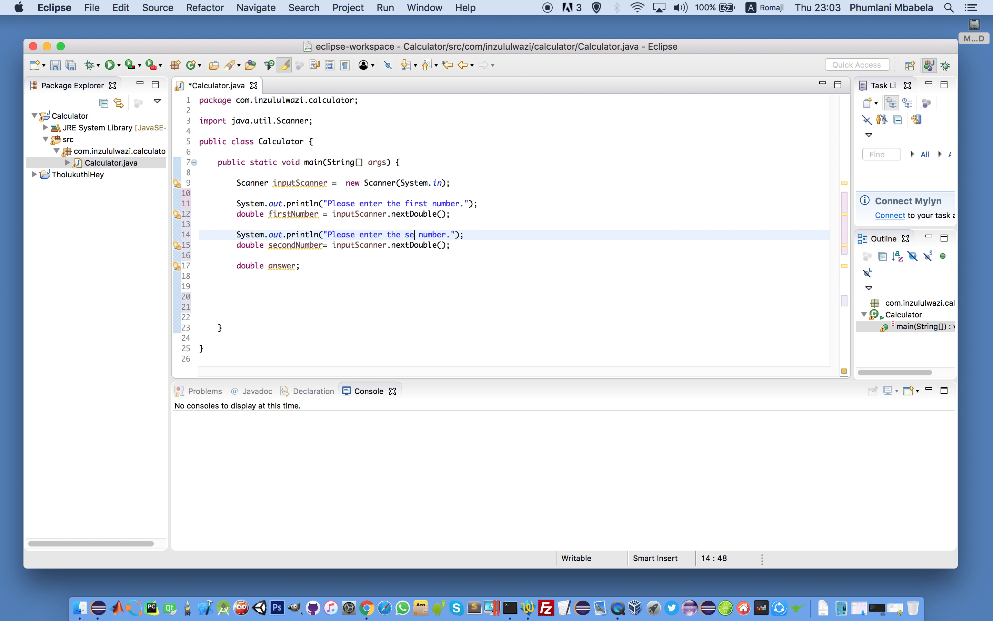
- Print "Please enter the second number" before the second read
{"action": "type", "text": "cond"}
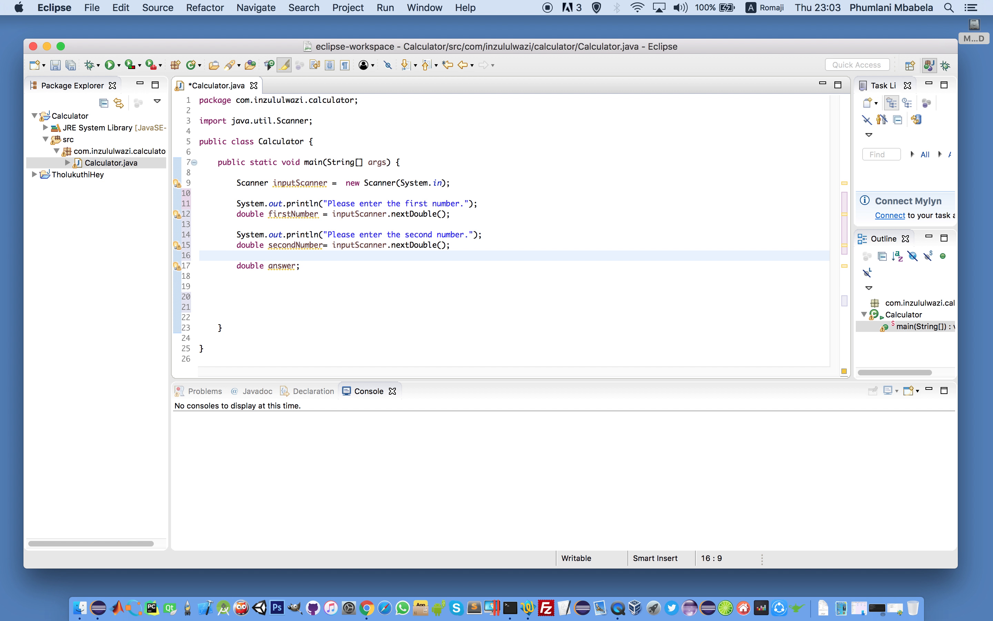
{"action": "type", "text": "System.out.println(\"Please enter the second number\");"}
{"action": "type", "text": "System.out.println(\"The answer is =\");"}
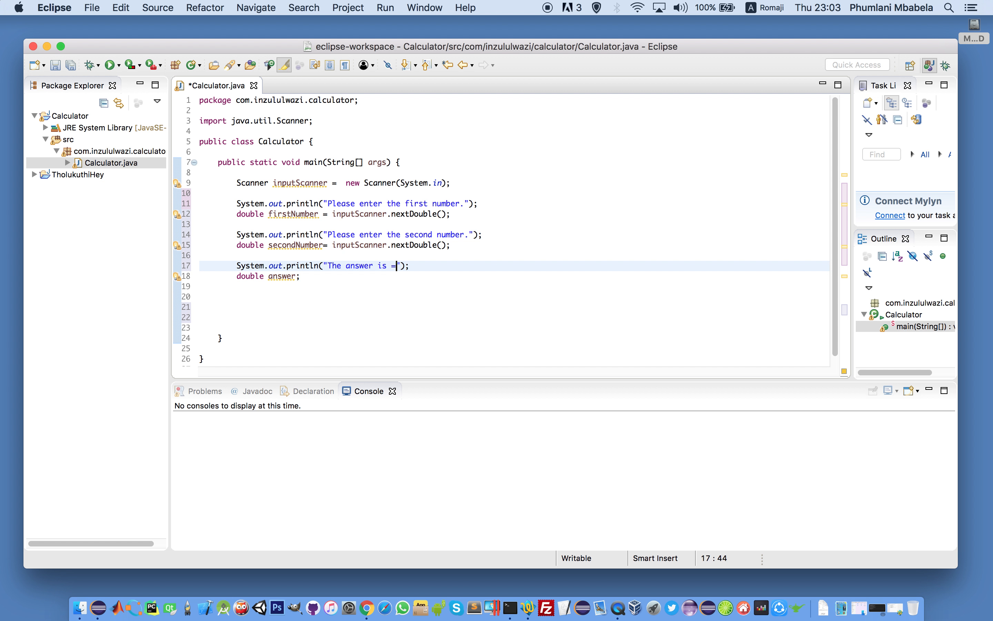
- Append + answer to the answer println, removing the stray .to
{"action": "type", "text": "\" \""}
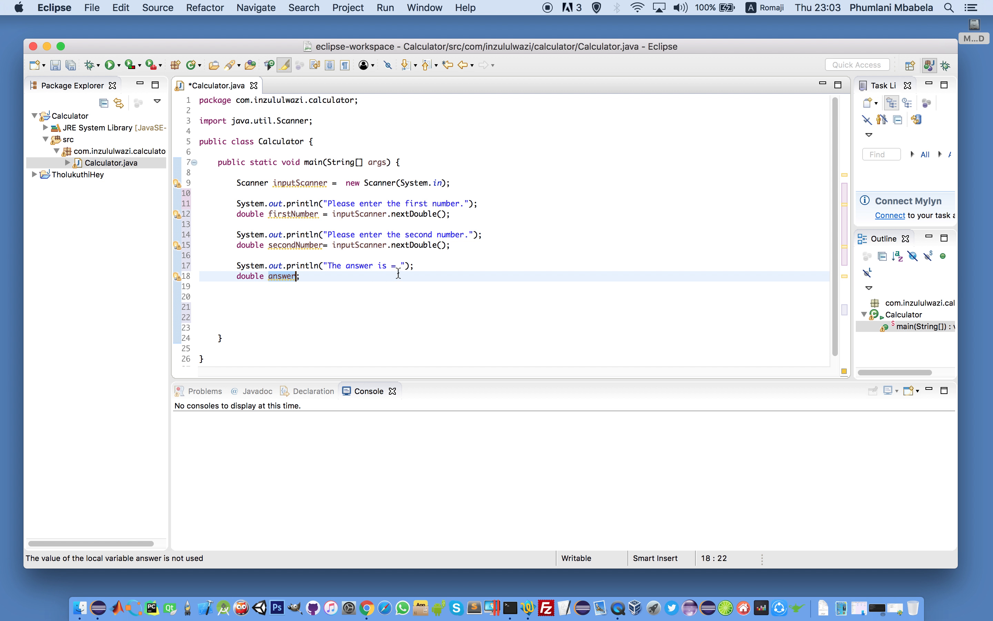
{"action": "type", "text": "+"}
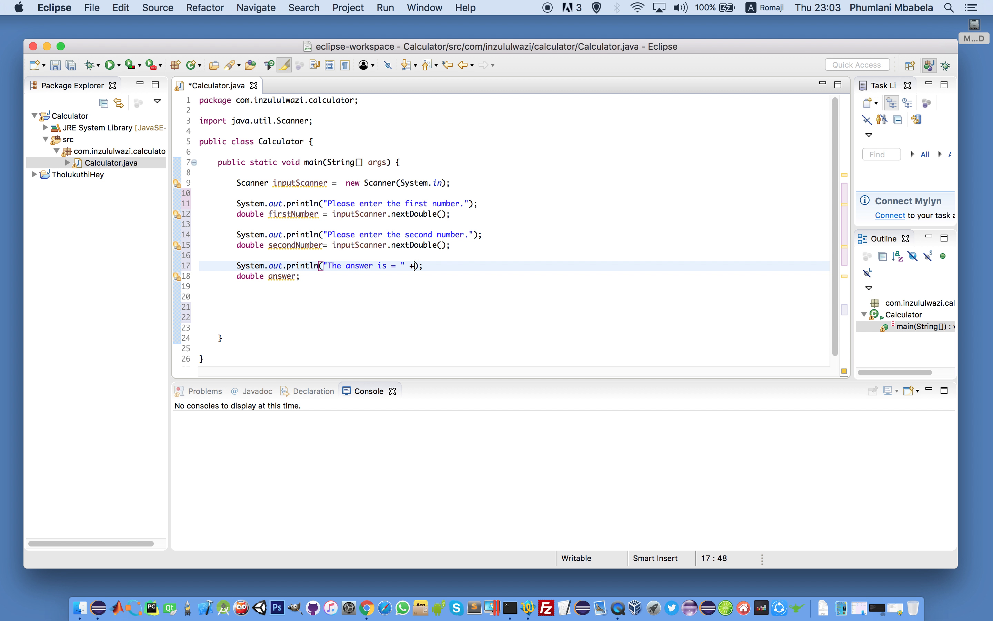
{"action": "type", "text": "answer"}
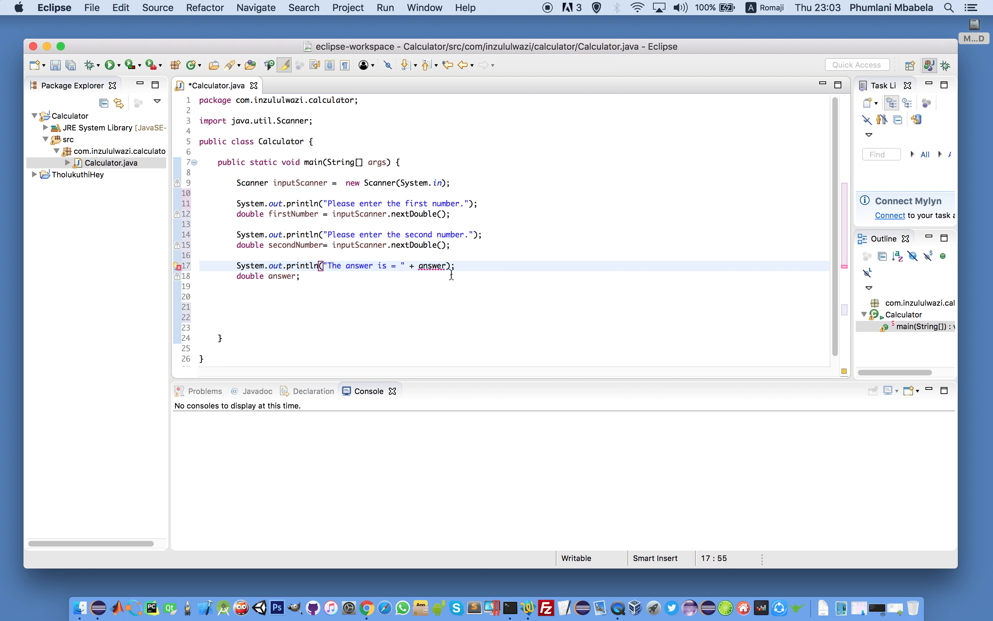
{"action": "type", "text": ".to"}
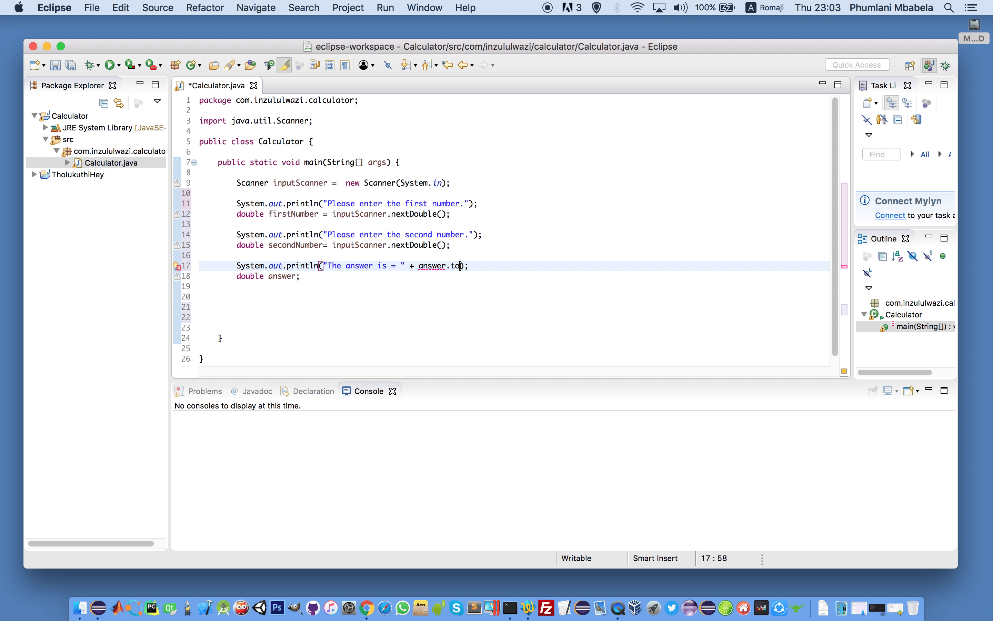
{"action": "key", "text": "backspace"}
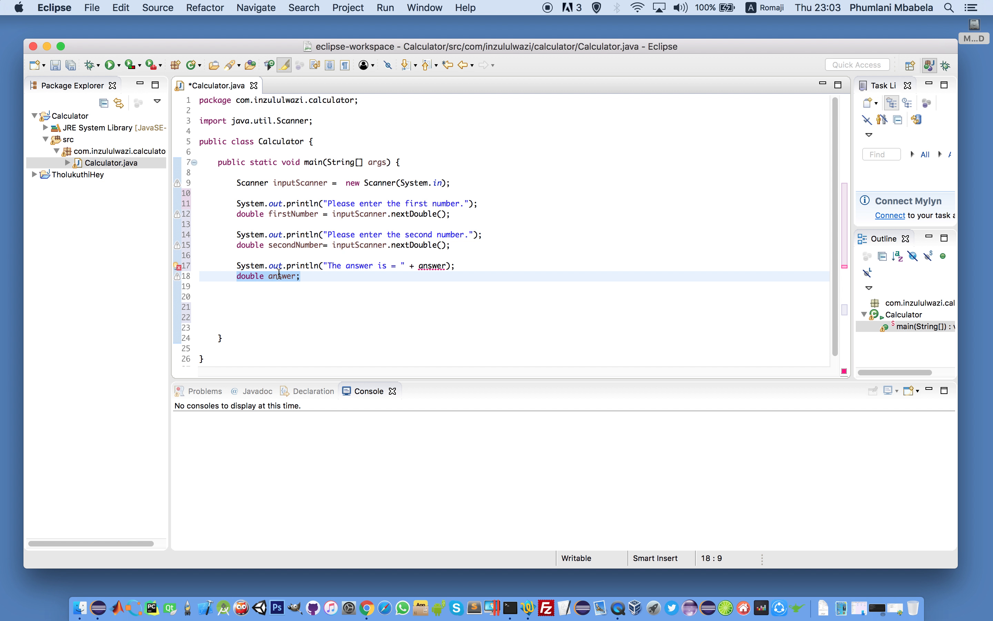
- Inspect the unresolved answer error and move to the blank line above main
{"action": "left_click", "coordinate": [430, 265]}
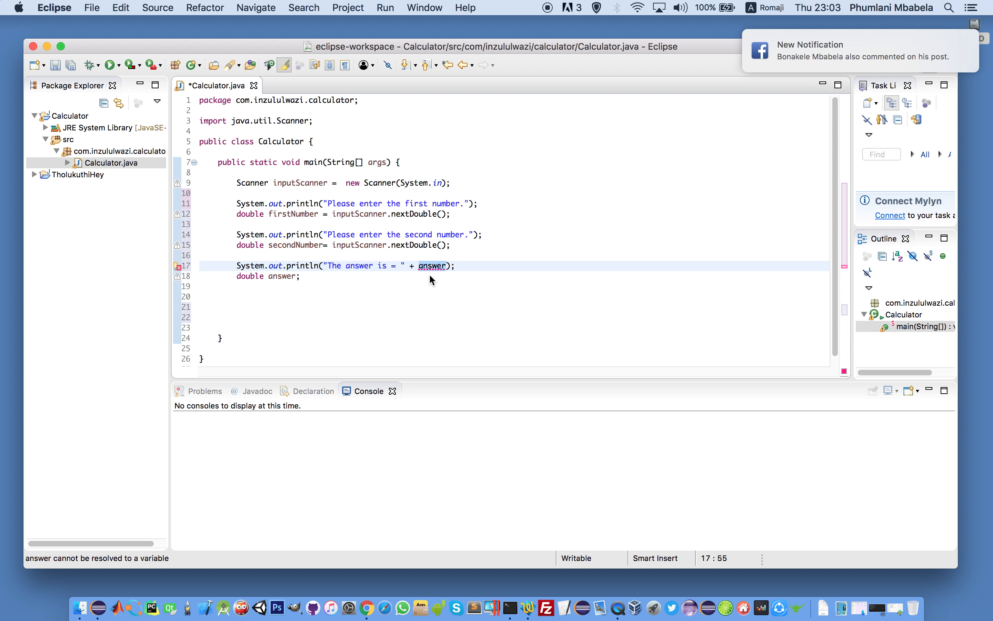
{"action": "left_click", "coordinate": [446, 265]}
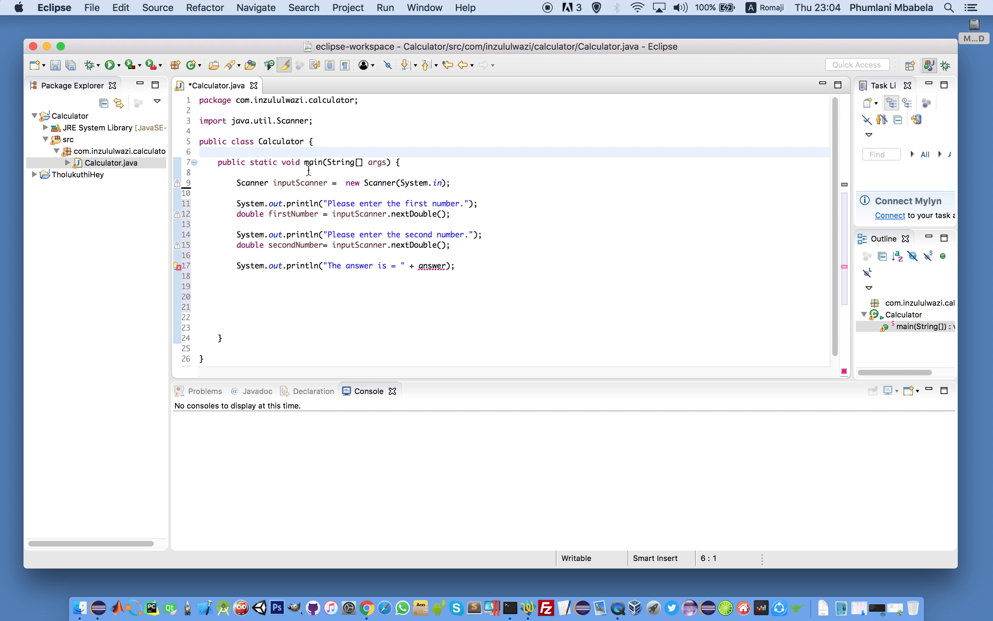
- Declare double answer; inside main under the Scanner line and save
{"action": "type", "text": "double answer;"}
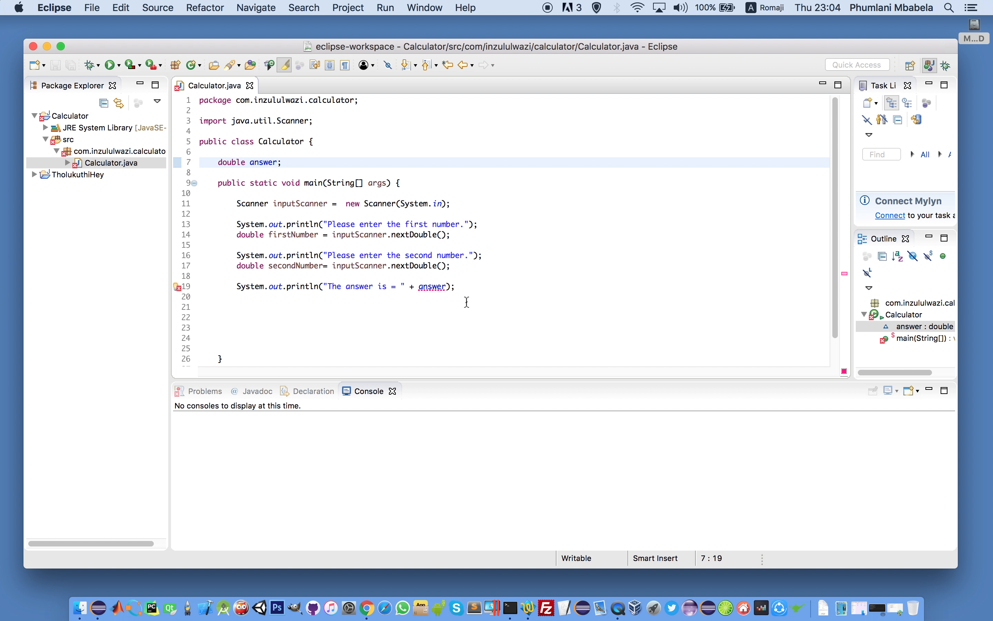
{"action": "mouse_move", "coordinate": [432, 286]}
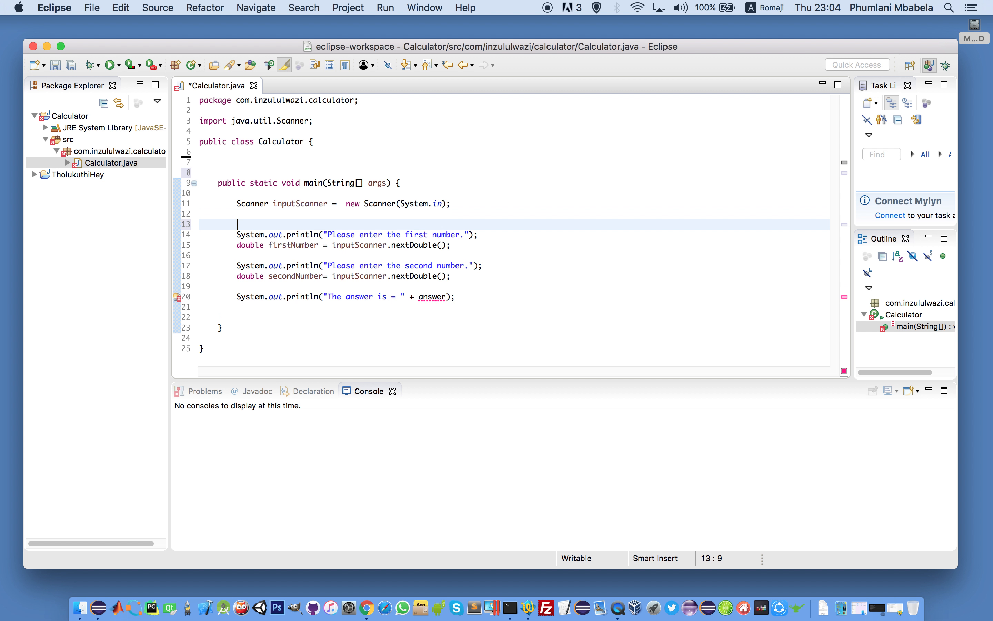
{"action": "type", "text": "double answer;"}
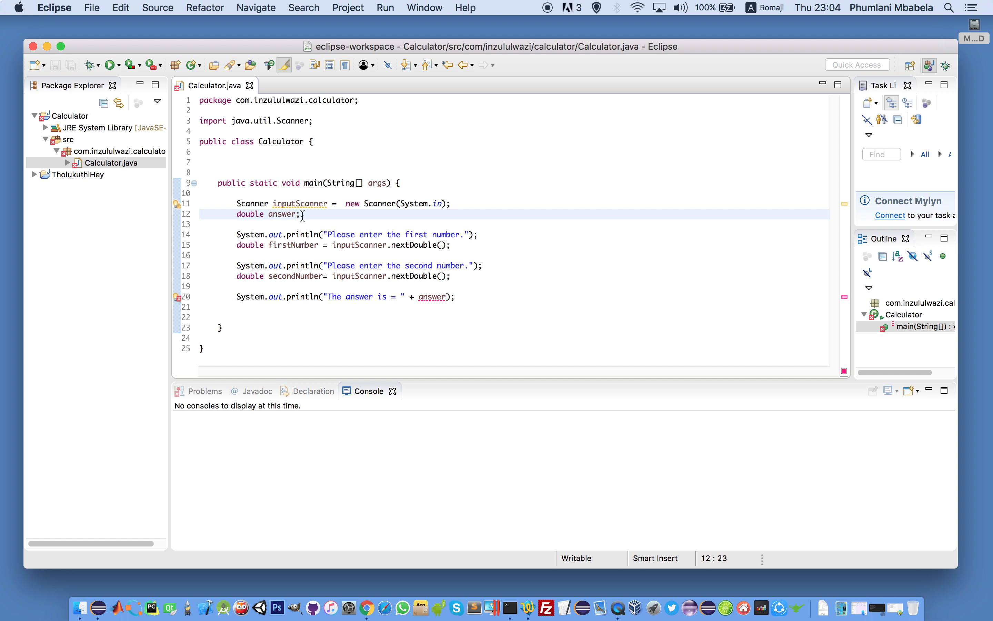
- Initialize the answer variable to 0 via the quick fix and save Calculator.java
{"action": "double_click", "coordinate": [283, 213]}
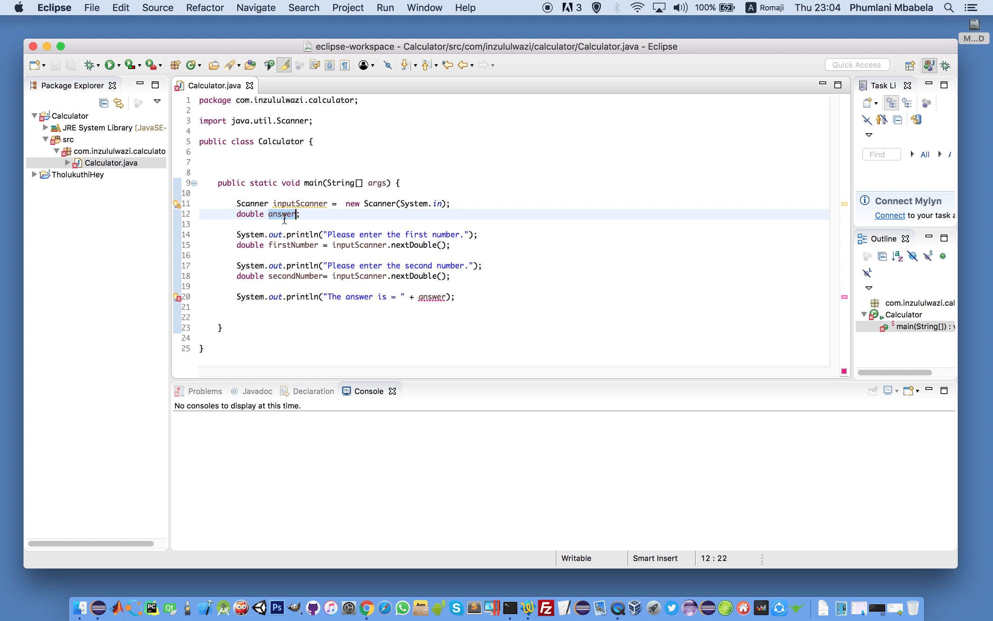
{"action": "mouse_move", "coordinate": [431, 297]}
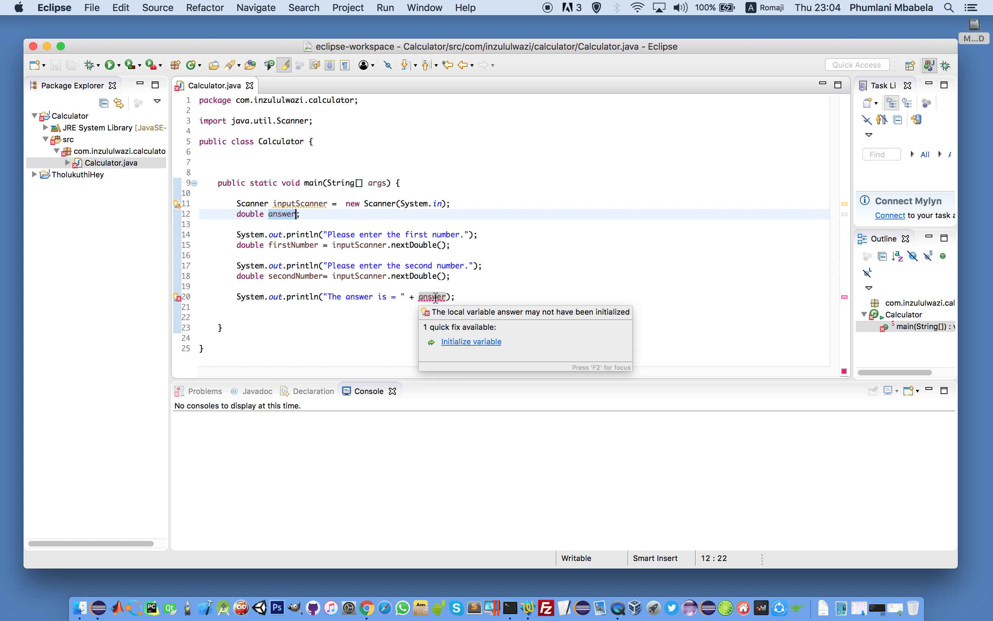
{"action": "left_click", "coordinate": [471, 341]}
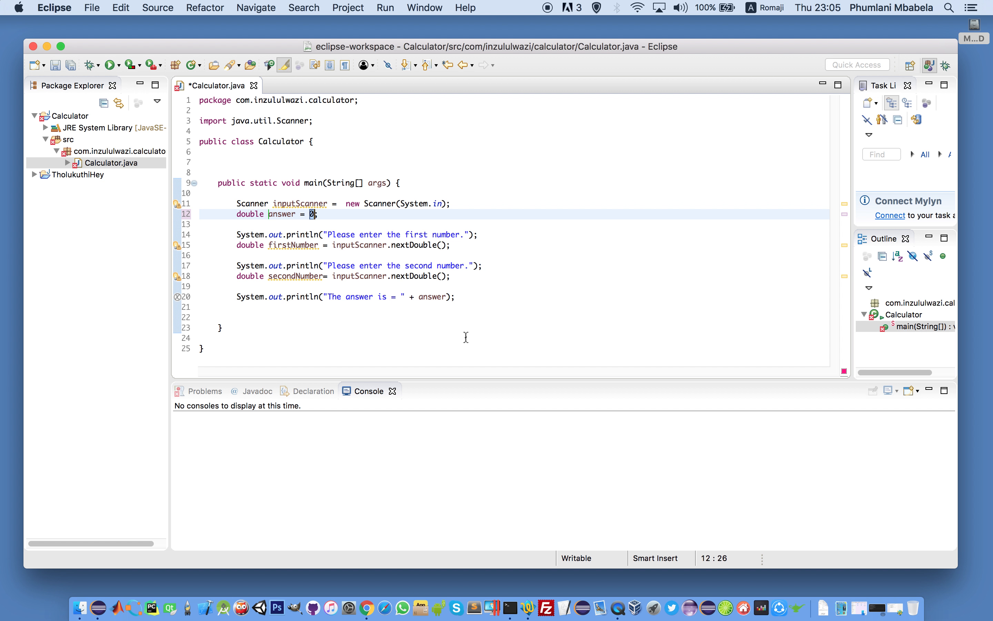
{"action": "key", "text": "cmd+s"}
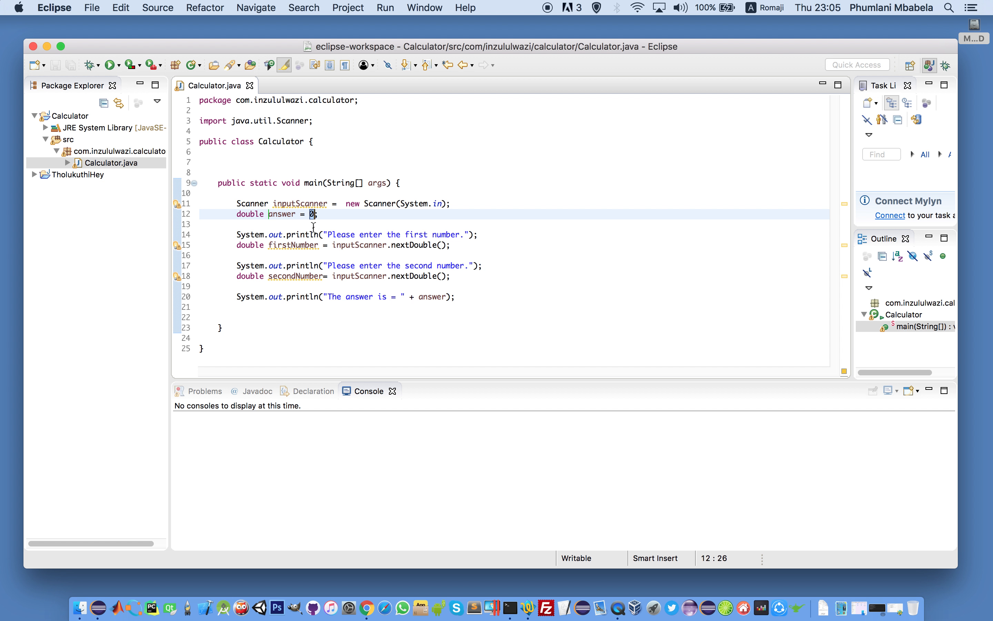
- Add a blank line above the answer printout for the calculation
{"action": "double_click", "coordinate": [282, 214]}
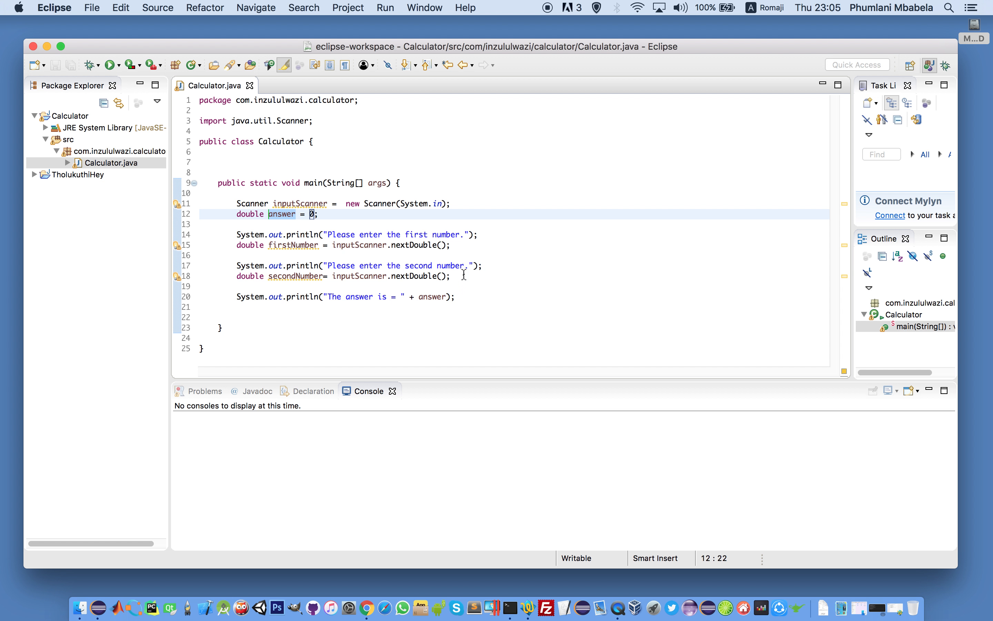
{"action": "key", "text": "enter"}
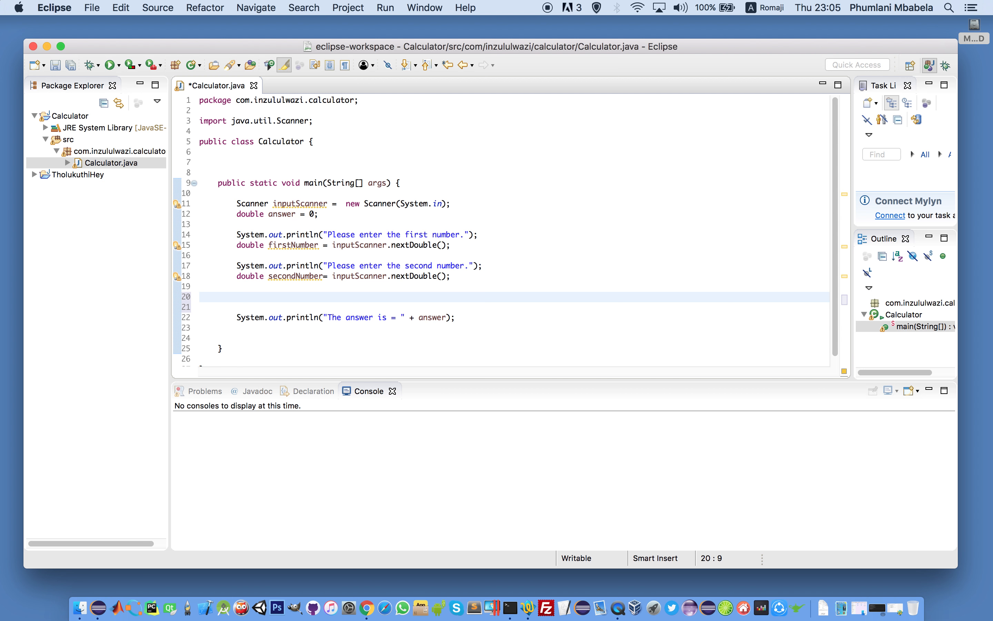
- Write answer = firstNumber + secondNumber; before the printout and begin the inputScanner close call
{"action": "type", "text": "answer ="}
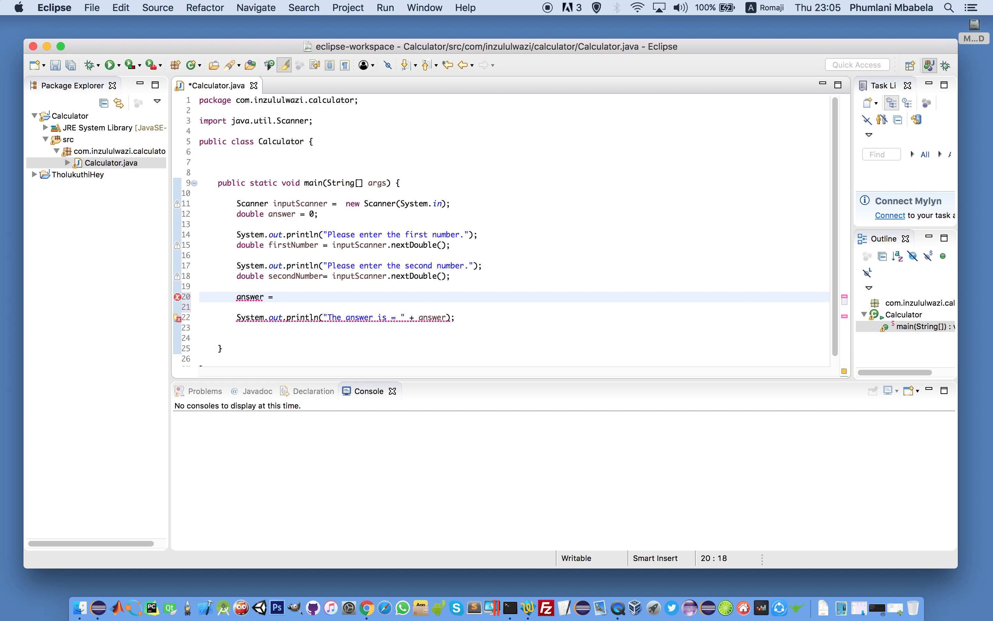
{"action": "double_click", "coordinate": [293, 245]}
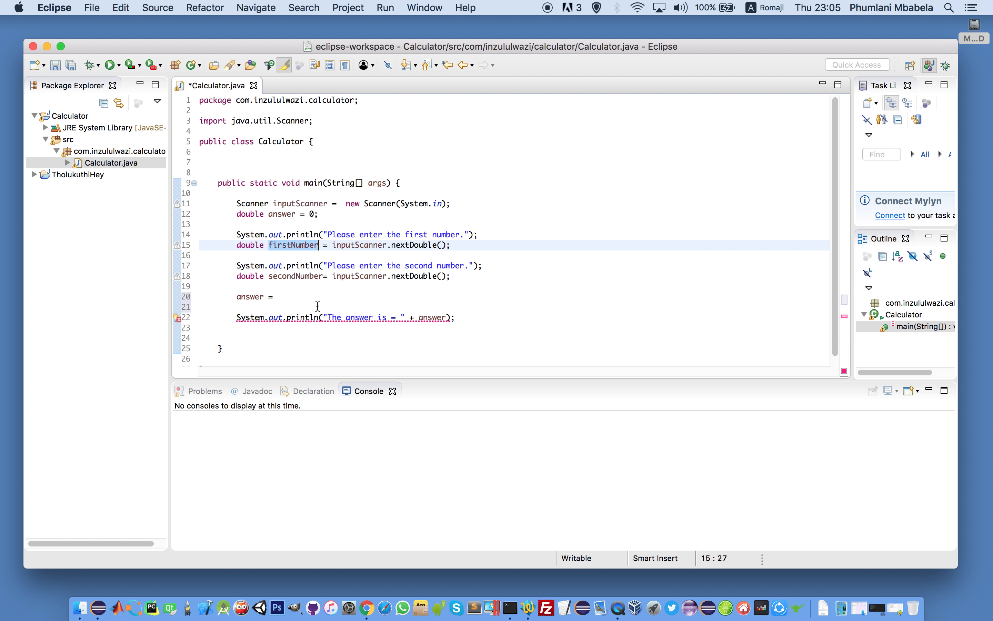
{"action": "type", "text": "firstNumber +"}
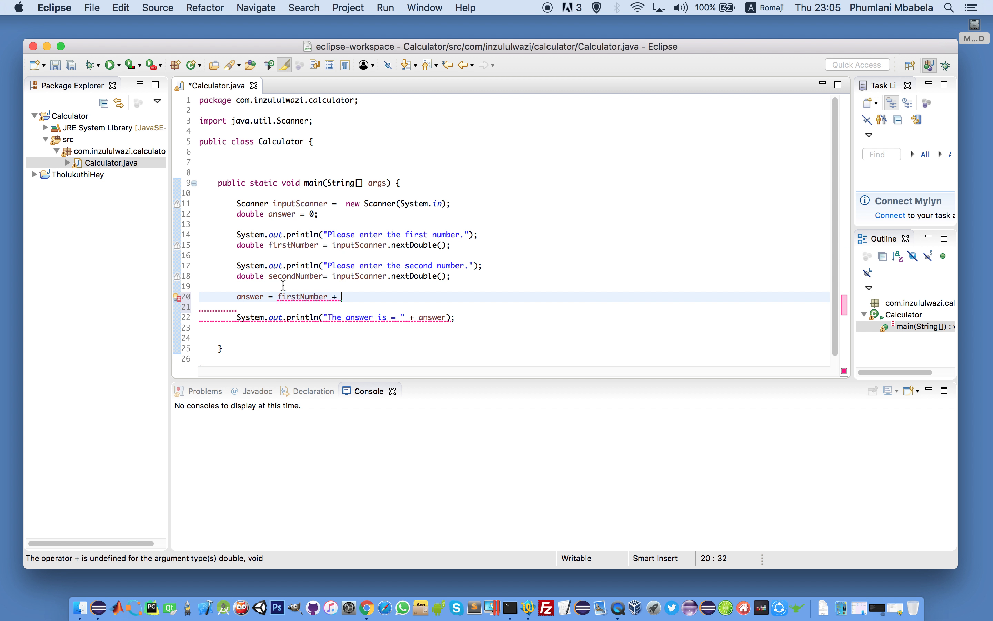
{"action": "double_click", "coordinate": [296, 276]}
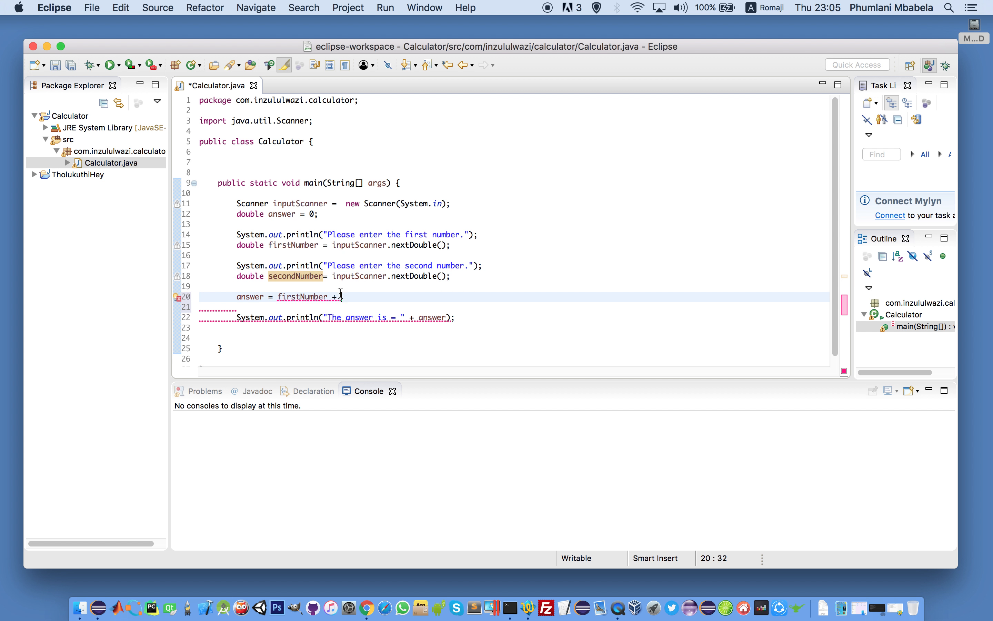
{"action": "type", "text": "secondNumber;"}
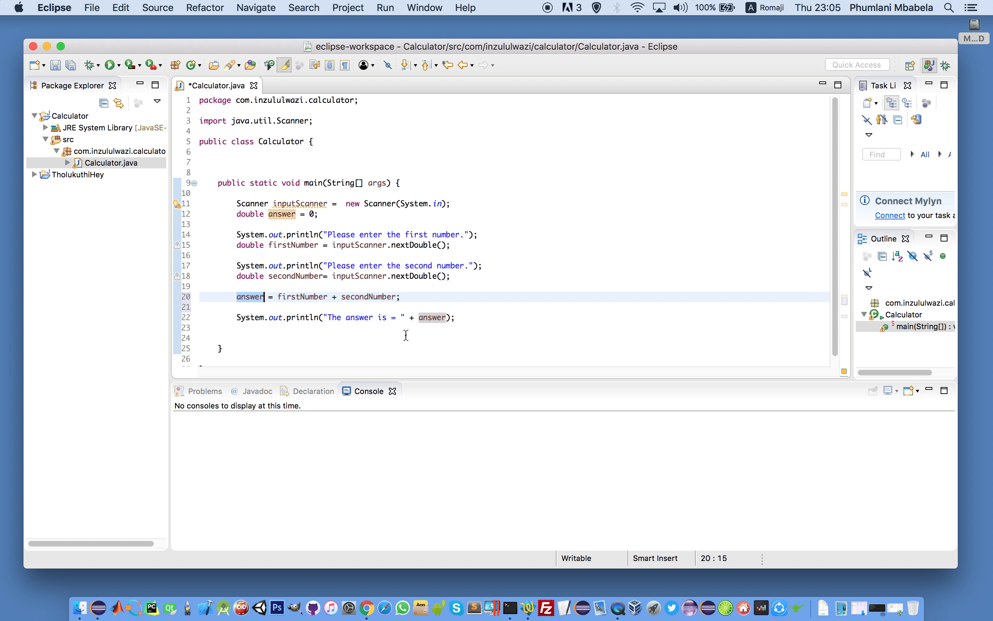
{"action": "mouse_move", "coordinate": [407, 345]}
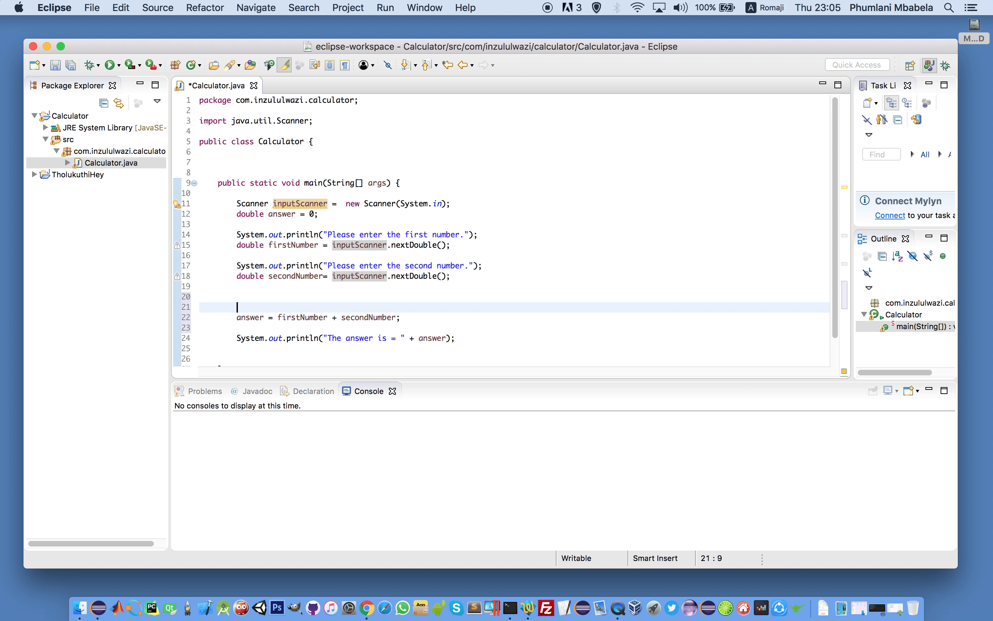
{"action": "type", "text": "inputScanner.close();"}
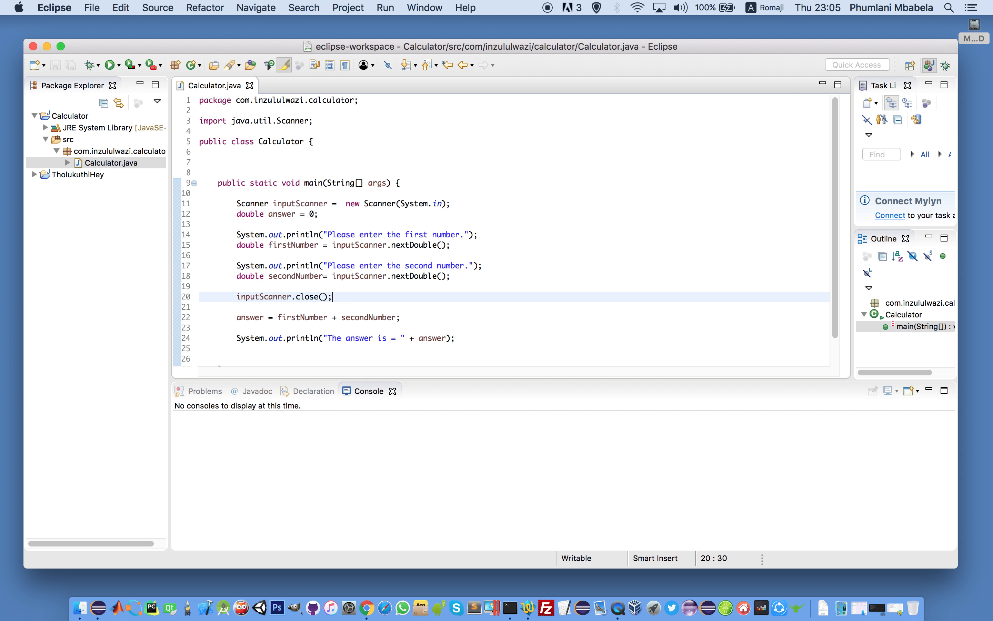
{"action": "mouse_move", "coordinate": [387, 294]}
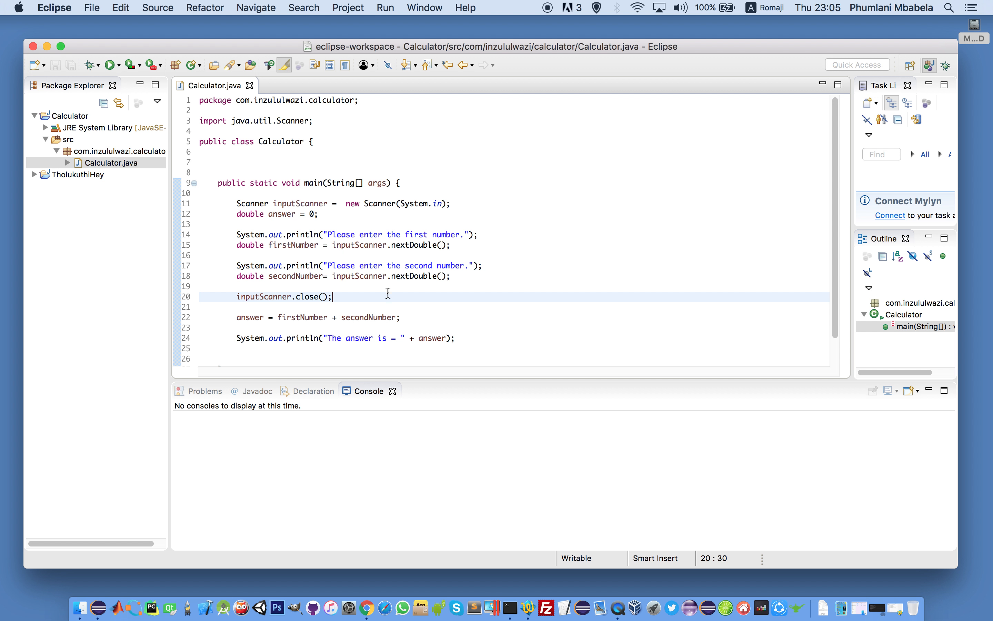
{"action": "mouse_move", "coordinate": [417, 185]}
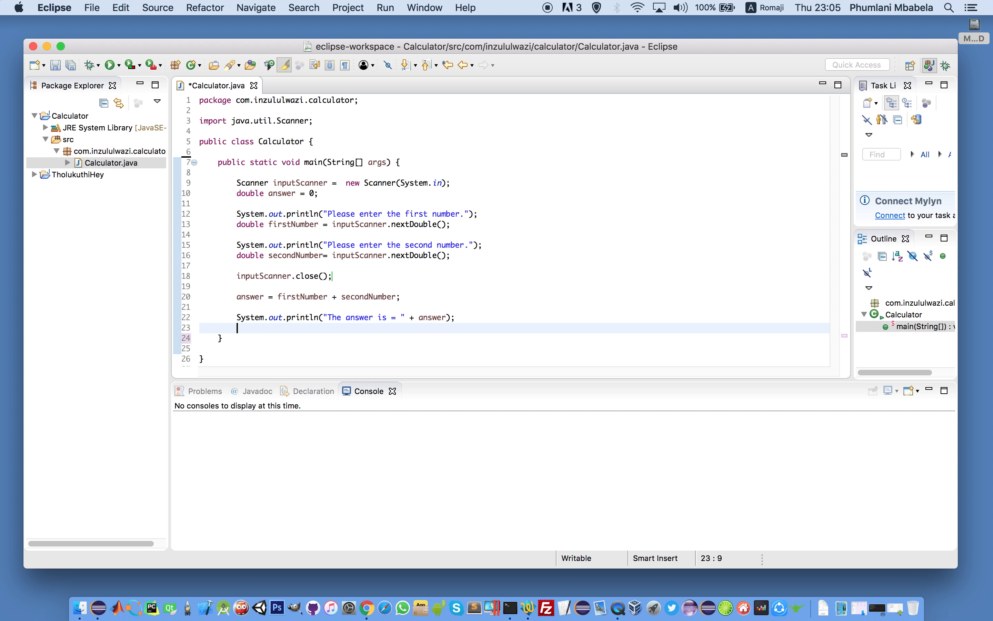
- Remove the extra blank line after the printout and save Calculator.java
{"action": "key", "text": "Backspace"}
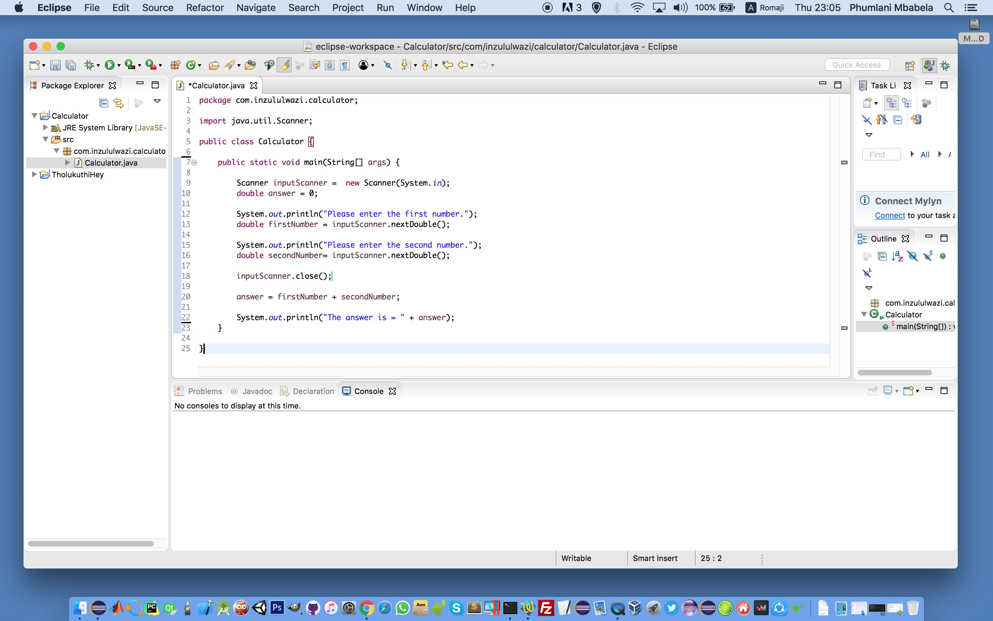
{"action": "key", "text": "cmd+s"}
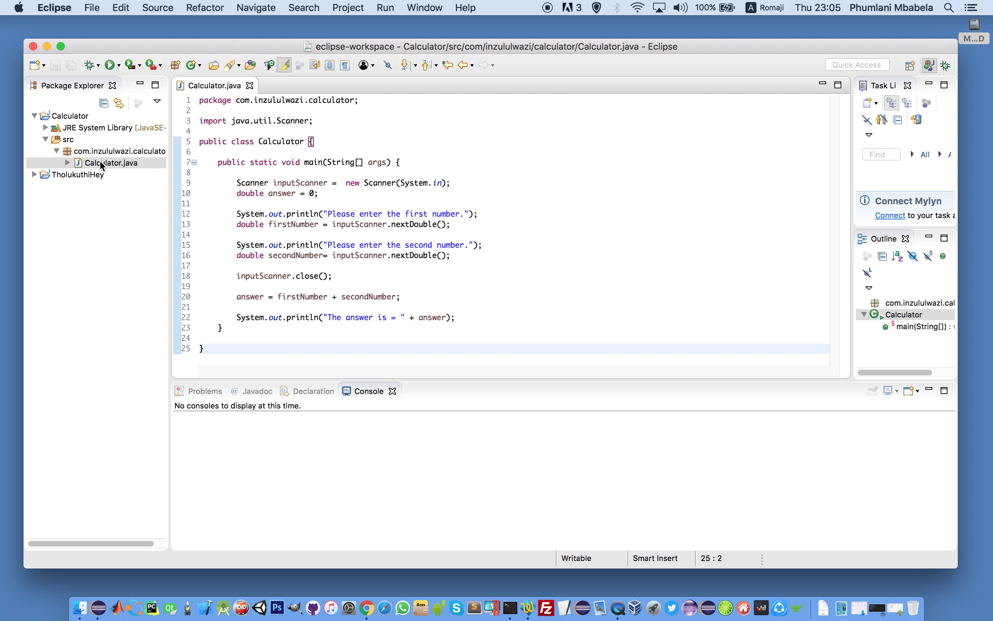
- Run Calculator as a Java Application and enter 1 then 2 at its console prompts
{"action": "right_click", "coordinate": [113, 163]}
{"action": "type", "text": "1"}
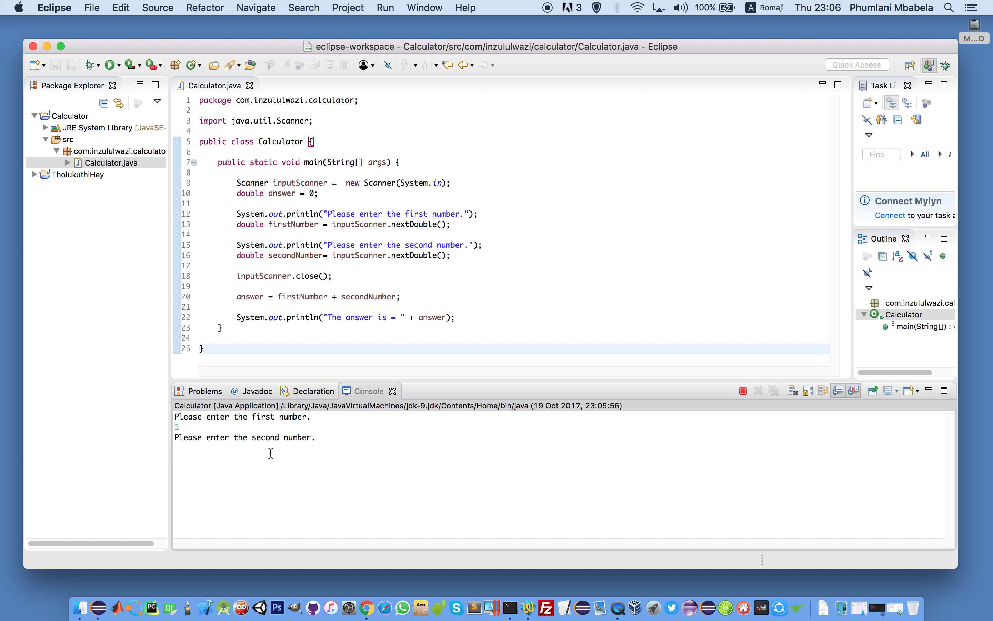
{"action": "type", "text": "2"}
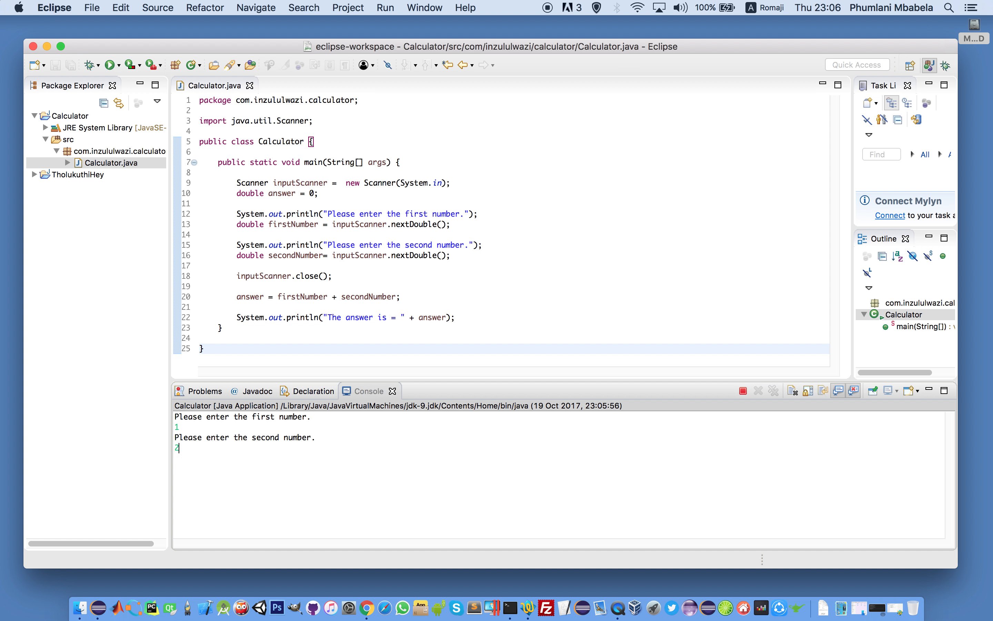
- Submit the second number so the console prints The answer is = 3.0
{"action": "key", "text": "enter"}
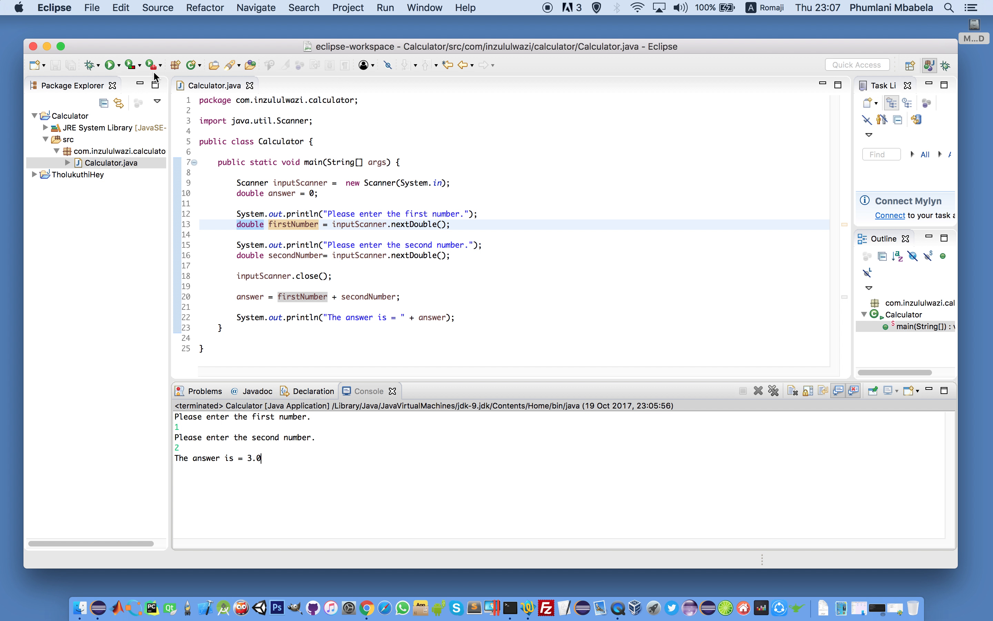
- Set a breakpoint on line 9 and debug Calculator, switching to the Debug perspective
{"action": "left_click", "coordinate": [139, 65]}
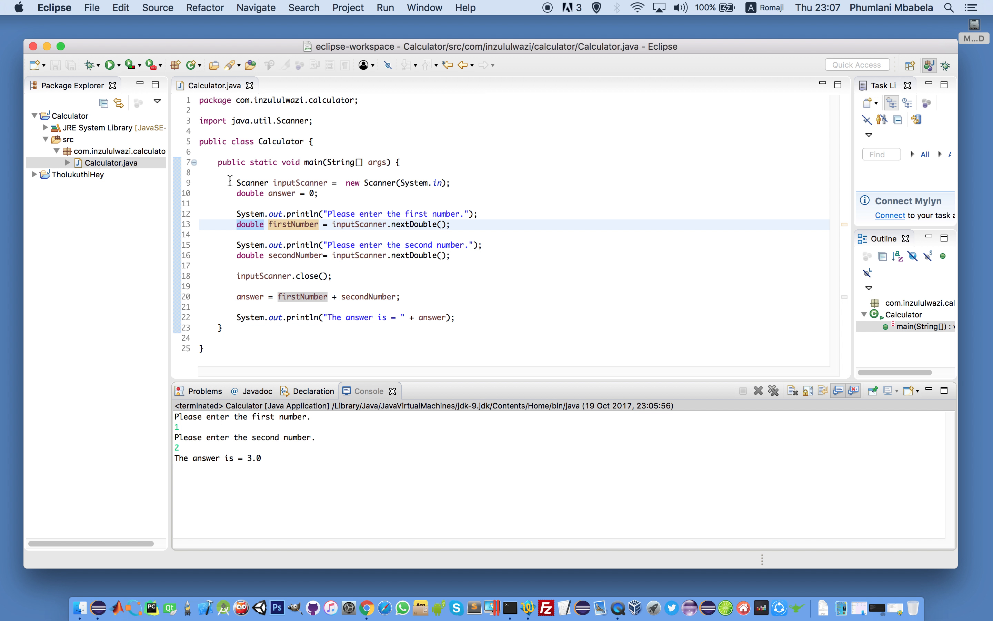
{"action": "left_click", "coordinate": [268, 183]}
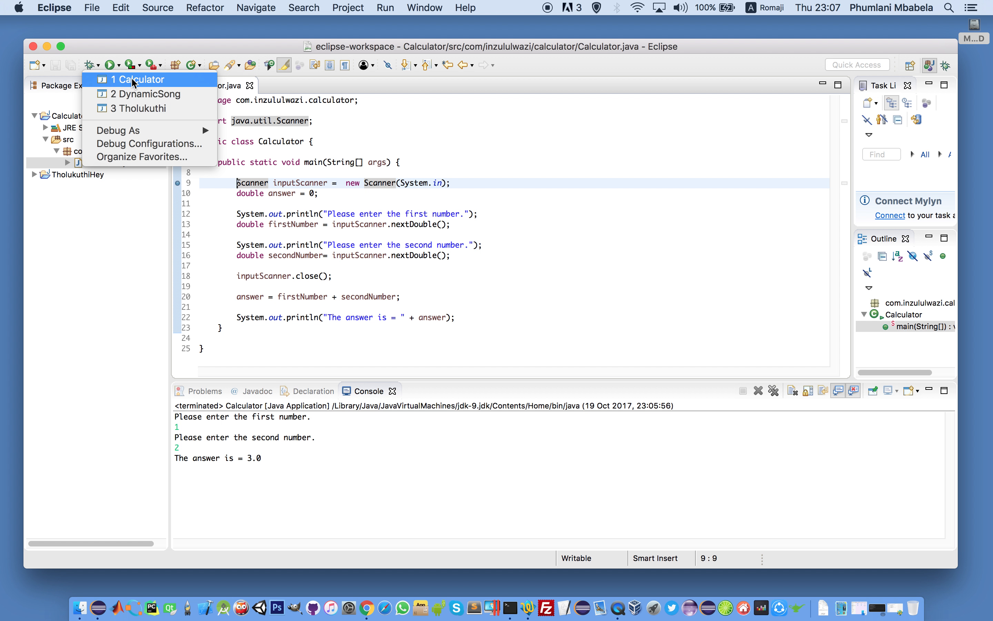
{"action": "left_click", "coordinate": [135, 79]}
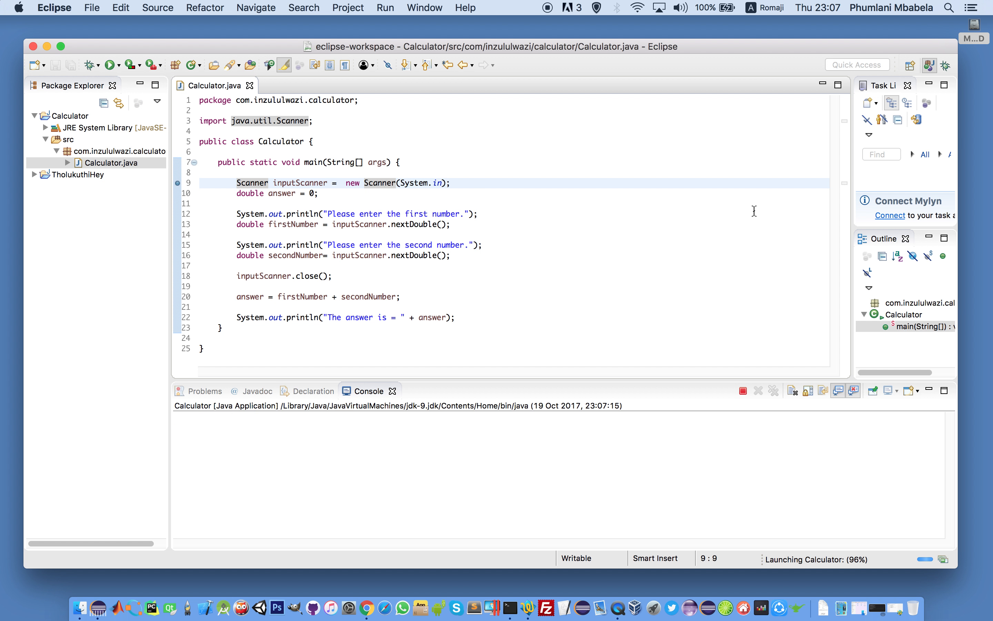
{"action": "left_click", "coordinate": [127, 65]}
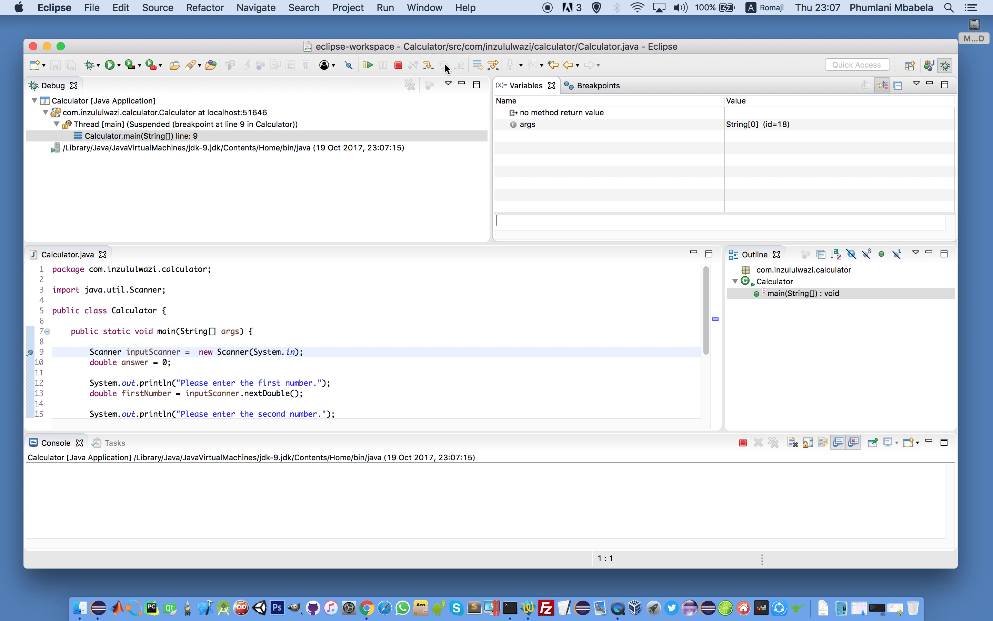
- Step over to line 13, confirming answer holds 0.0 and the first-number prompt prints
{"action": "left_click", "coordinate": [444, 65]}
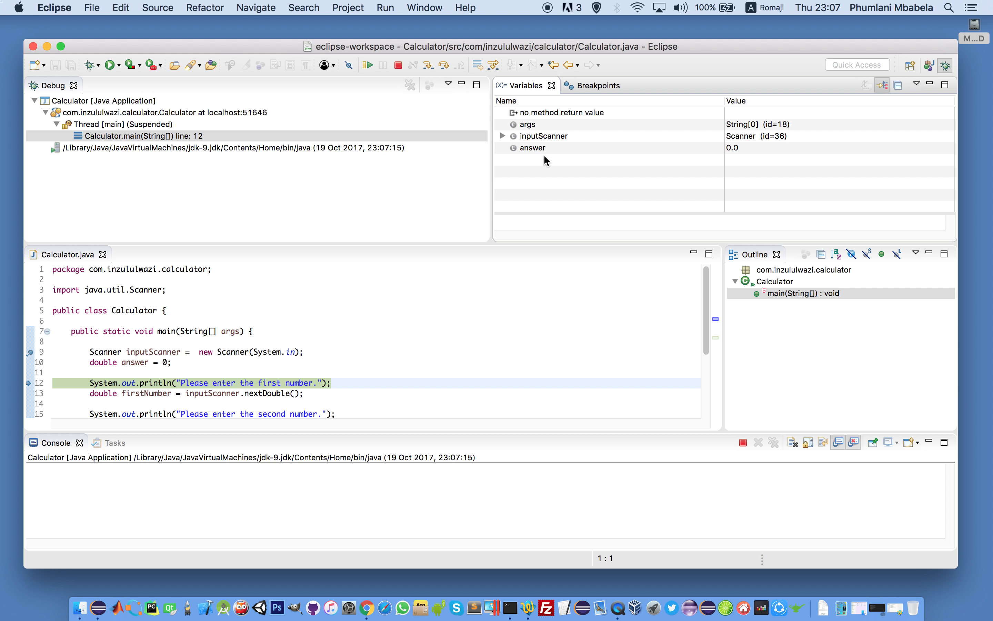
{"action": "left_click", "coordinate": [532, 147]}
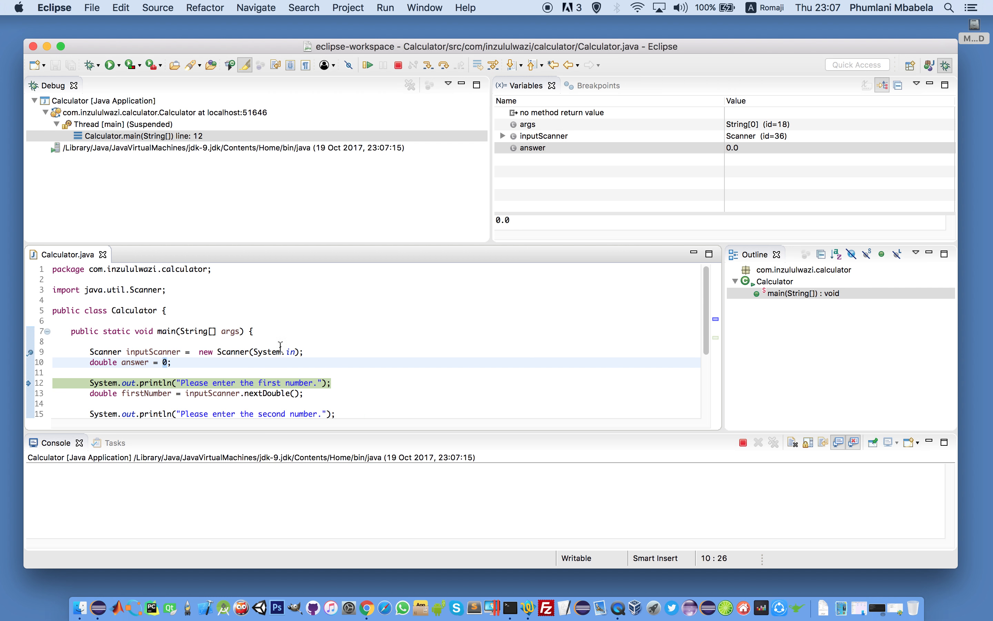
{"action": "left_click", "coordinate": [532, 148]}
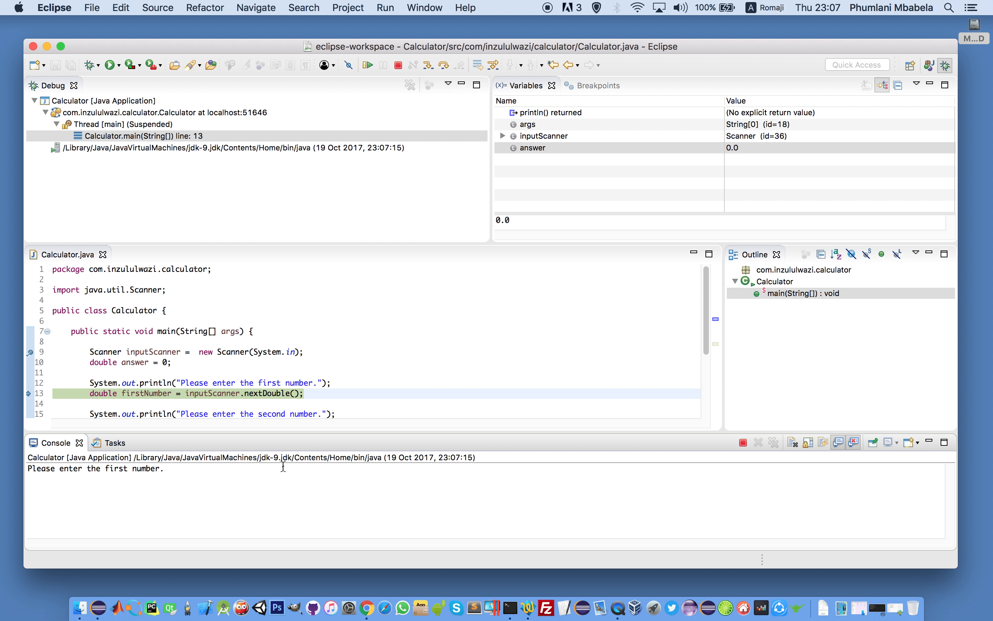
- Enter 5 as the first number, step to line 16, and enter 5 at the second prompt
{"action": "type", "text": "5"}
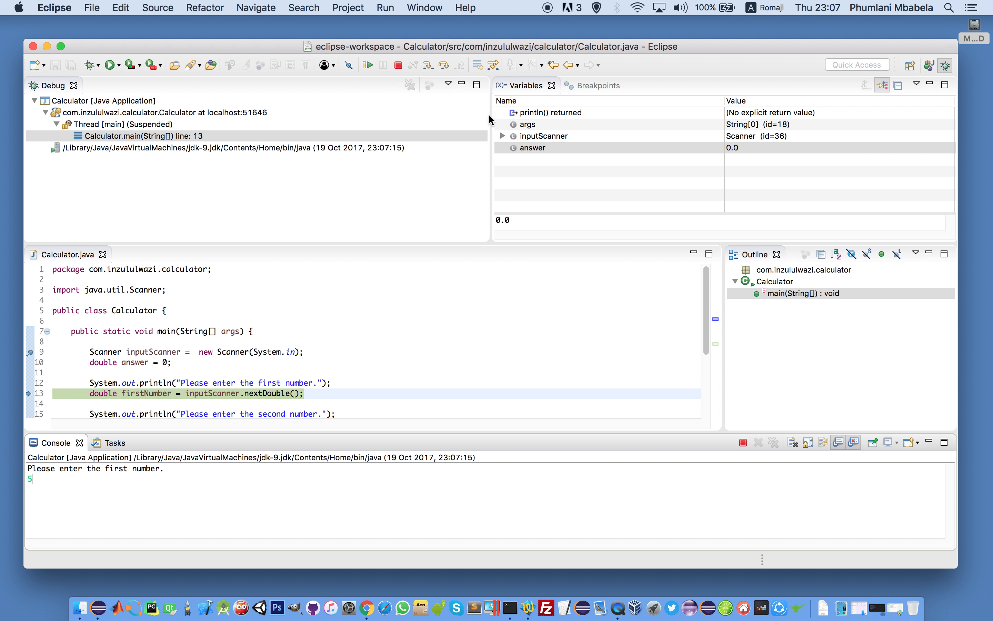
{"action": "left_click", "coordinate": [429, 66]}
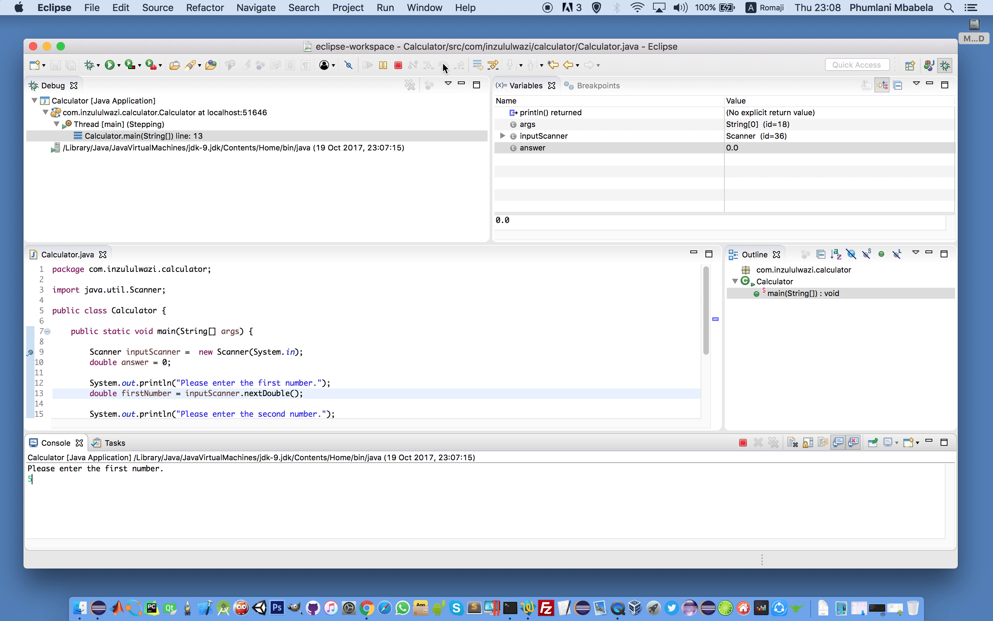
{"action": "mouse_move", "coordinate": [213, 483]}
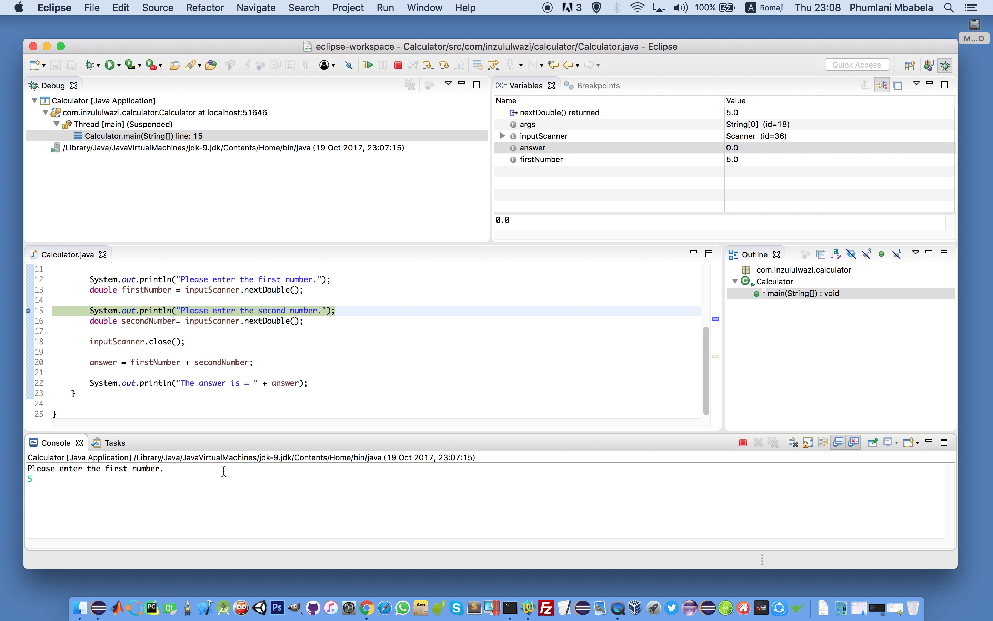
{"action": "left_click", "coordinate": [428, 65]}
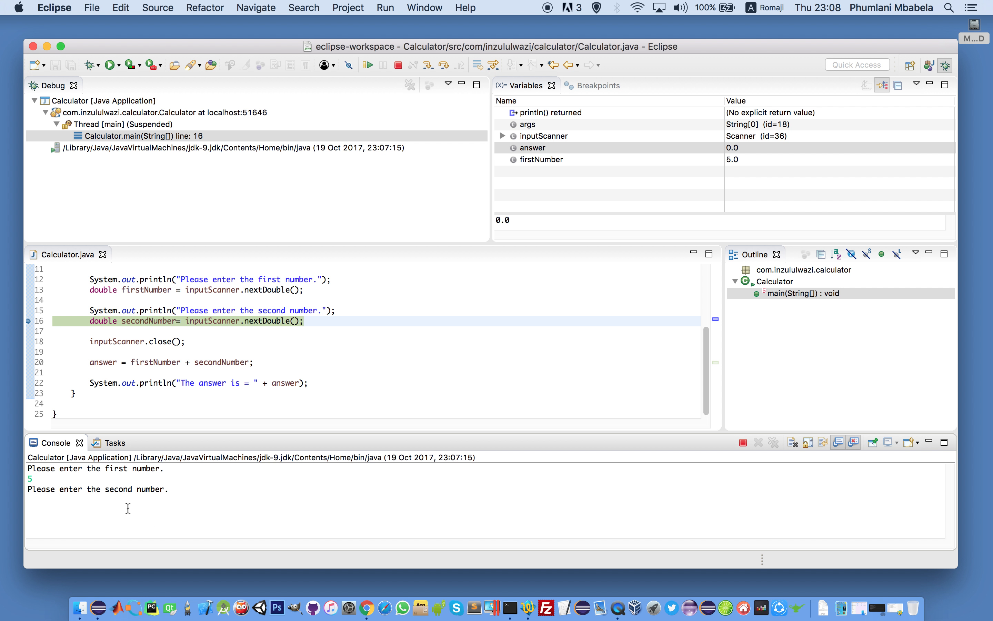
{"action": "type", "text": "5"}
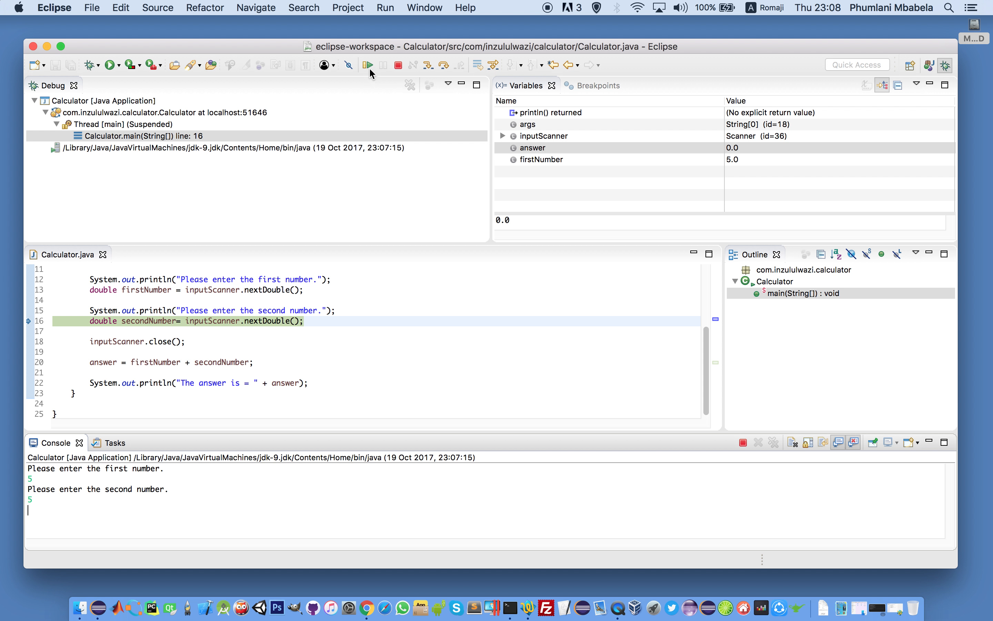
- Step past inputScanner.close() and the addition so answer holds 10.0 at the print statement
{"action": "left_click", "coordinate": [444, 65]}
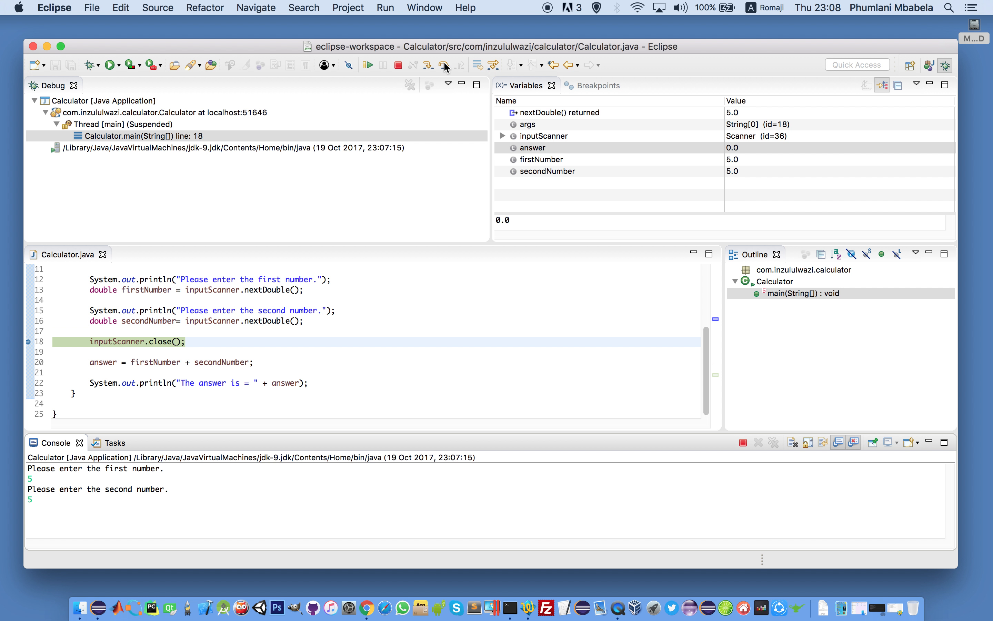
{"action": "mouse_move", "coordinate": [735, 166]}
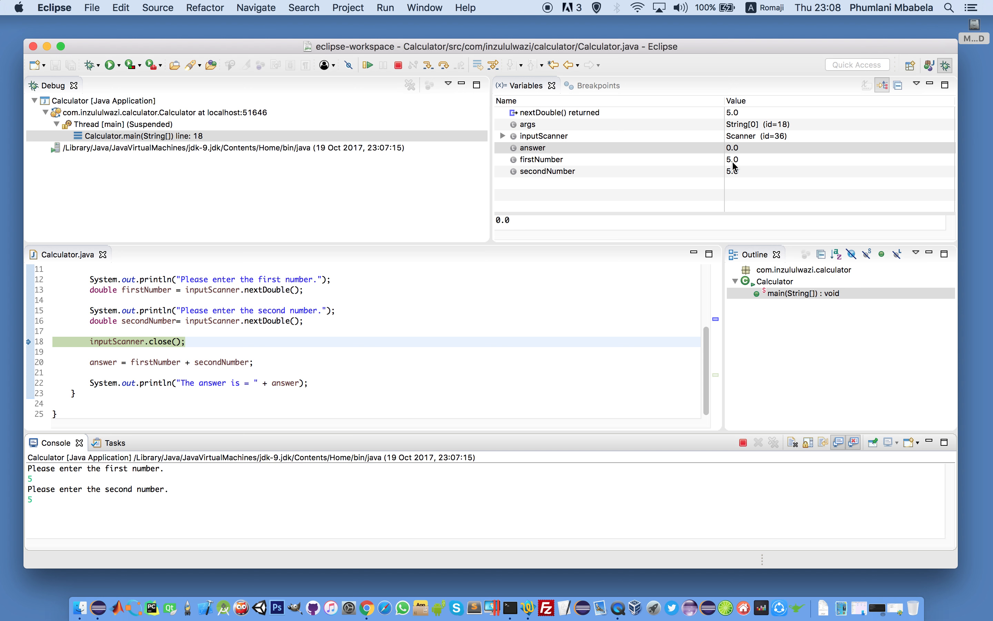
{"action": "mouse_move", "coordinate": [741, 177]}
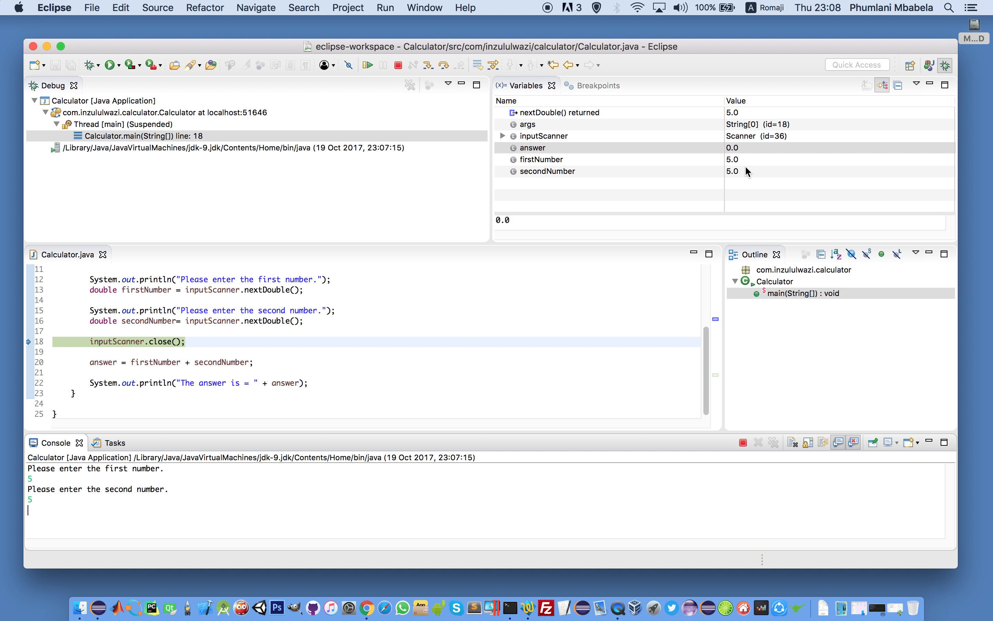
{"action": "mouse_move", "coordinate": [737, 173]}
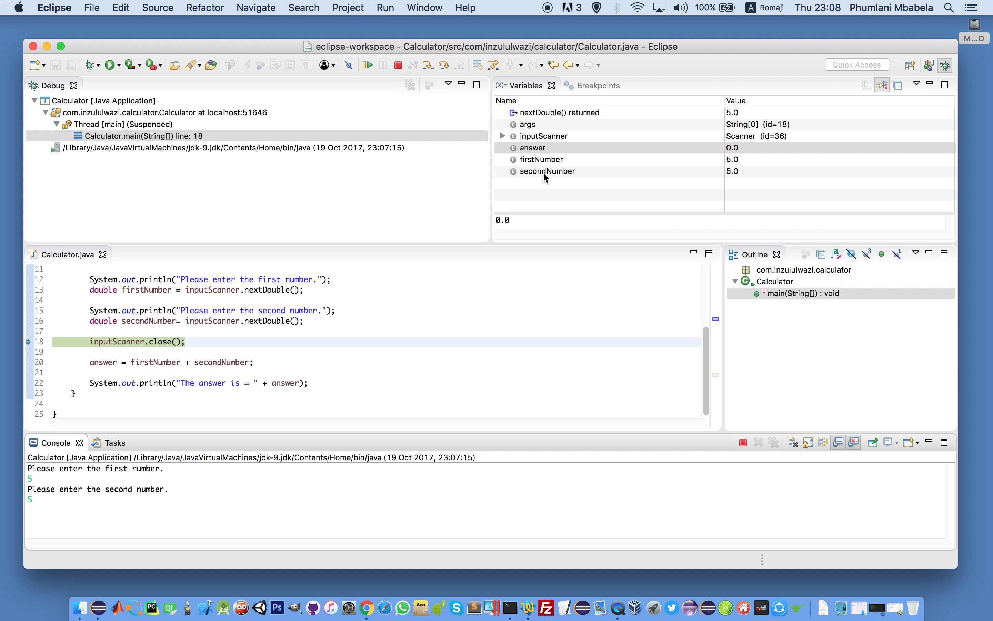
{"action": "mouse_move", "coordinate": [337, 245]}
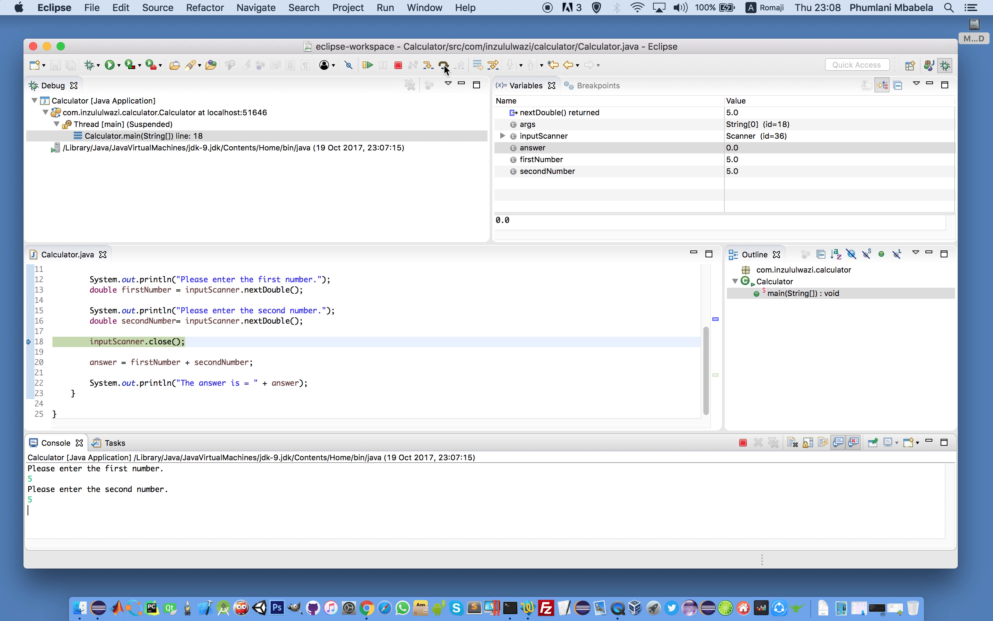
{"action": "left_click", "coordinate": [446, 65]}
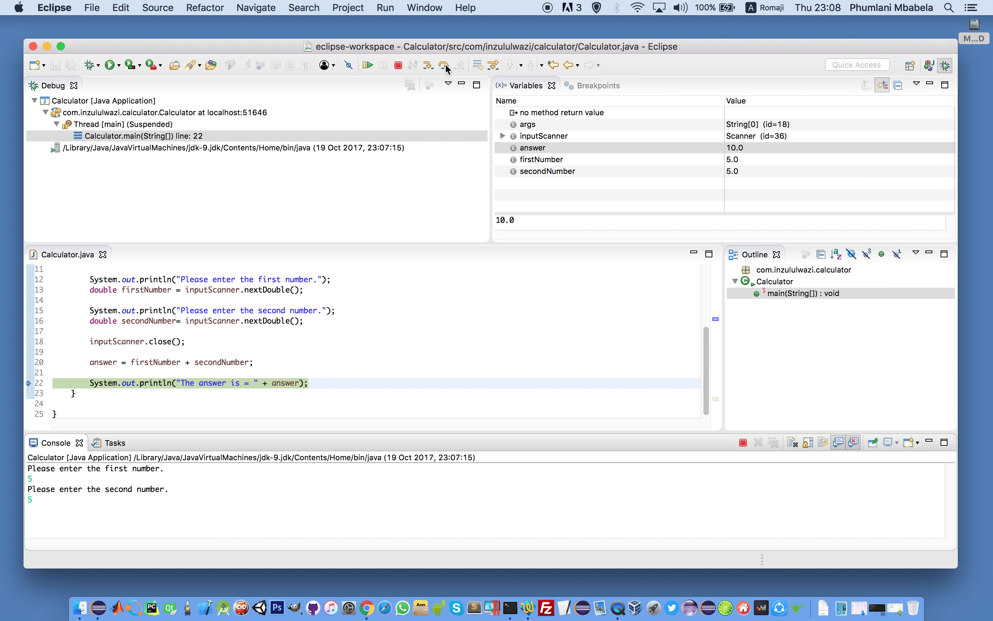
- Check answer and secondNumber values, then resume so the console prints The answer is = 10.0
{"action": "left_click", "coordinate": [531, 147]}
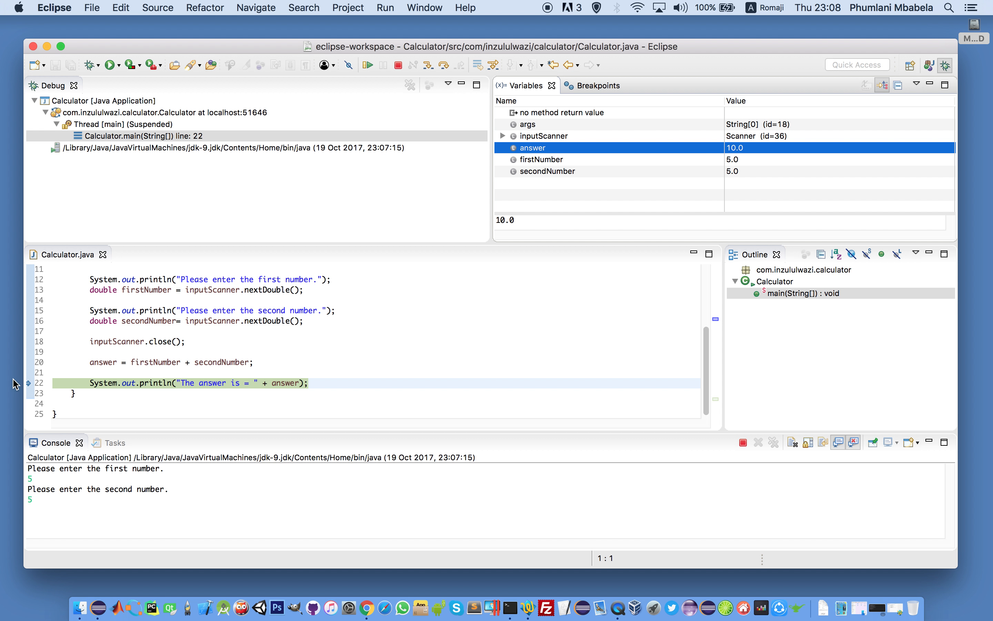
{"action": "double_click", "coordinate": [221, 361]}
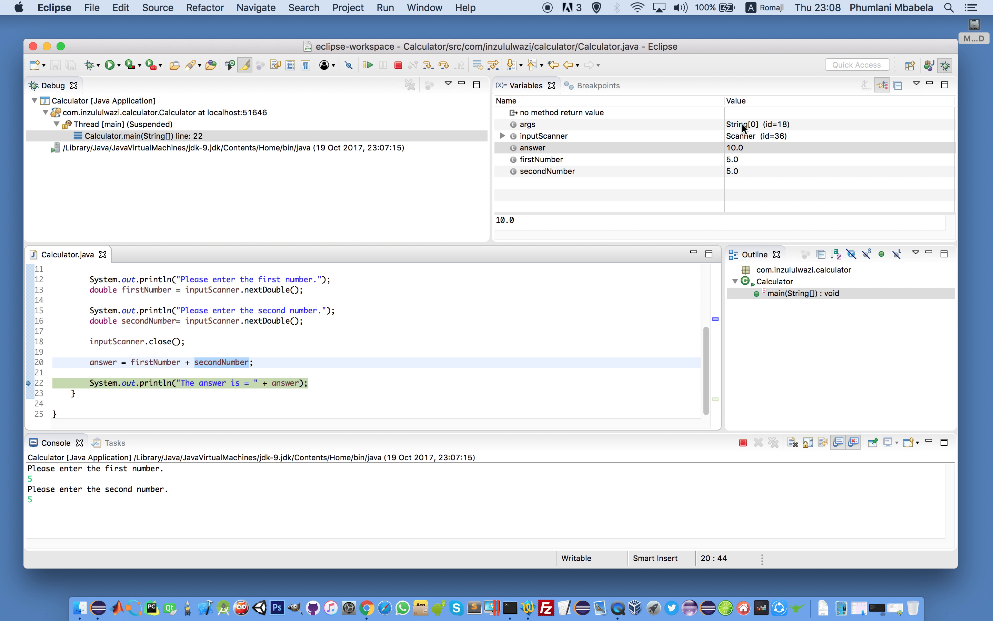
{"action": "left_click", "coordinate": [532, 147]}
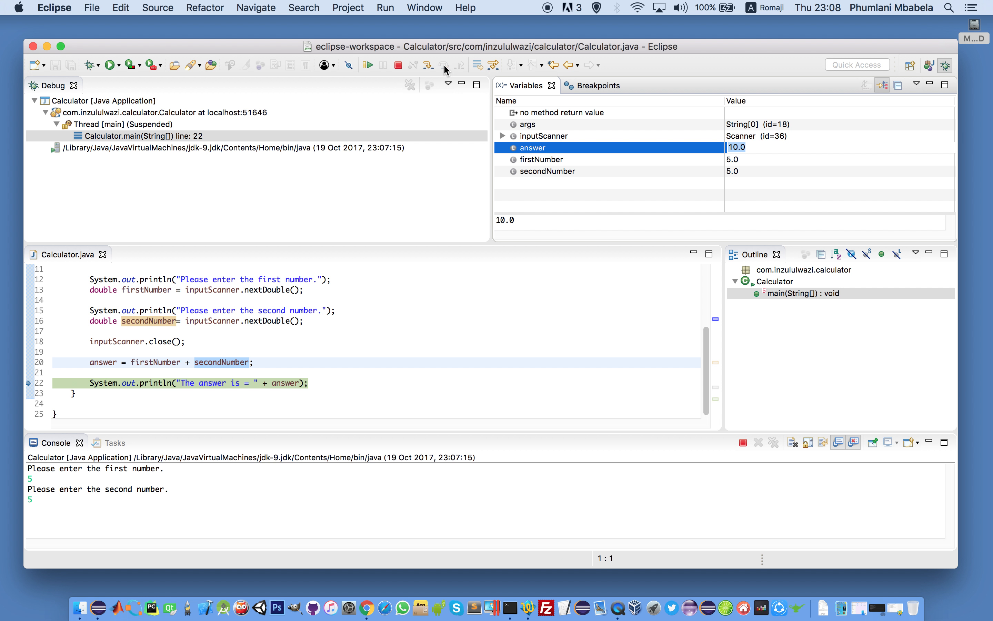
{"action": "left_click", "coordinate": [445, 65]}
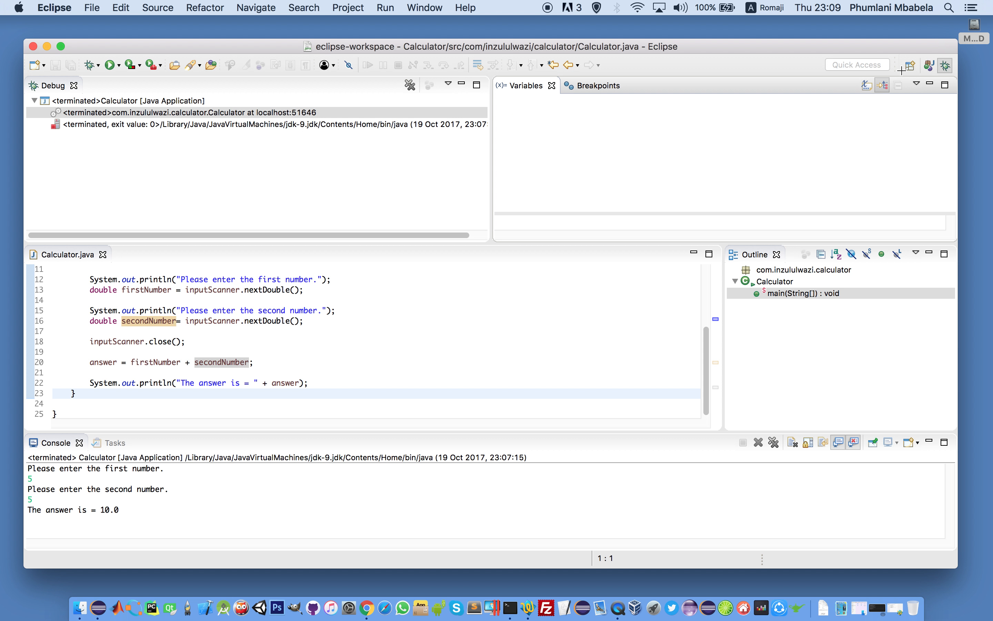
{"action": "mouse_move", "coordinate": [416, 7]}
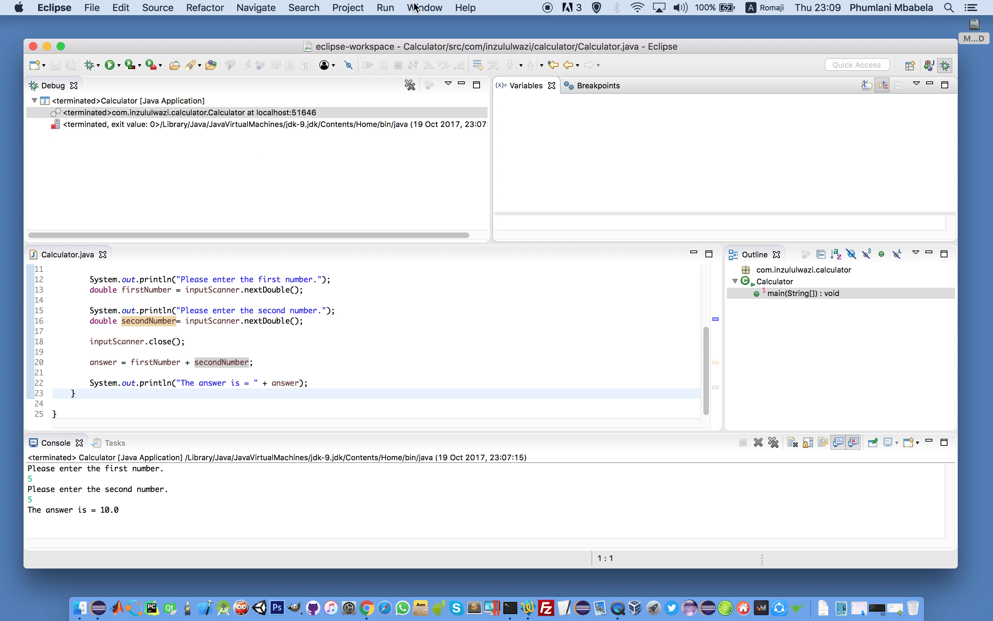
- Return from the Debug perspective to the Java perspective via Window > Perspective > Open Perspective
{"action": "left_click", "coordinate": [424, 7]}
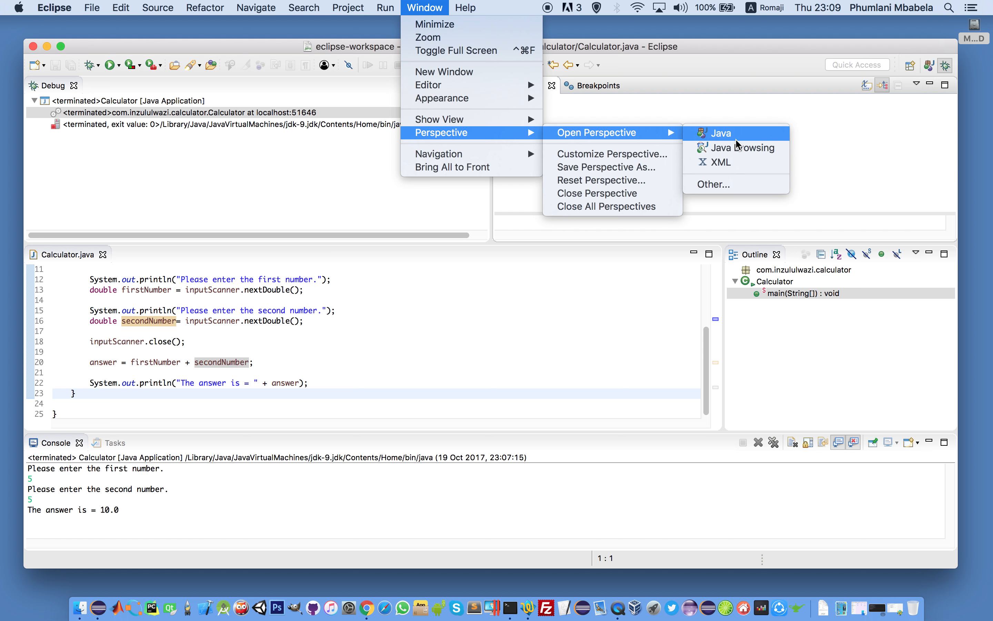
{"action": "left_click", "coordinate": [721, 133]}
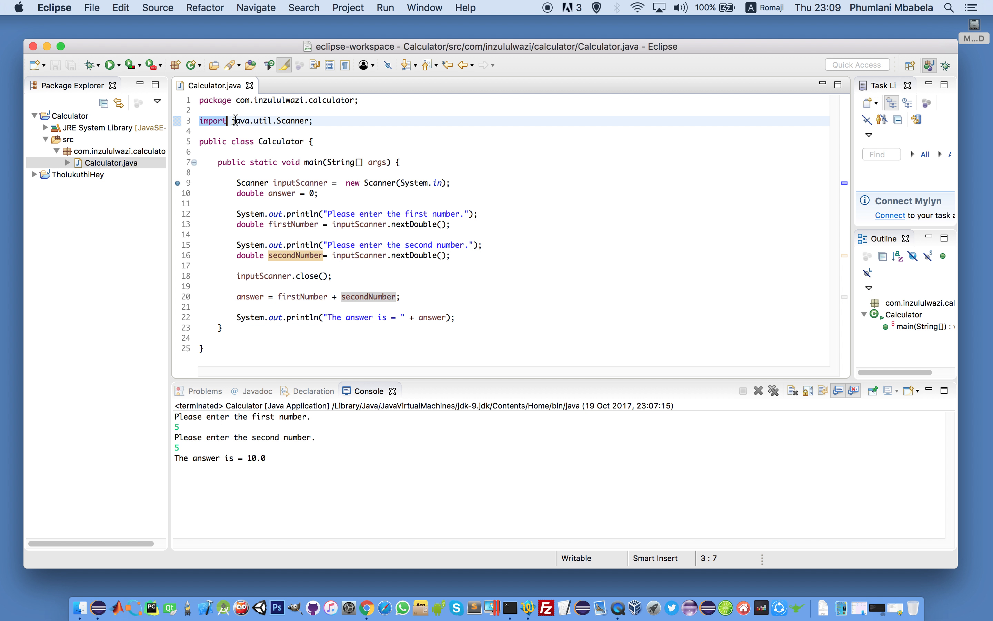
{"action": "left_click", "coordinate": [260, 141]}
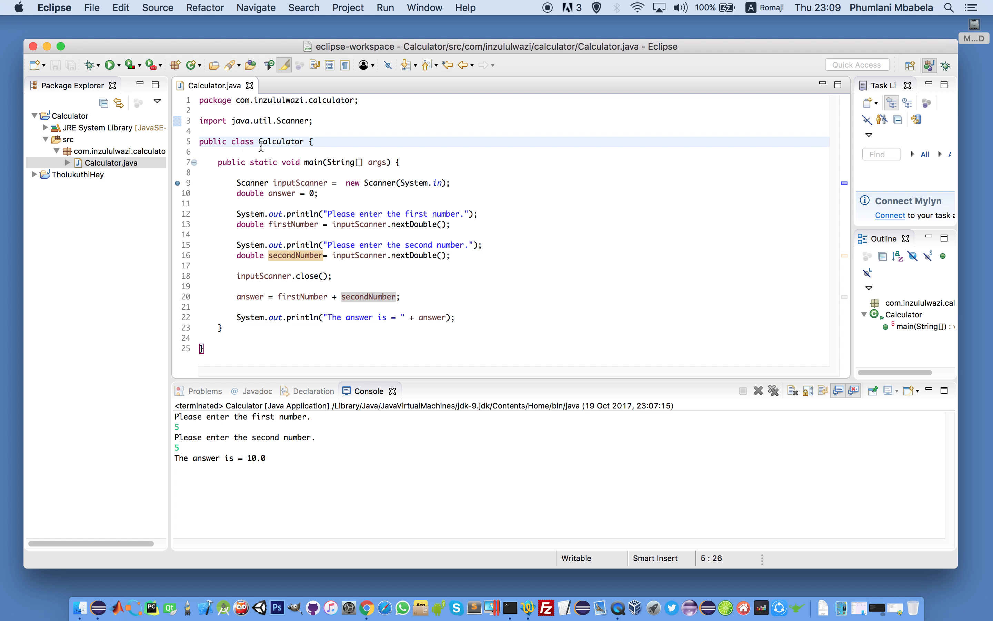
{"action": "left_click", "coordinate": [311, 162]}
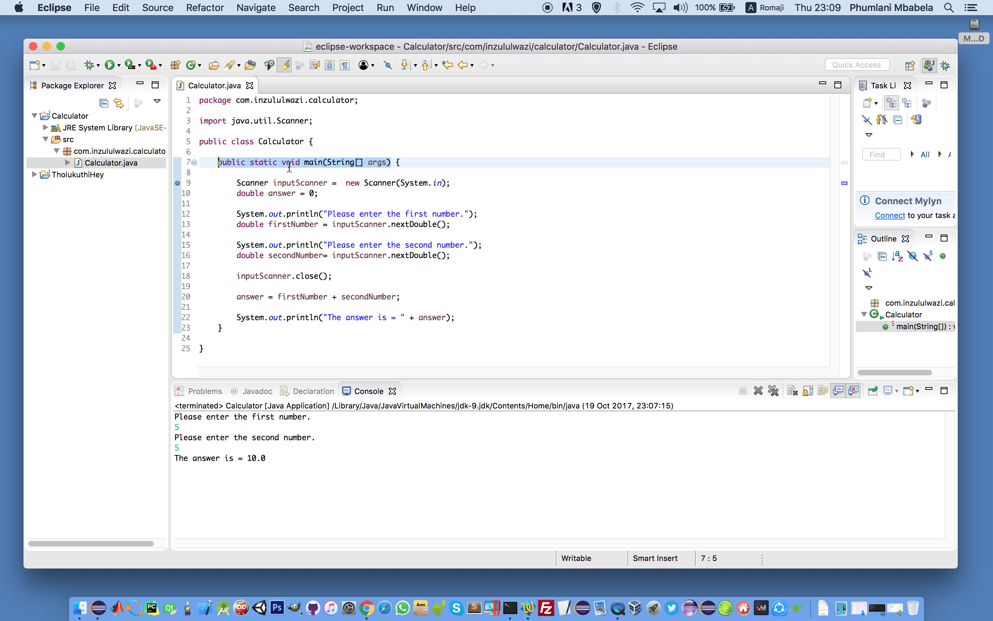
{"action": "double_click", "coordinate": [300, 182]}
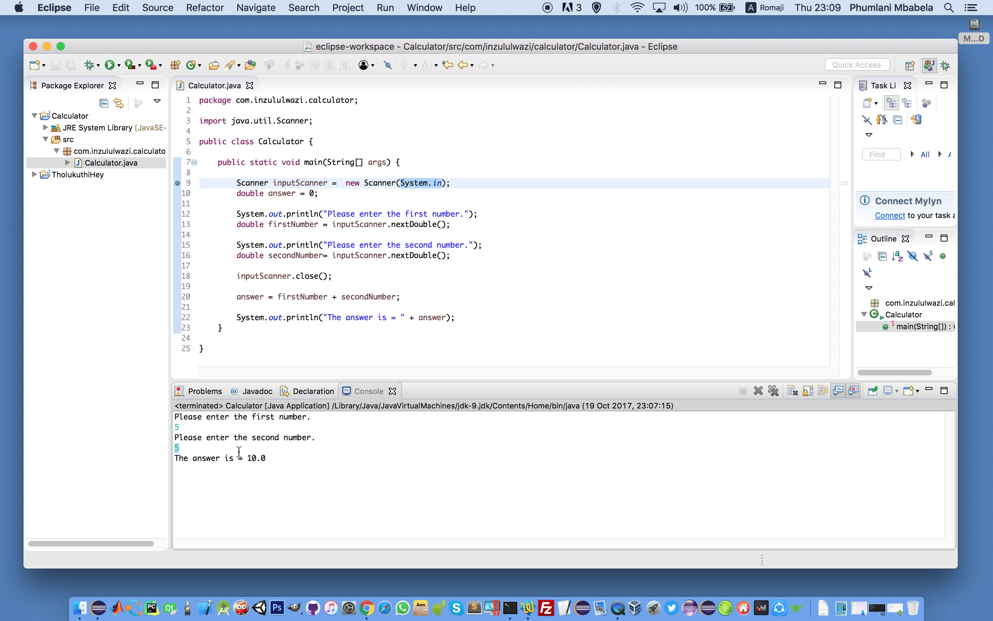
{"action": "mouse_move", "coordinate": [237, 454]}
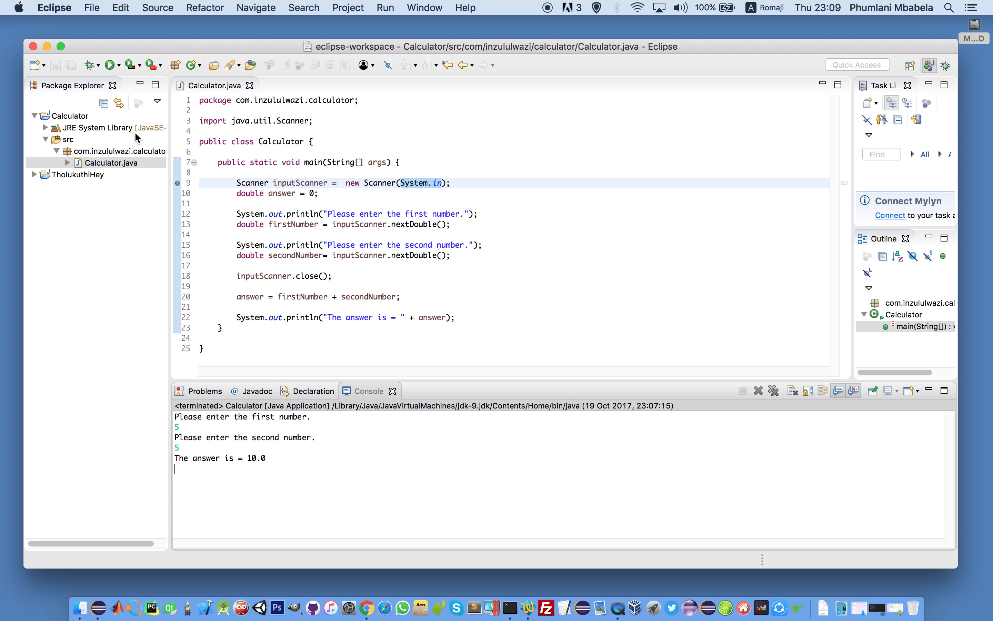
{"action": "mouse_move", "coordinate": [389, 214]}
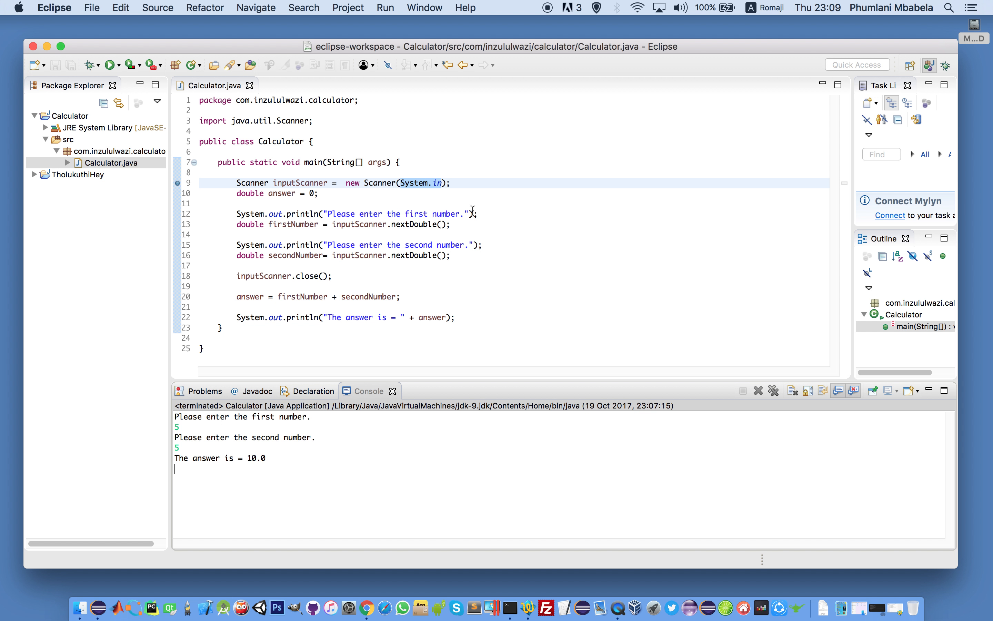
{"action": "left_click", "coordinate": [293, 223]}
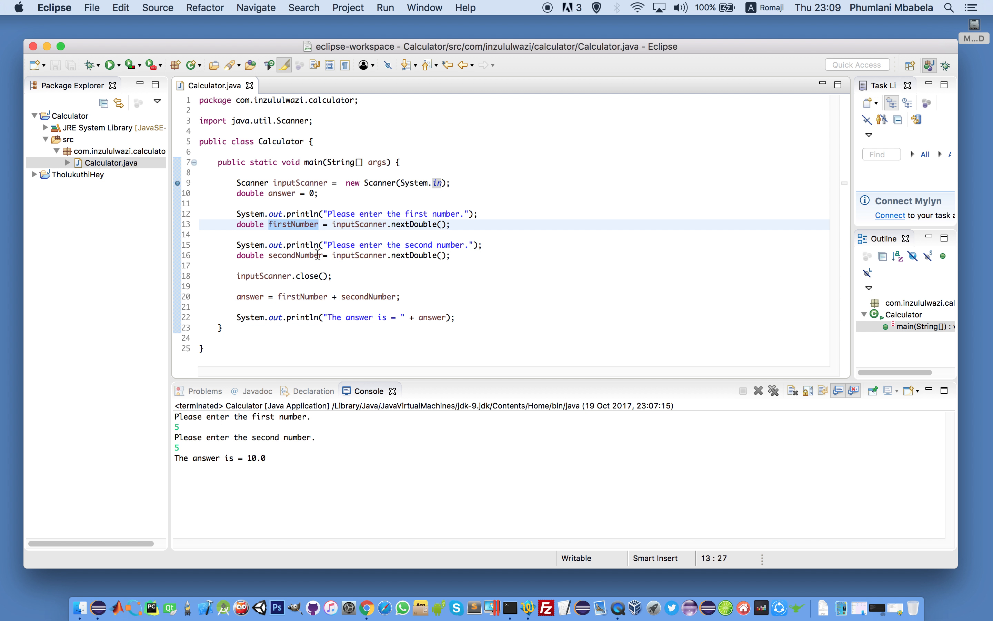
{"action": "left_click", "coordinate": [293, 255]}
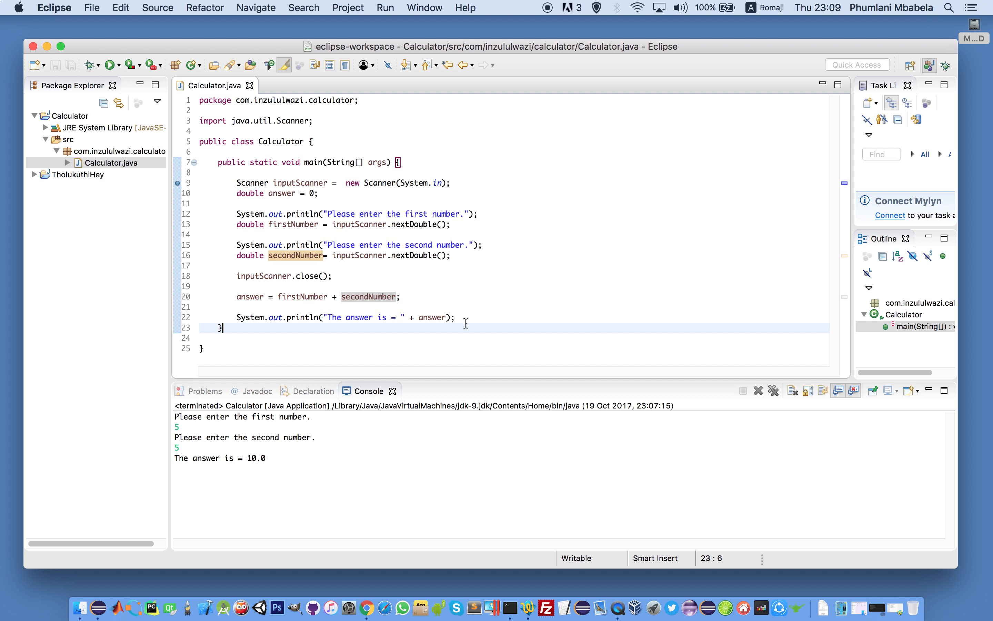
{"action": "mouse_move", "coordinate": [471, 257]}
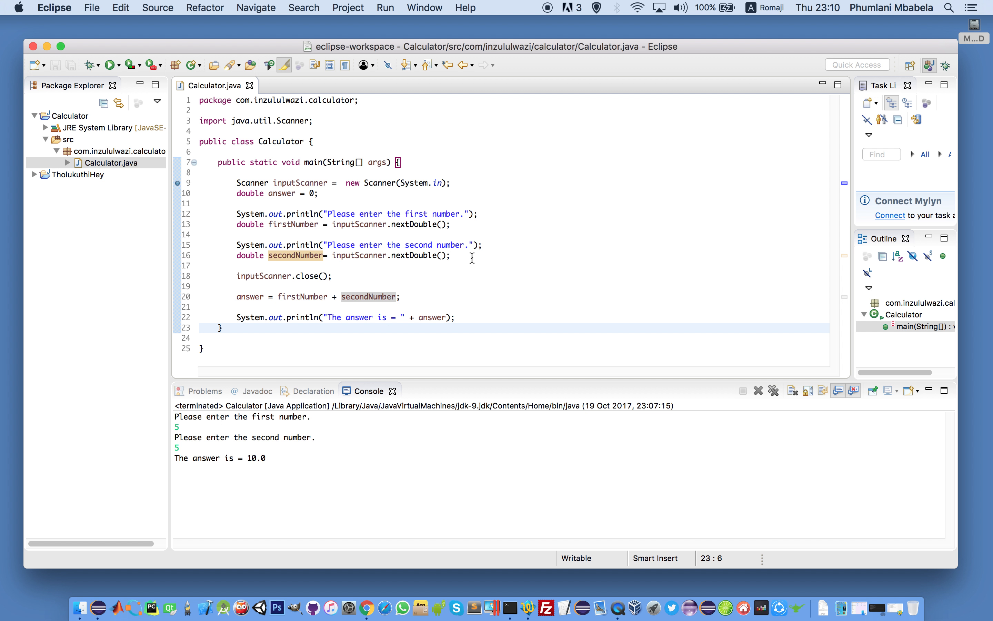
{"action": "left_click", "coordinate": [222, 327]}
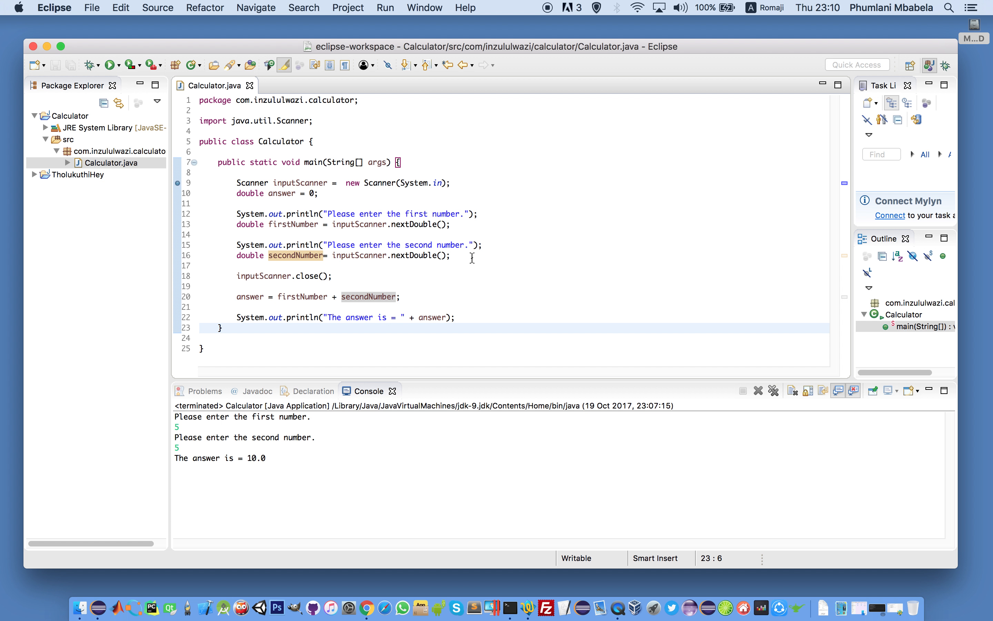
{"action": "mouse_move", "coordinate": [480, 253]}
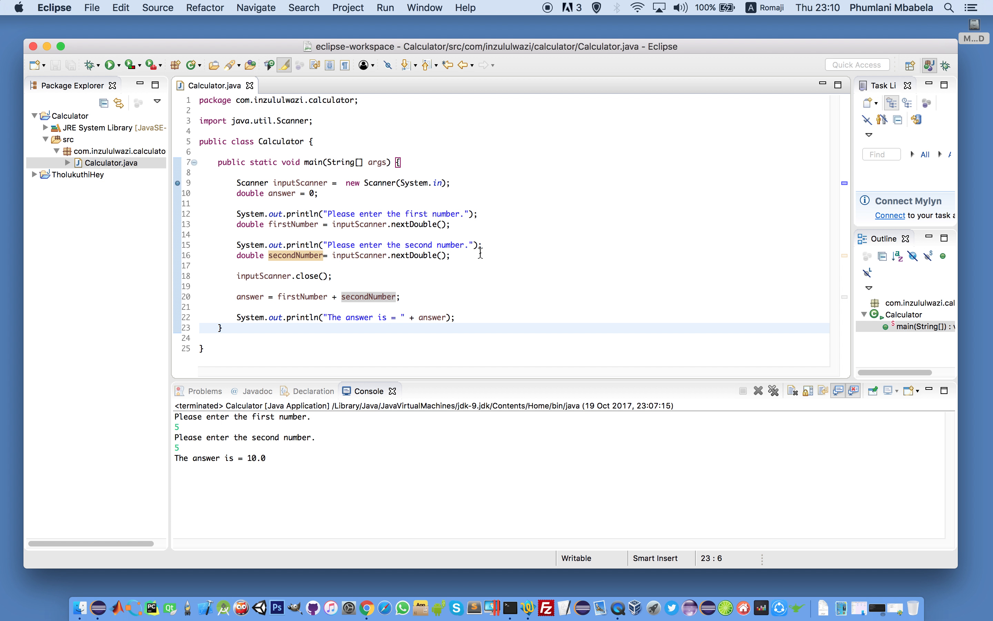